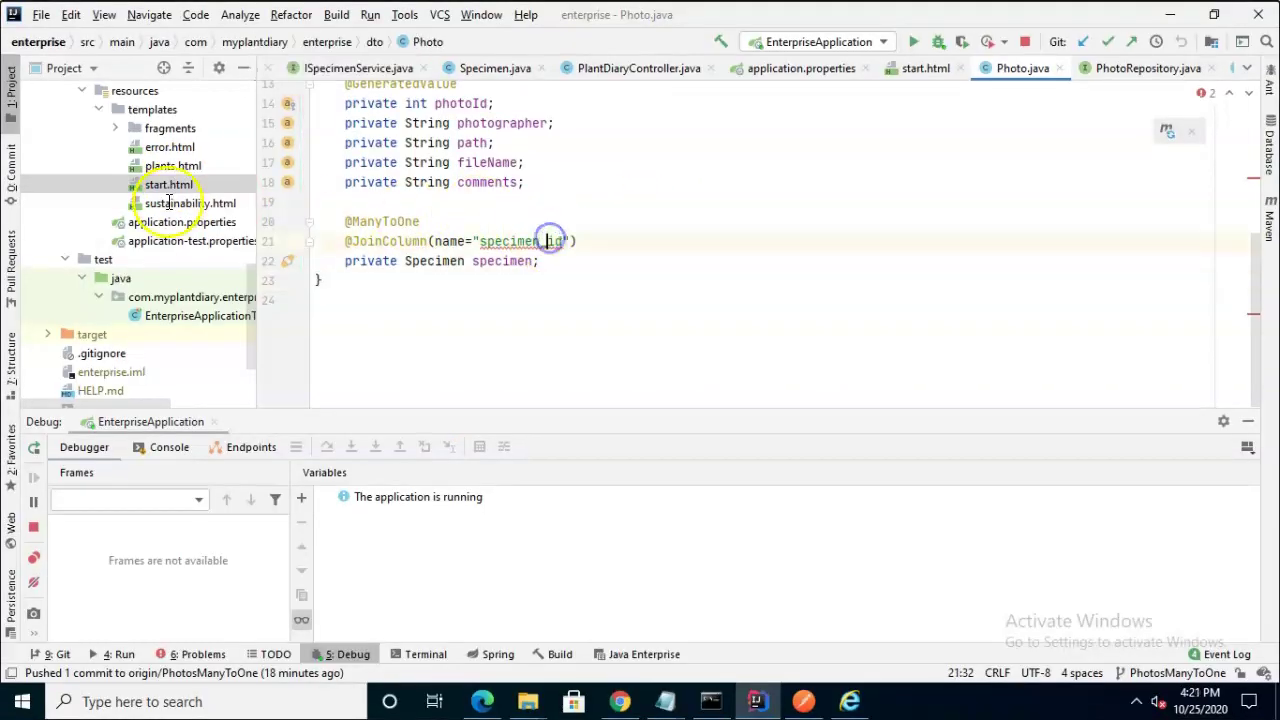
Duplicate start.html into a new success.html template and review its form markup
{"action": "left_click", "coordinate": [168, 184]}
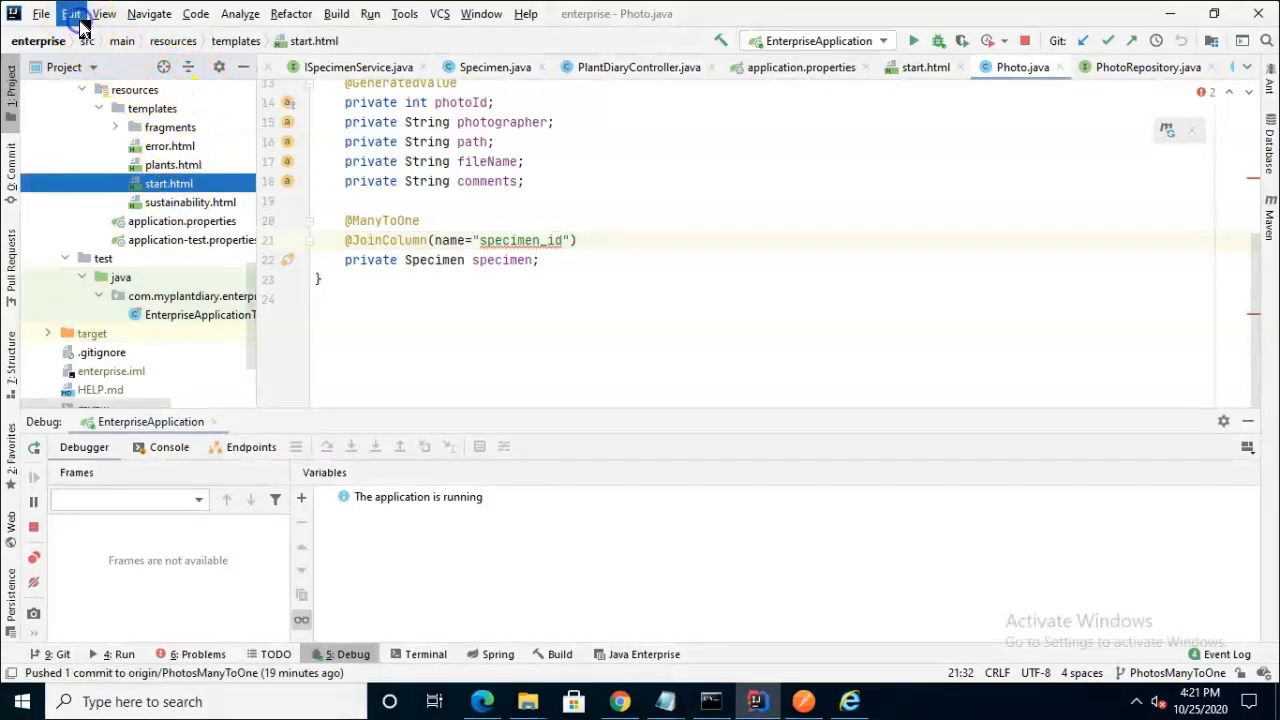
{"action": "left_click", "coordinate": [68, 12]}
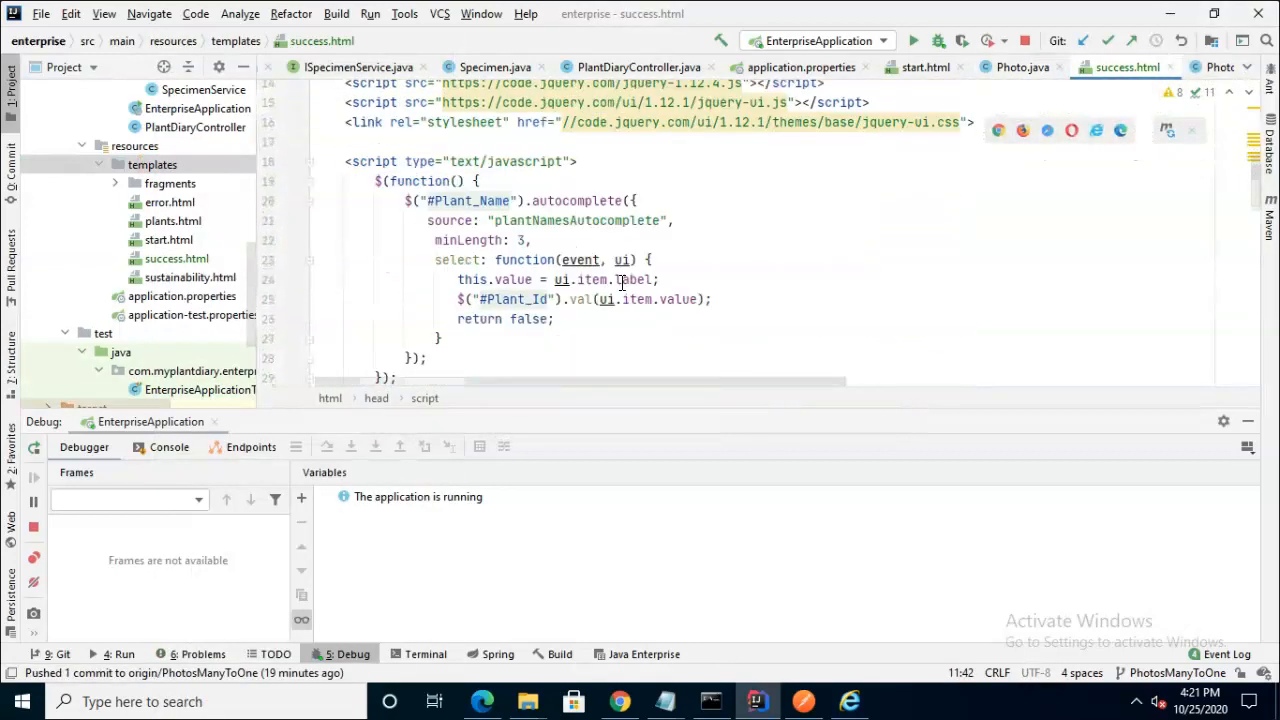
{"action": "scroll", "scroll_direction": "down", "scroll_amount": 3}
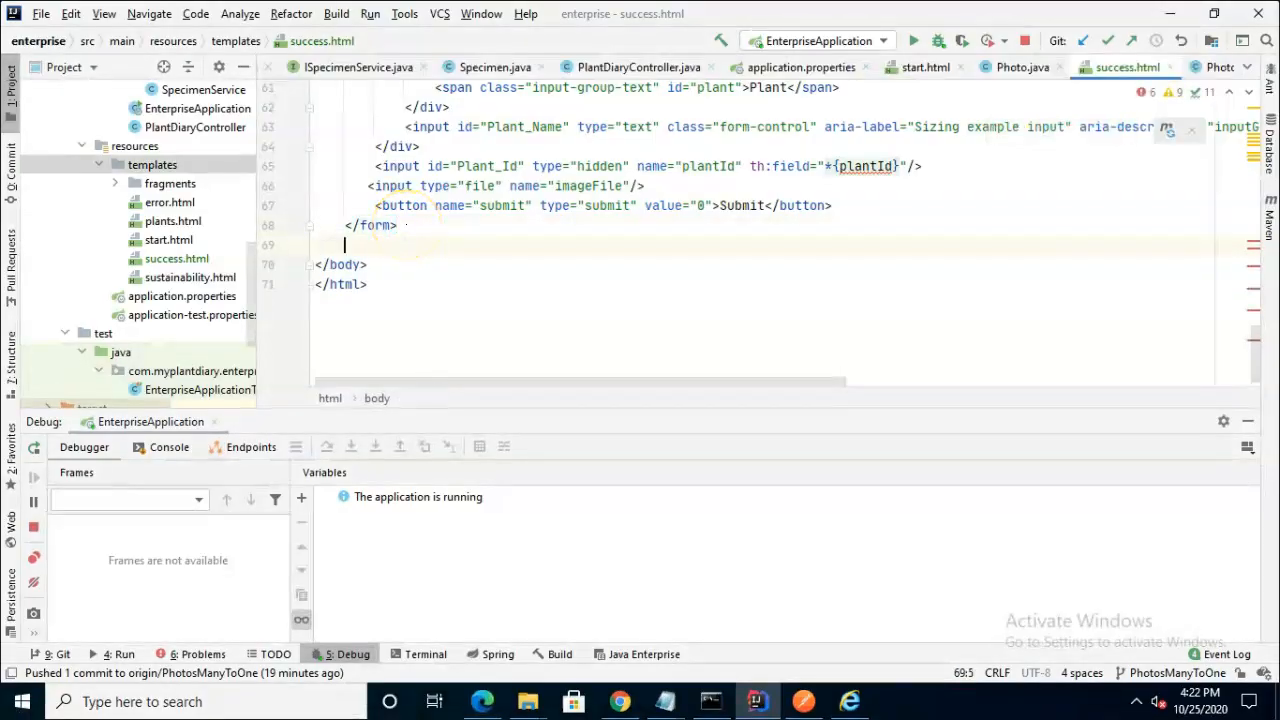
Add <img th:src="" alt="Photo upload confirmation"/> below the form and select its th:src
{"action": "type", "text": "<img th:src=\""}
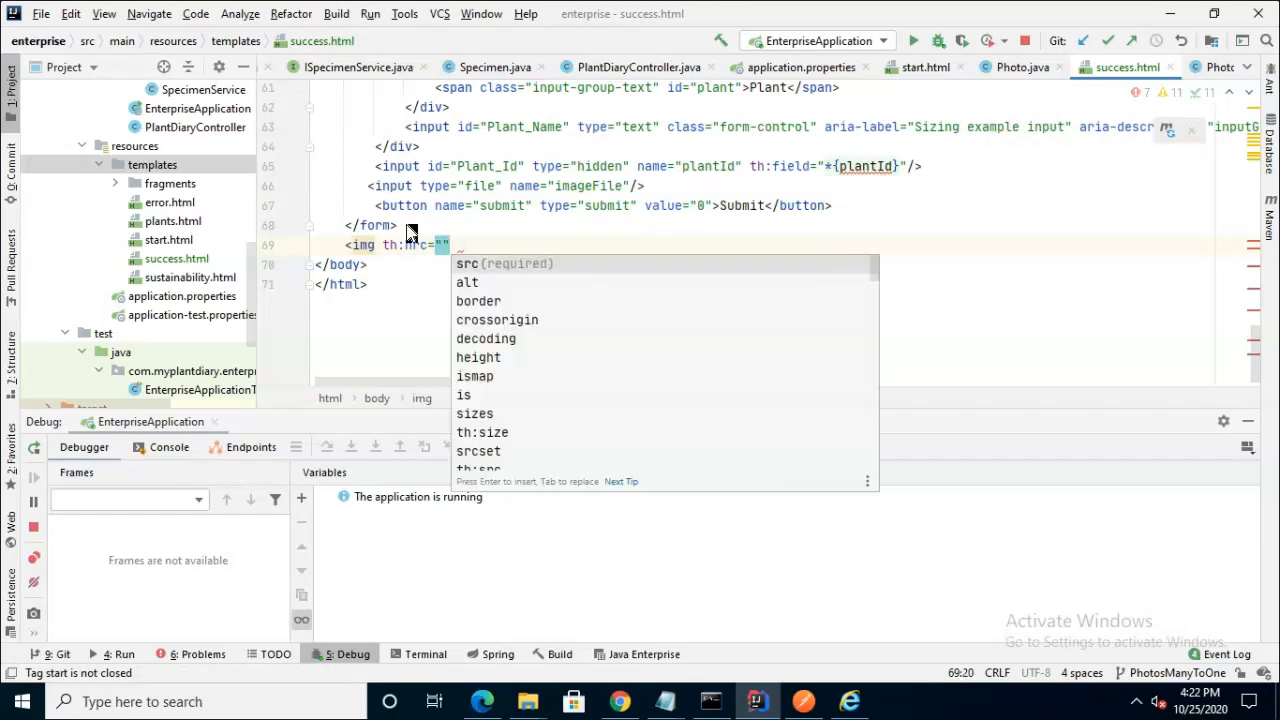
{"action": "key", "text": "Down"}
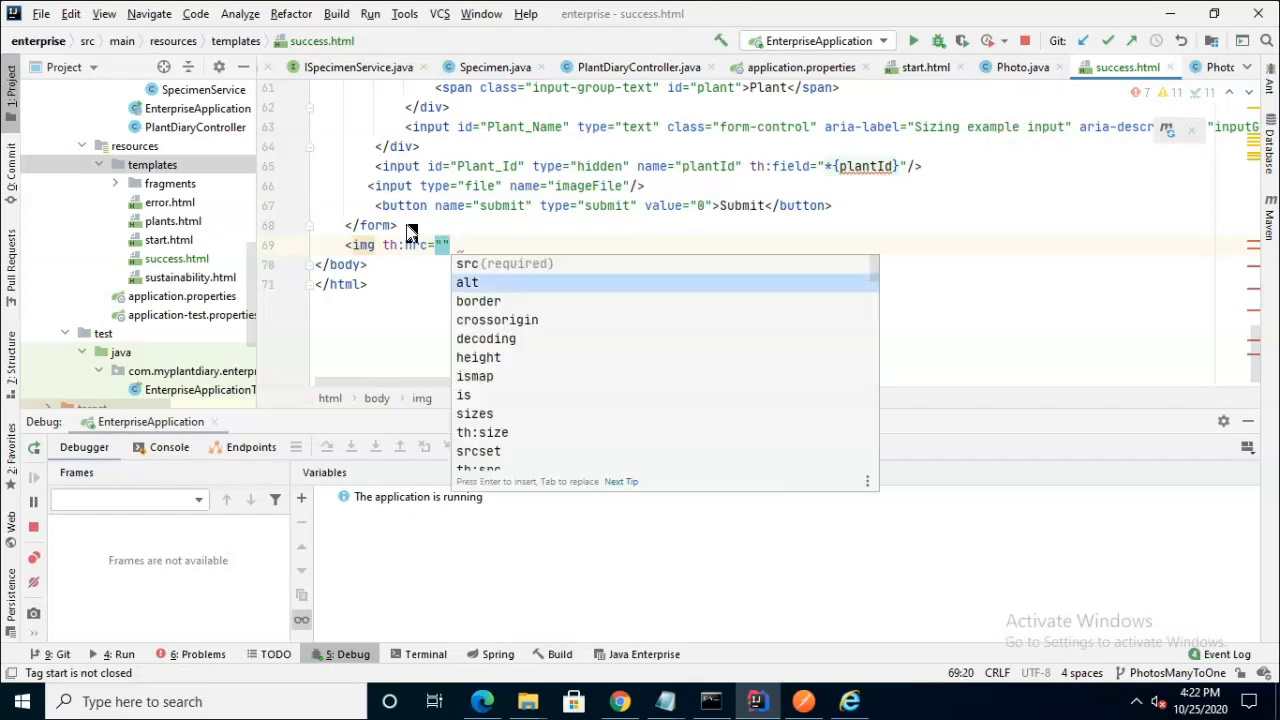
{"action": "type", "text": "alt=\"Photo upload confirmation\"/>"}
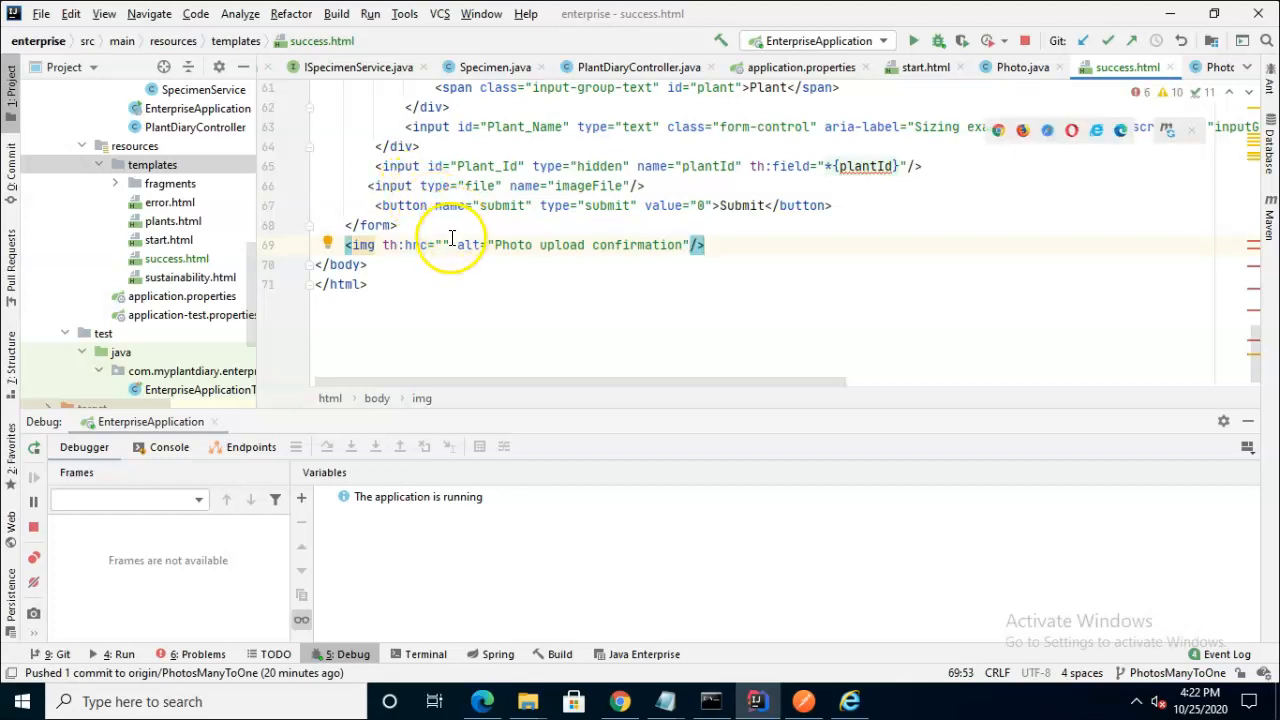
{"action": "left_click", "coordinate": [442, 244]}
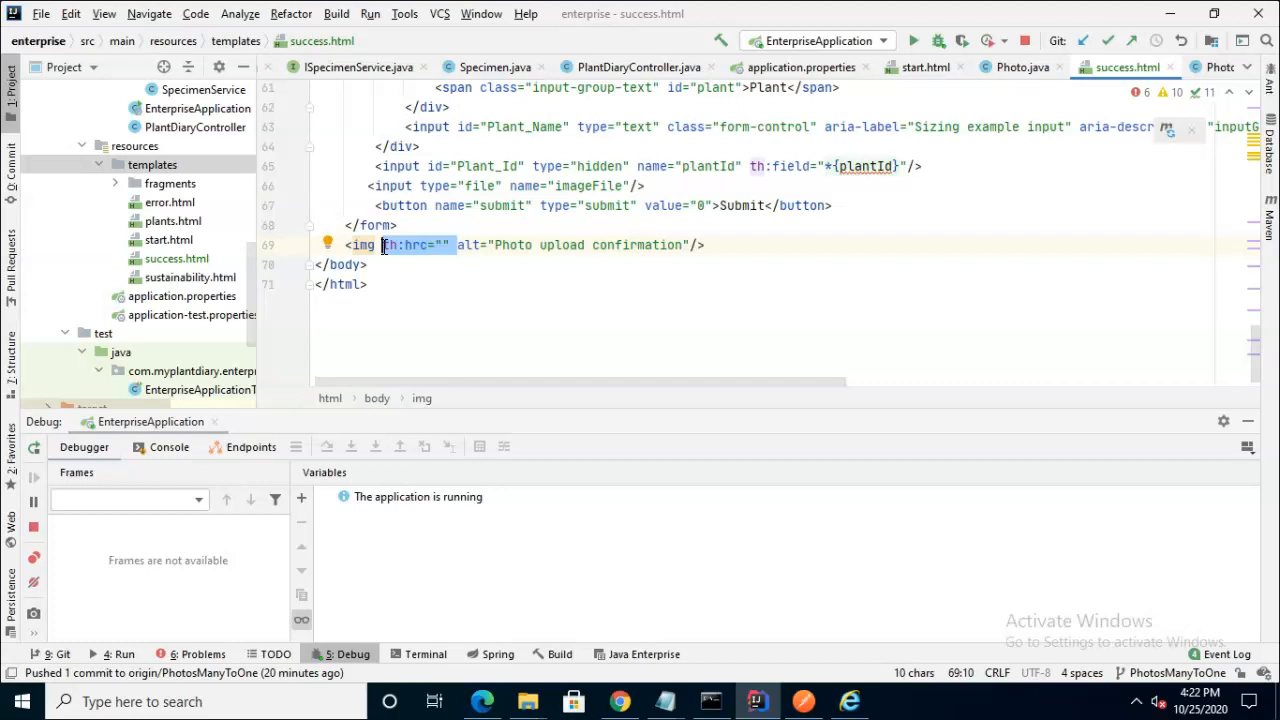
{"action": "right_click", "coordinate": [152, 164]}
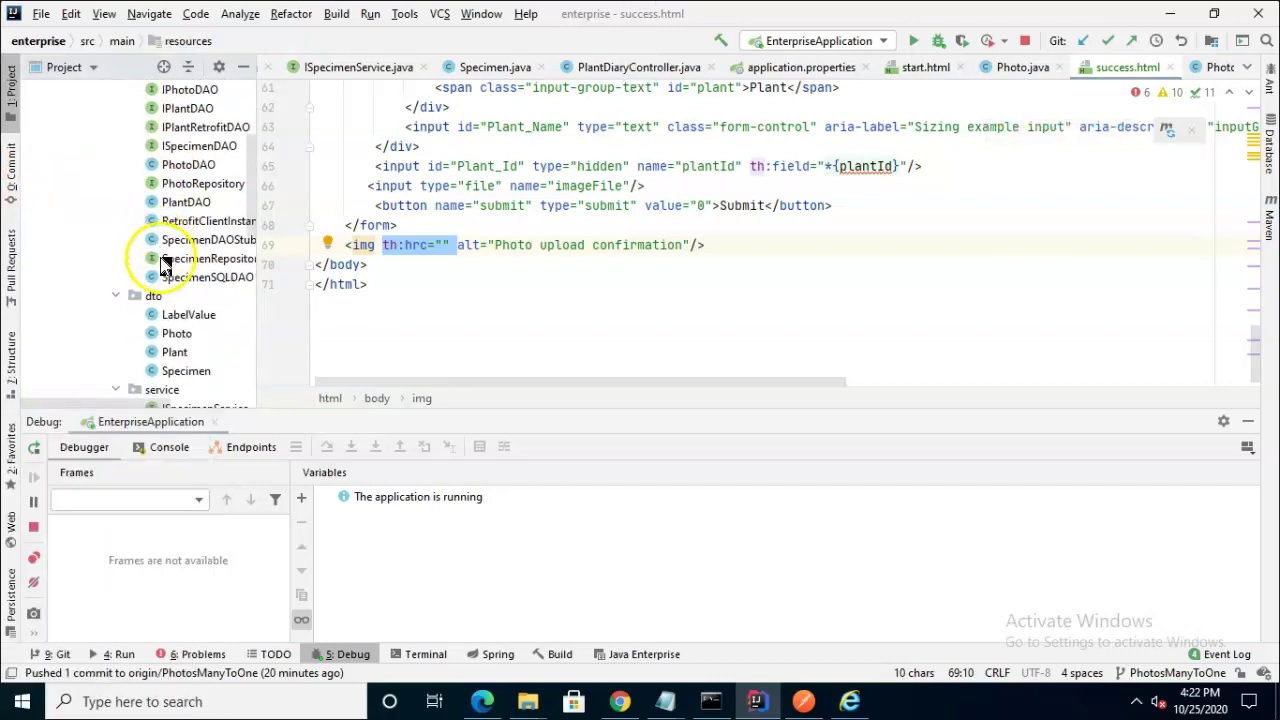
Review the Photo class, return to success.html, then open the Specimen entity class
{"action": "left_click", "coordinate": [176, 332]}
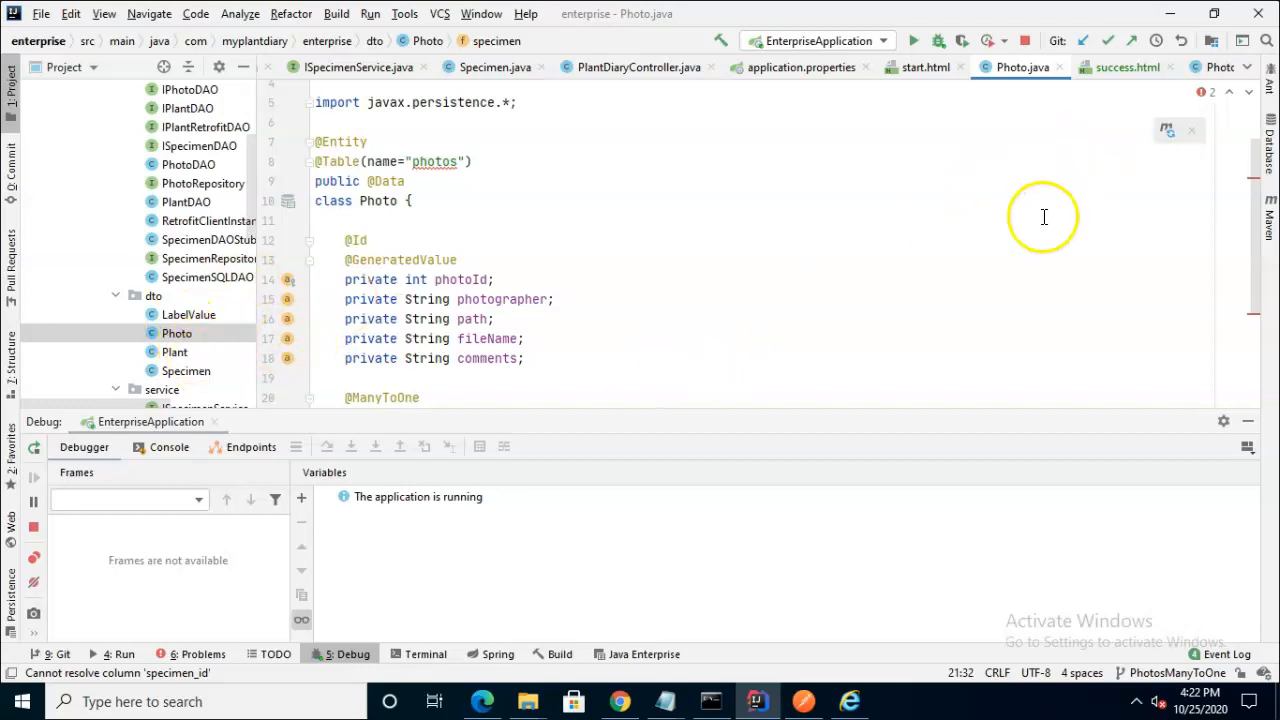
{"action": "left_click", "coordinate": [1128, 68]}
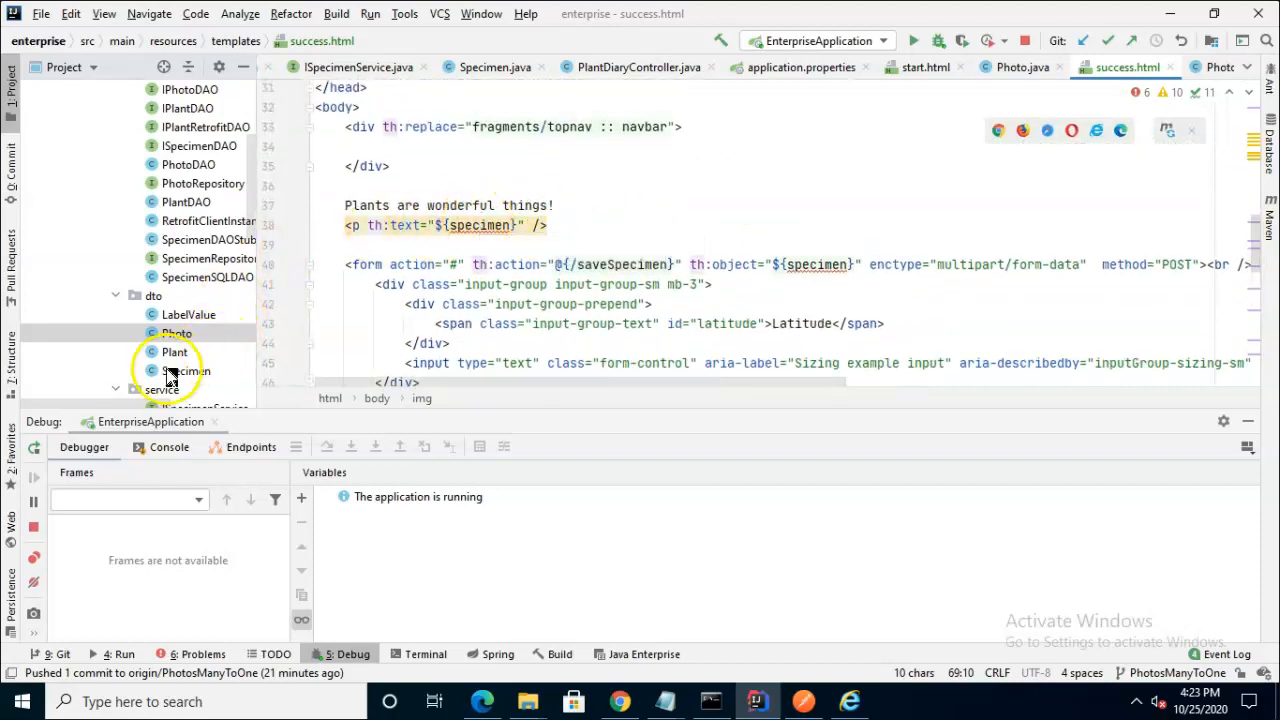
{"action": "double_click", "coordinate": [180, 370]}
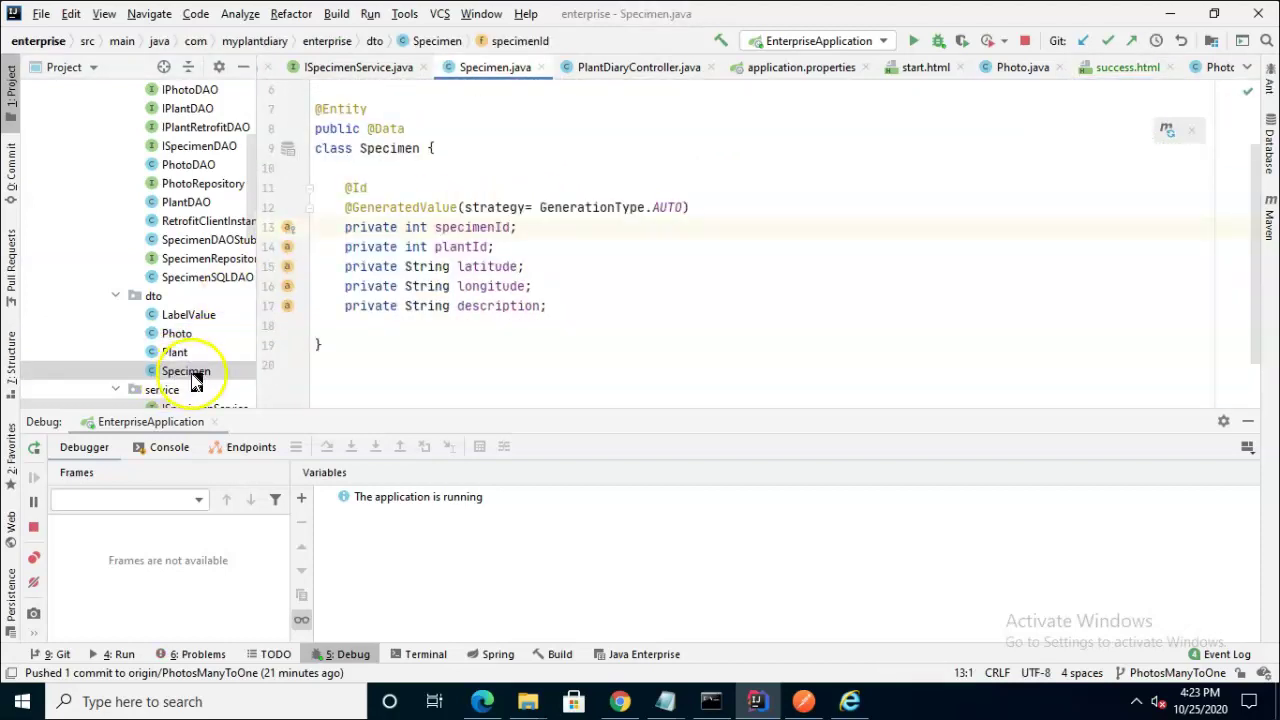
{"action": "mouse_move", "coordinate": [368, 292]}
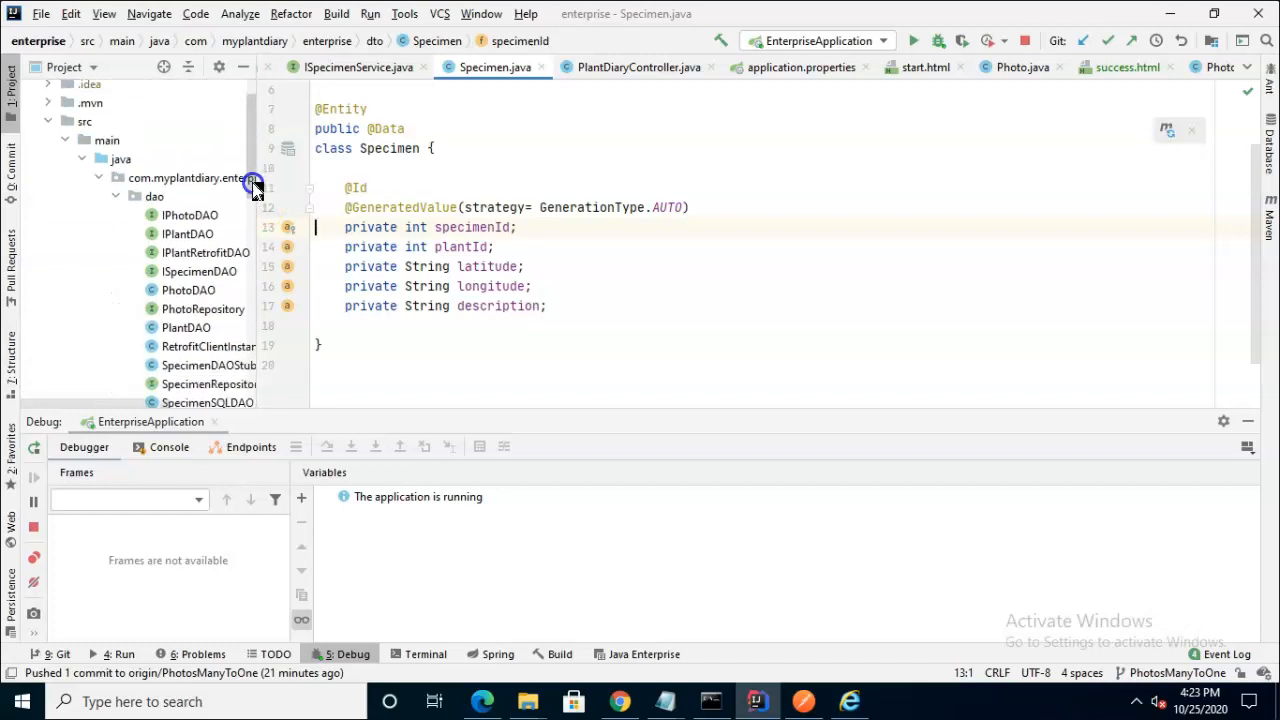
{"action": "scroll", "scroll_direction": "down", "scroll_amount": 3}
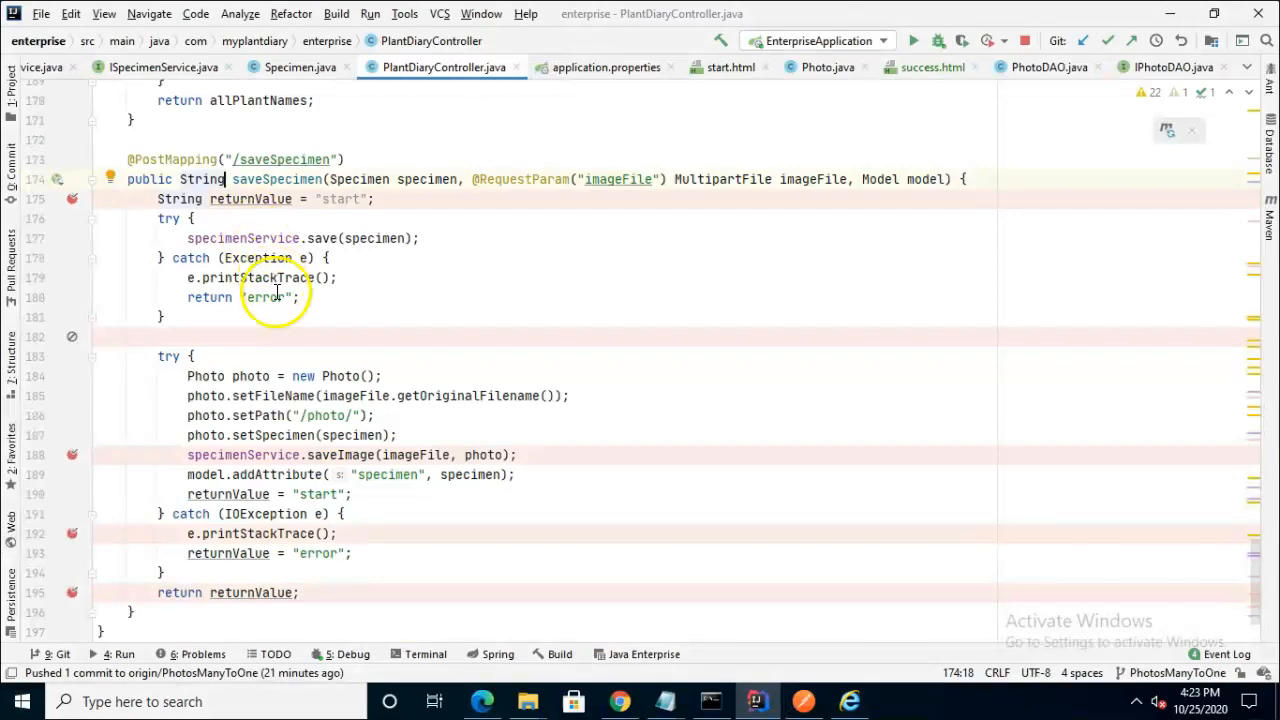
{"action": "mouse_move", "coordinate": [264, 296]}
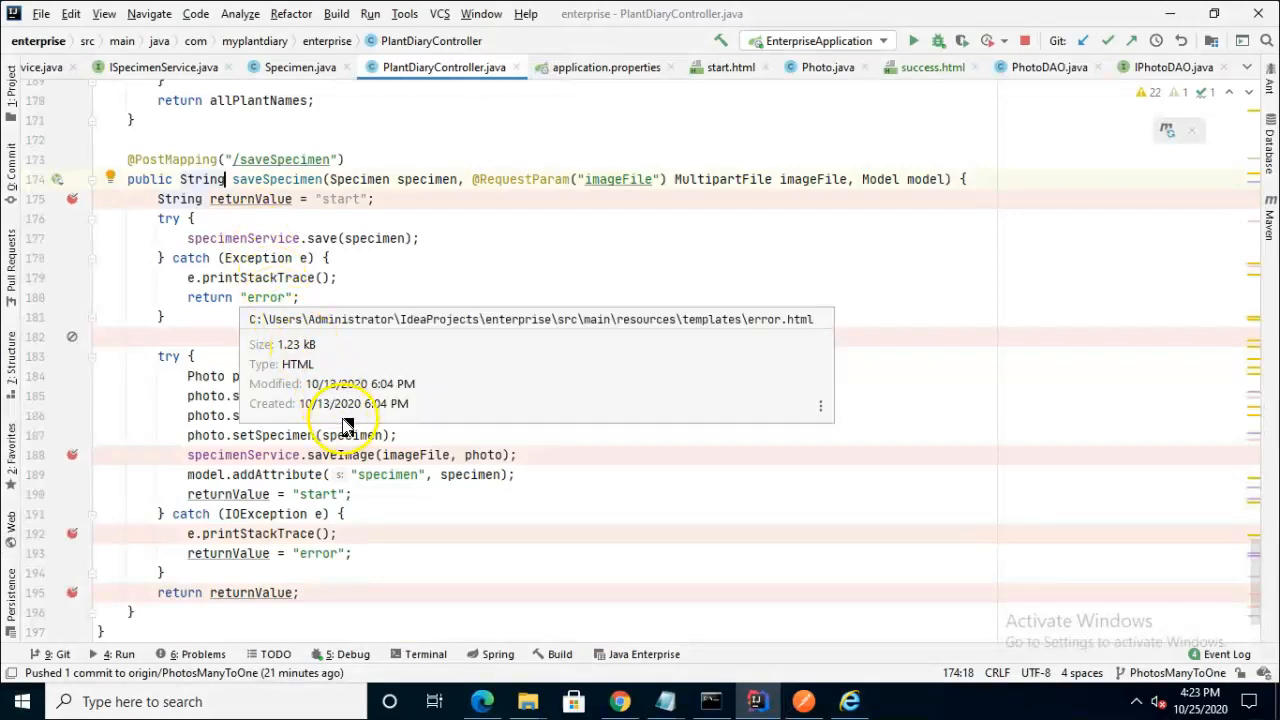
{"action": "mouse_move", "coordinate": [320, 208]}
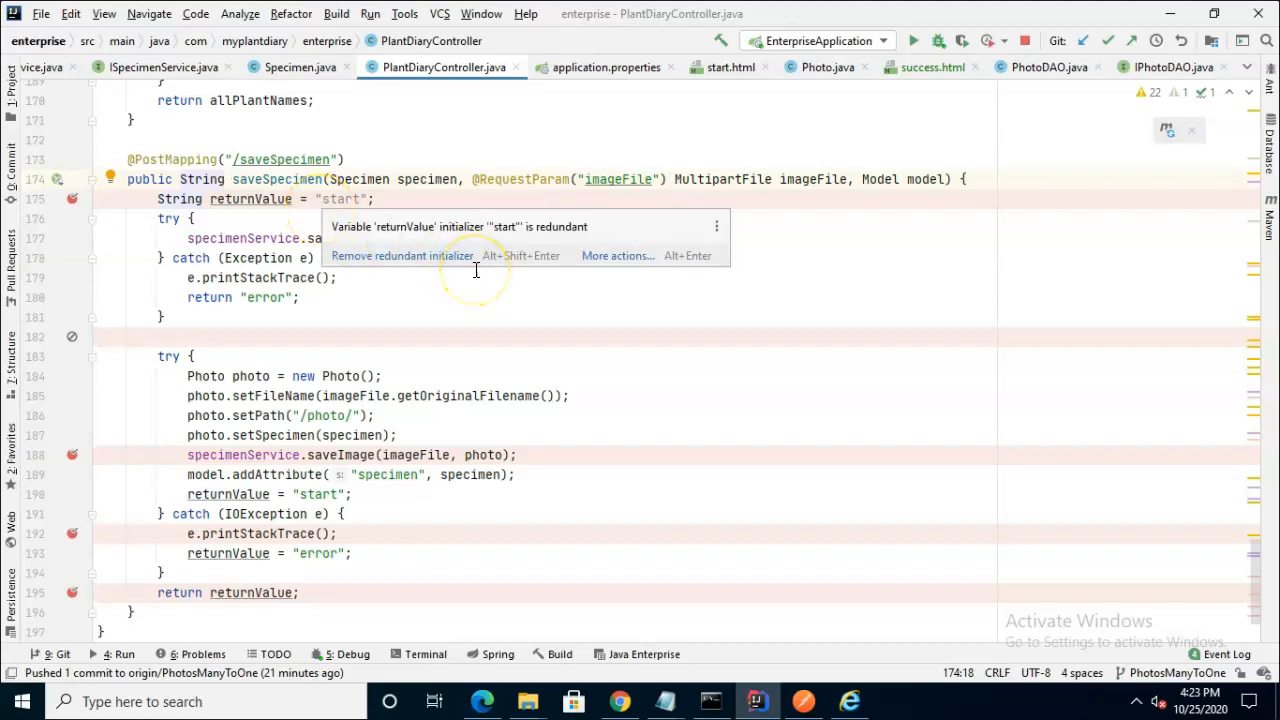
{"action": "mouse_move", "coordinate": [720, 268]}
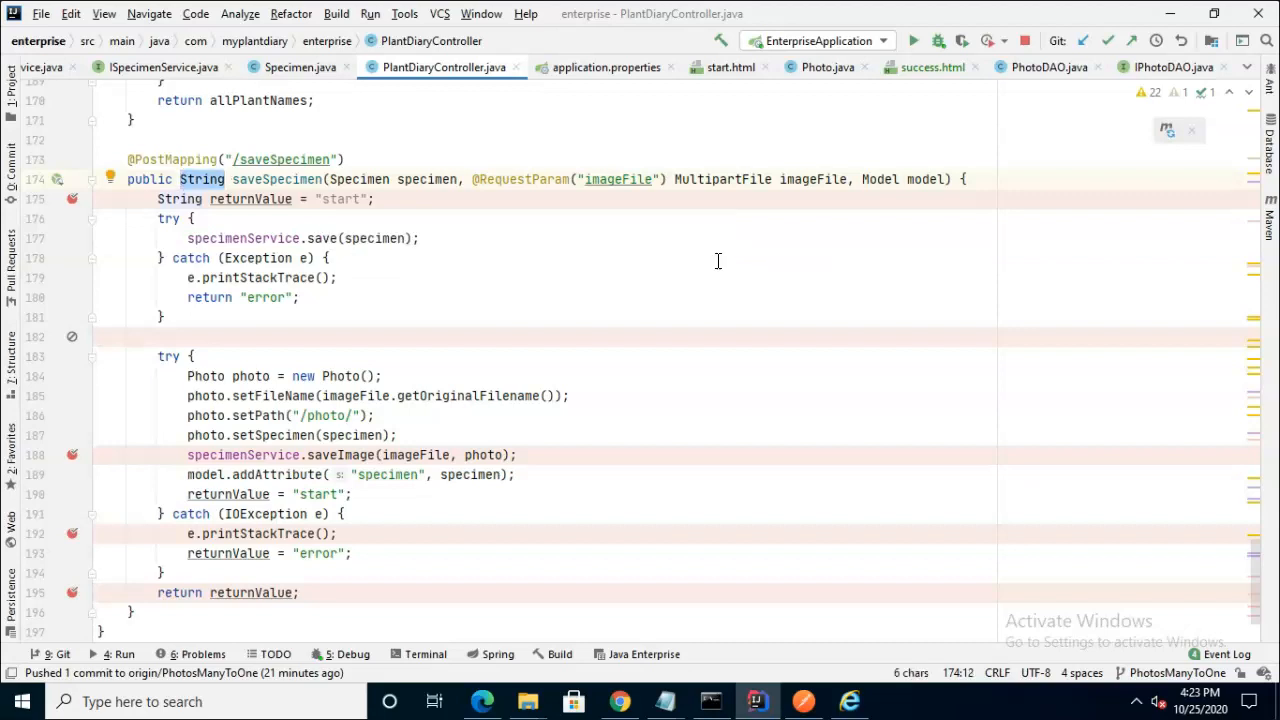
Change saveSpecimen's return type from String to ModelAndView
{"action": "type", "text": "ModelAndView"}
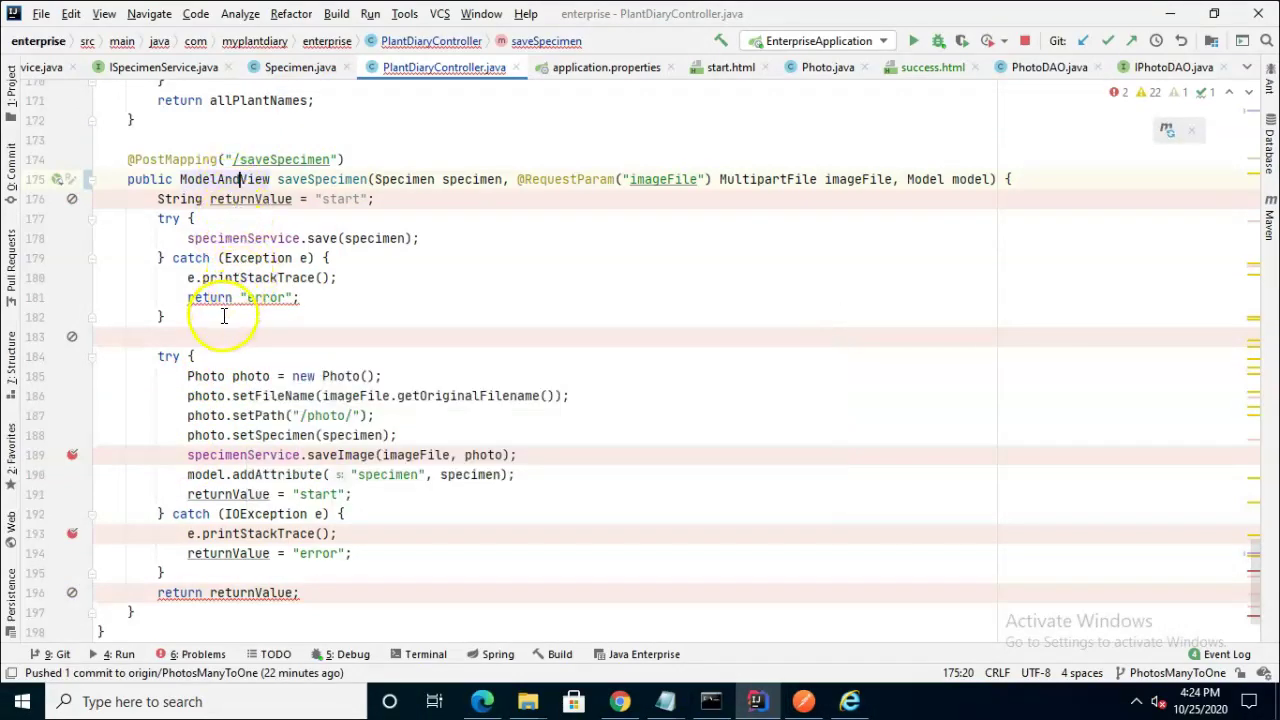
{"action": "left_click", "coordinate": [238, 296]}
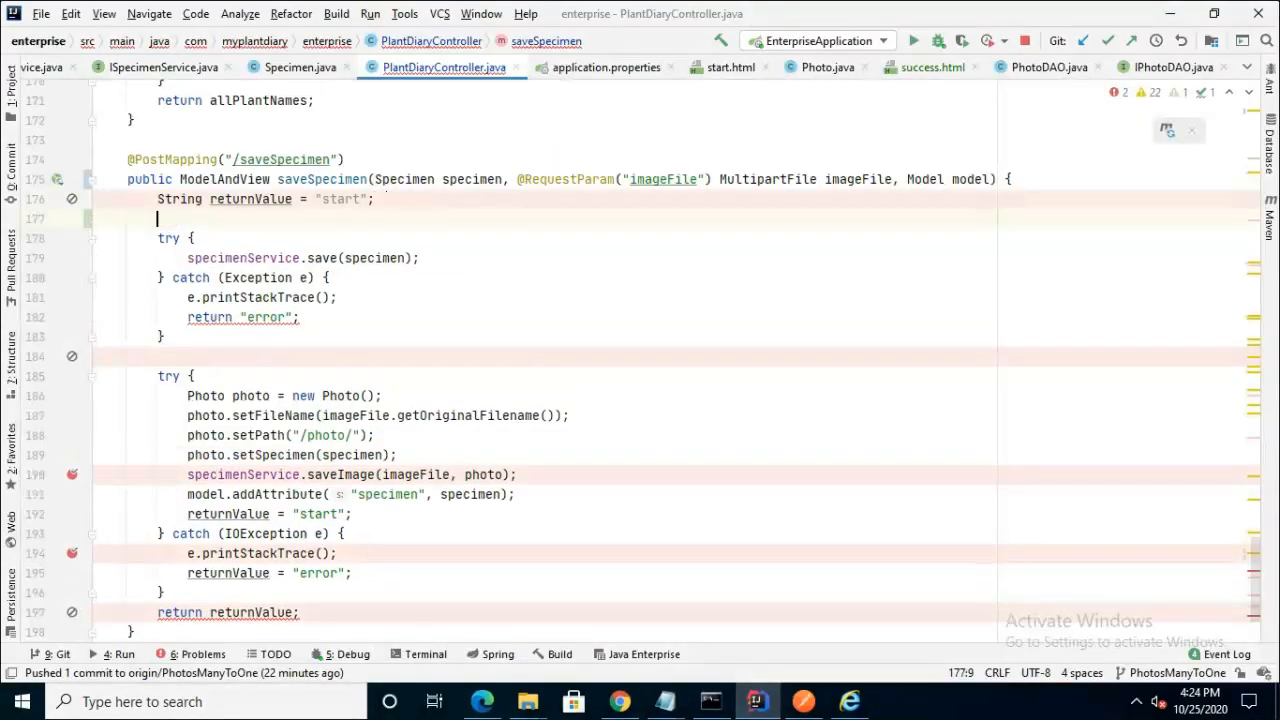
Create modelAndView and have the first catch set view name "error" and return it
{"action": "type", "text": "ModelAndView modelAndView = new ModelAndView();"}
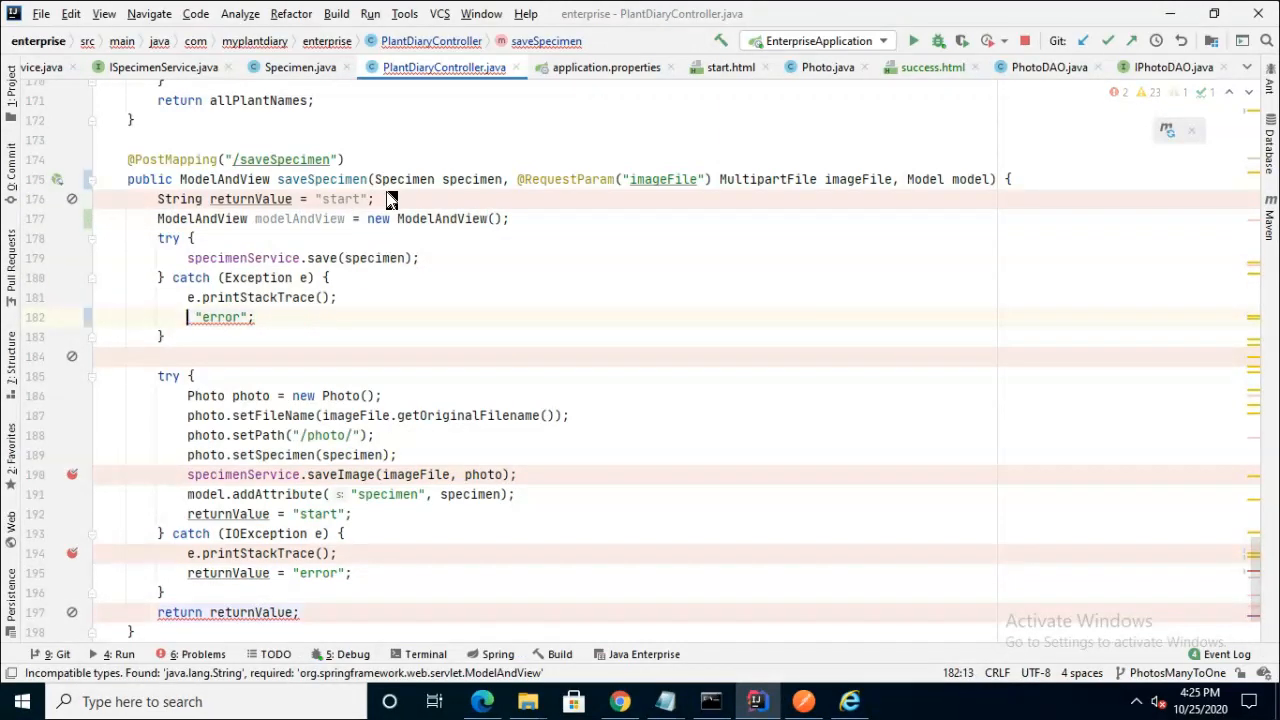
{"action": "type", "text": "modelAndView.setViewName("}
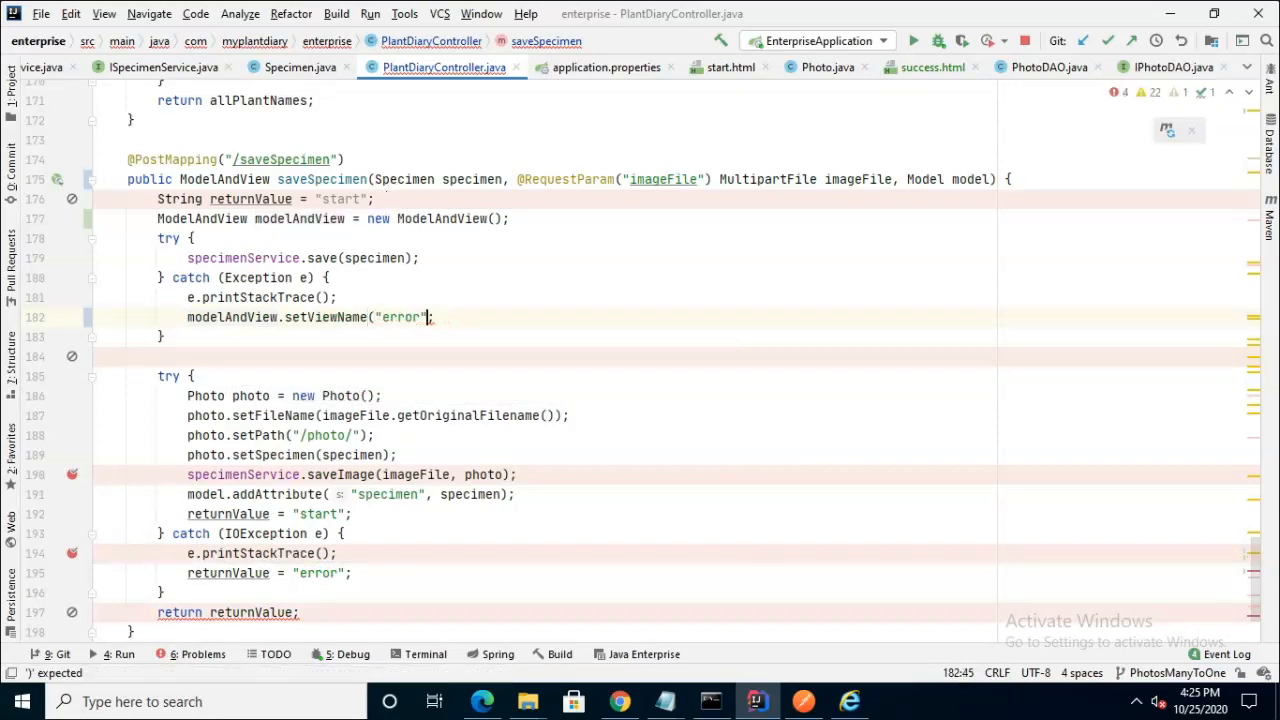
{"action": "type", "text": ");"}
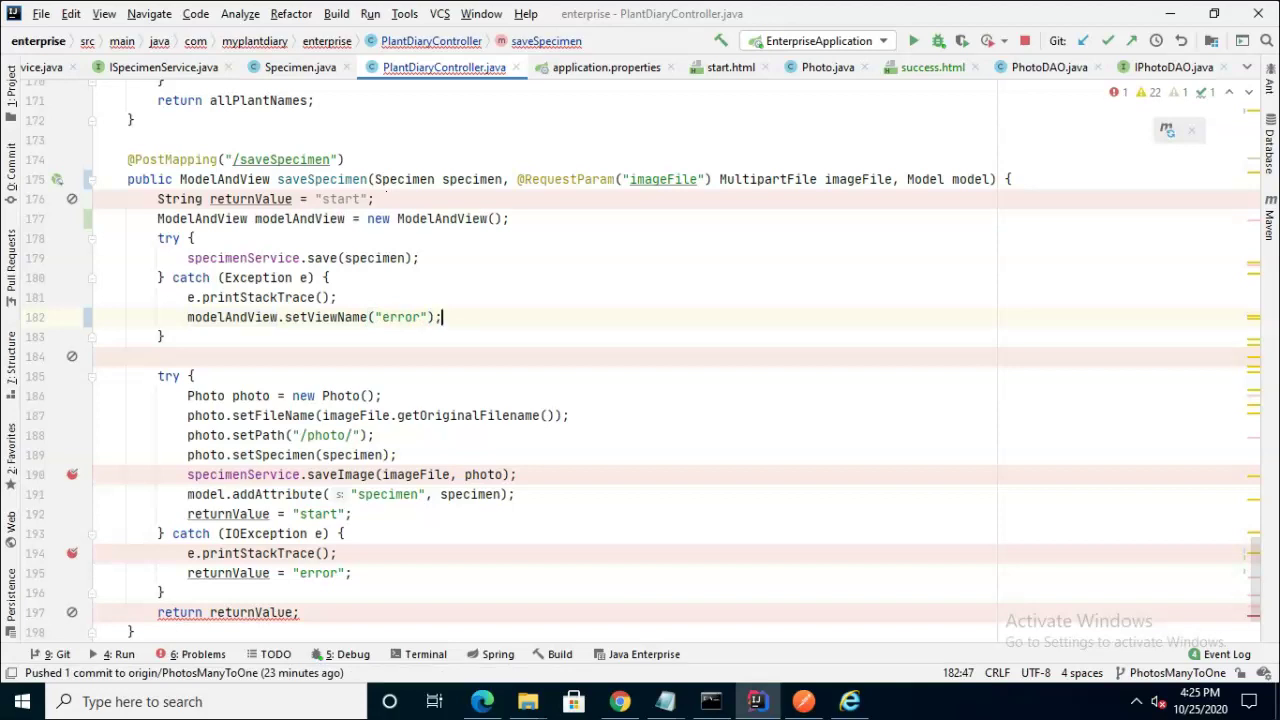
{"action": "mouse_move", "coordinate": [394, 164]}
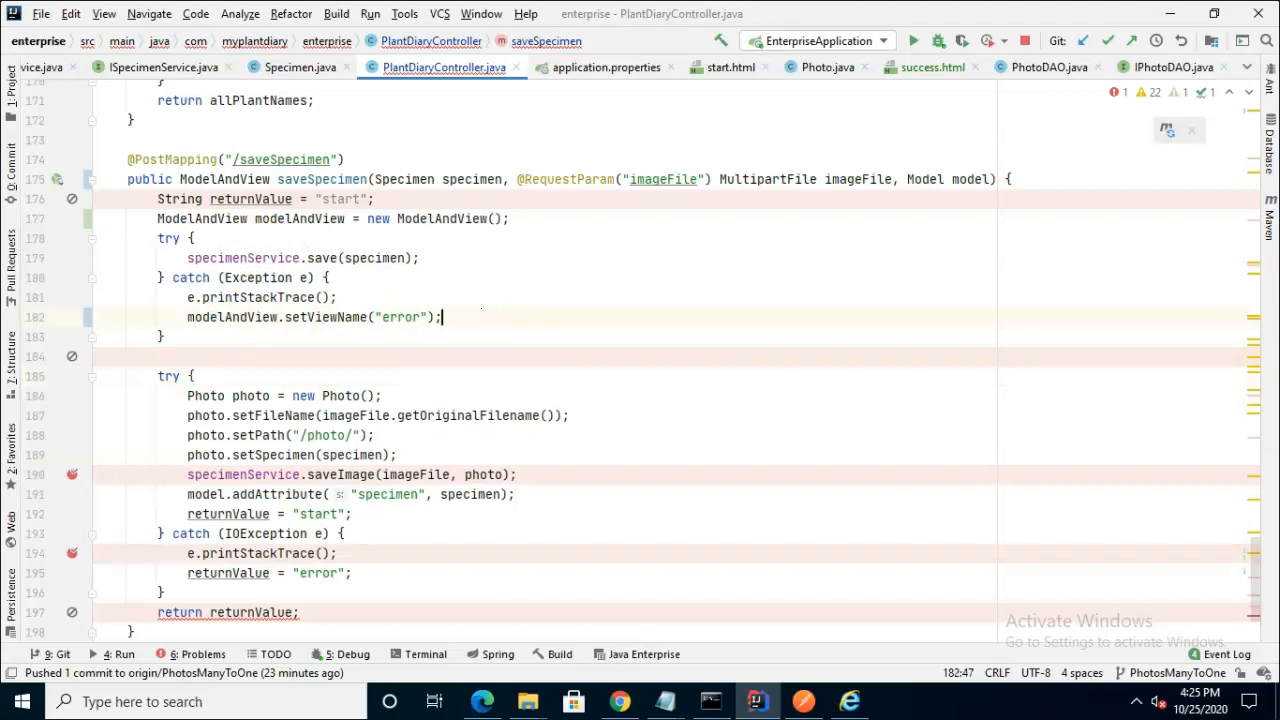
{"action": "type", "text": "return modelAndView;"}
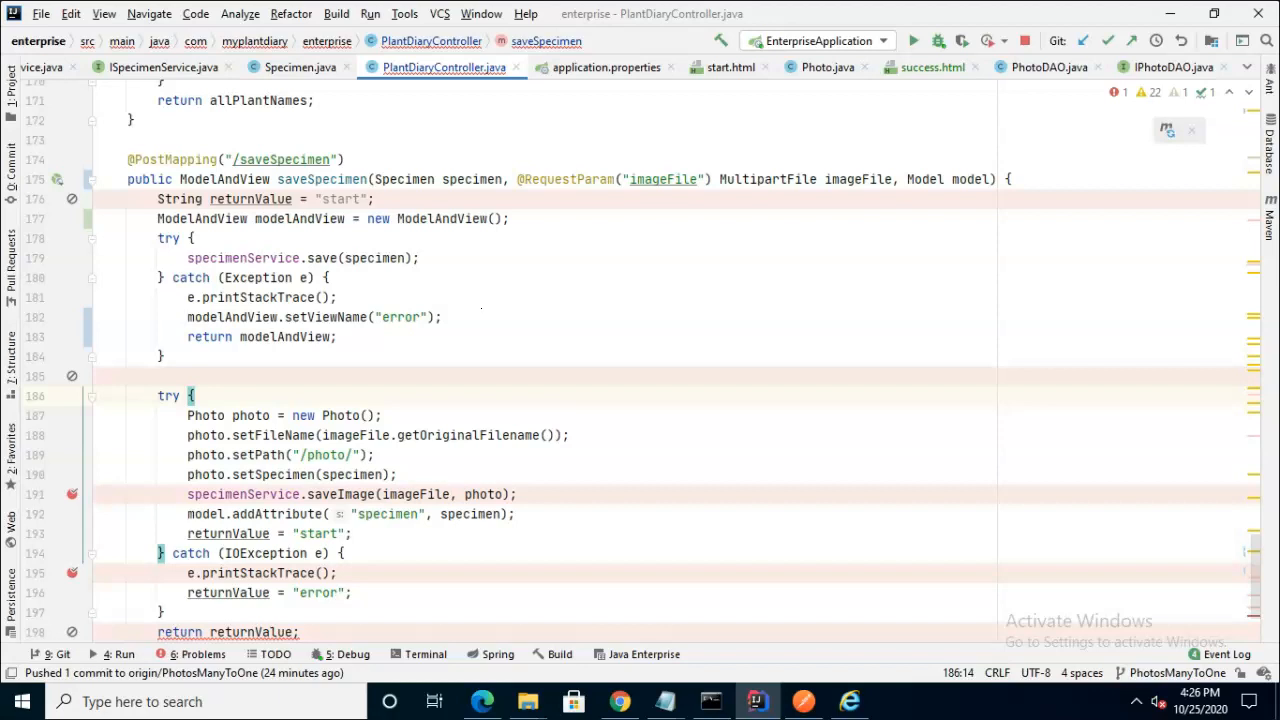
{"action": "mouse_move", "coordinate": [480, 296]}
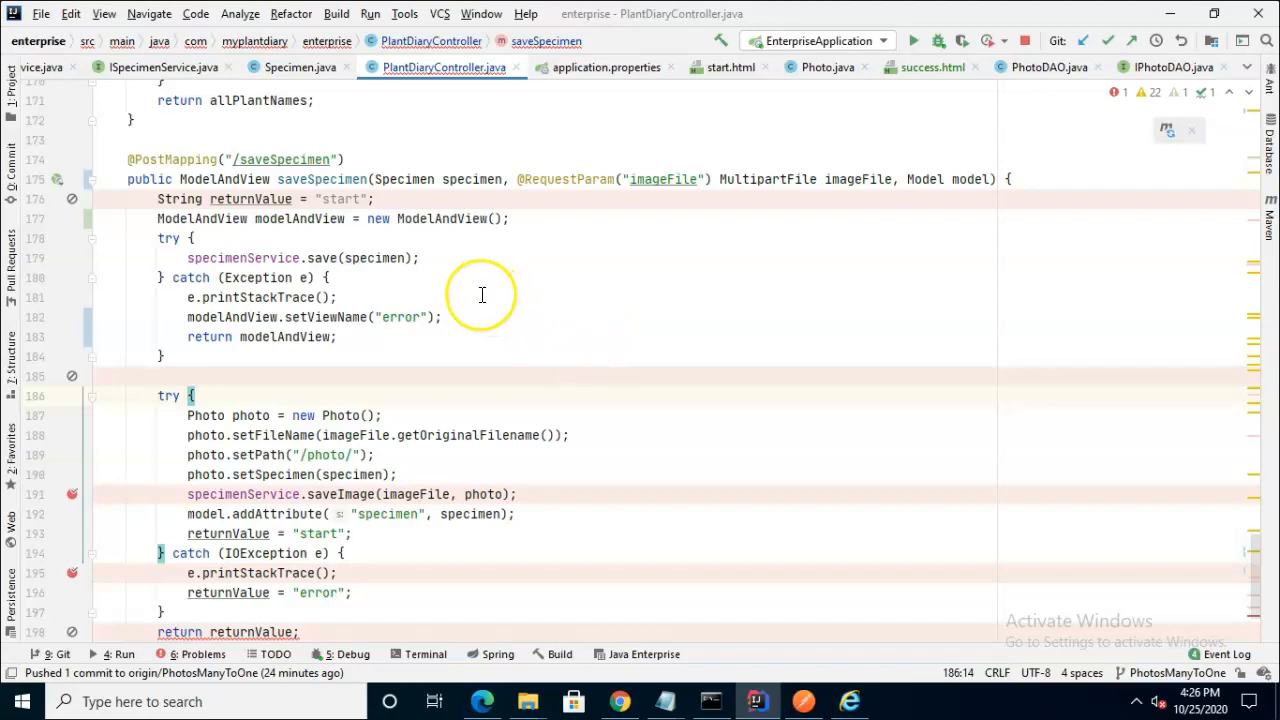
{"action": "scroll", "scroll_direction": "down", "scroll_amount": 3}
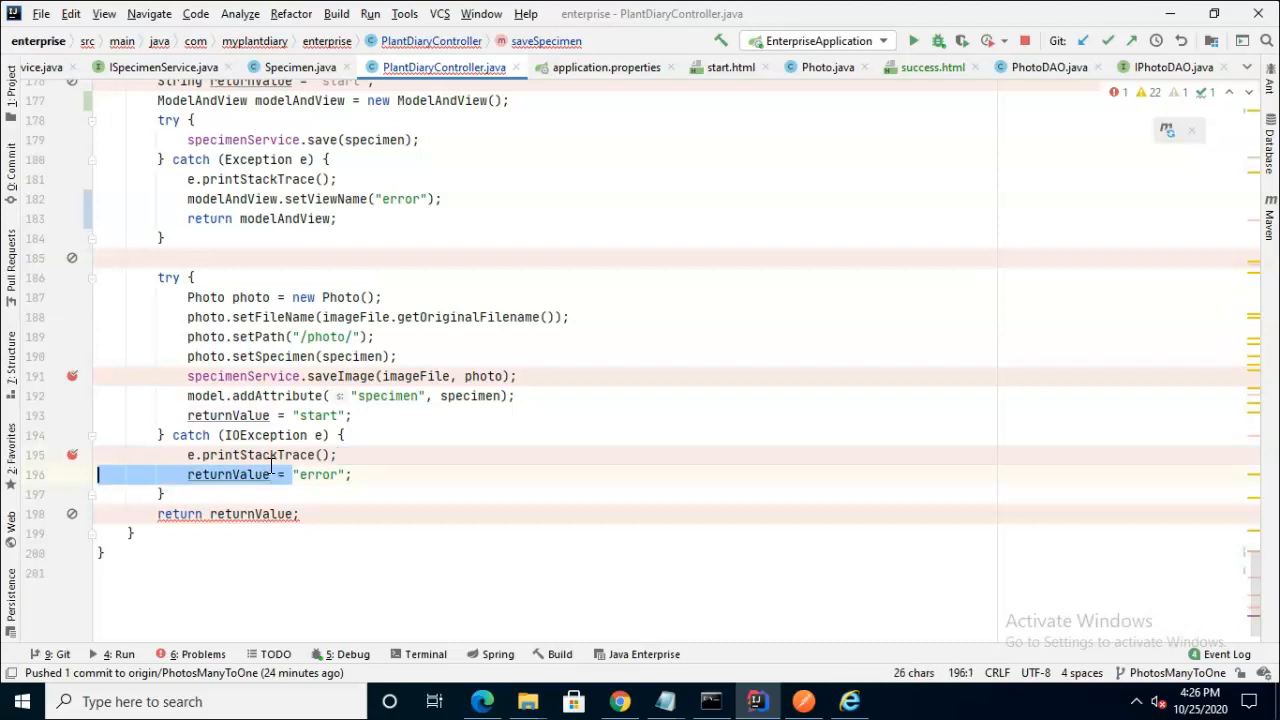
{"action": "type", "text": "modelAndView.setViewName("}
{"action": "type", "text": "return modelAndView;"}
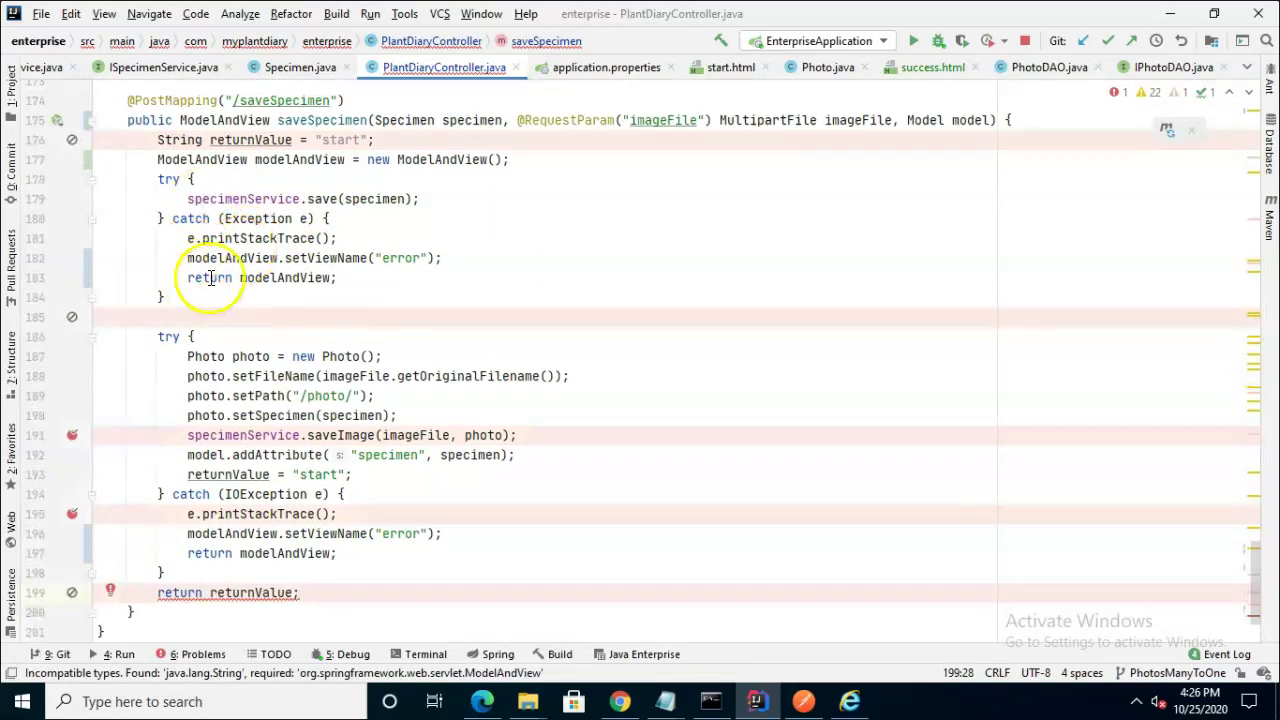
{"action": "mouse_move", "coordinate": [252, 336]}
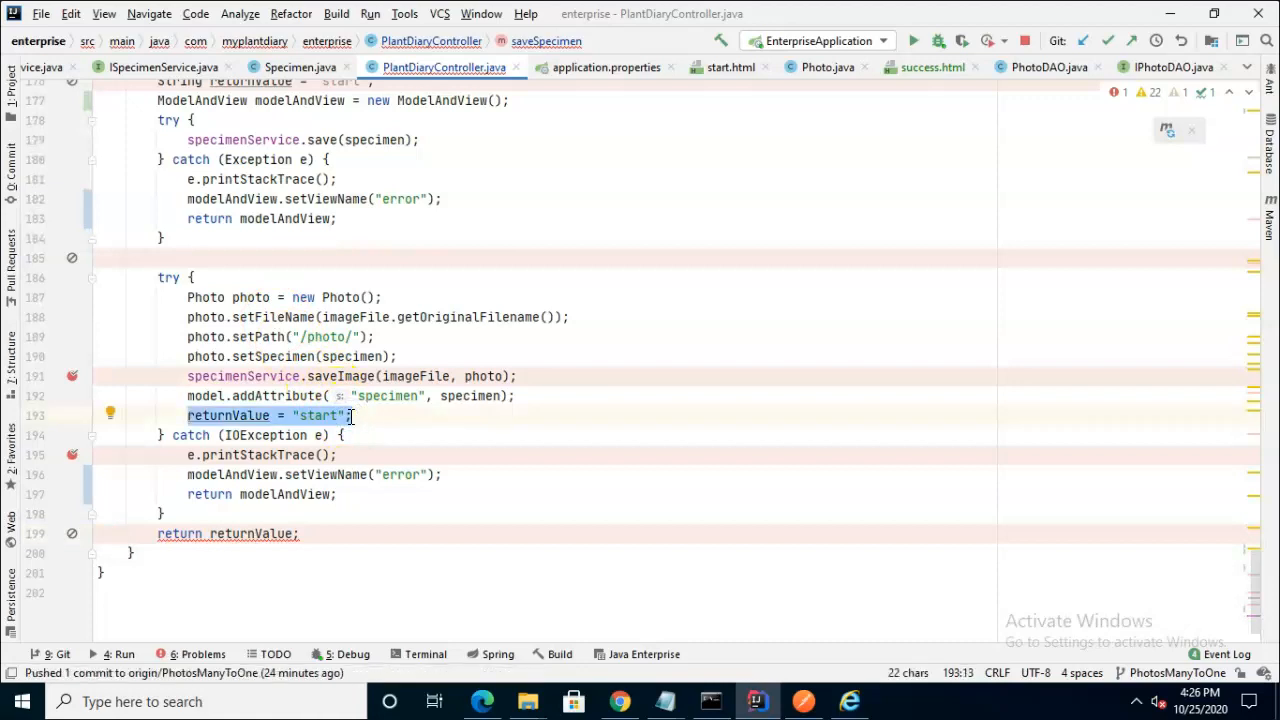
Replace returnValue = "start" with setViewName("success") and add the specimen object to modelAndView
{"action": "key", "text": "Delete"}
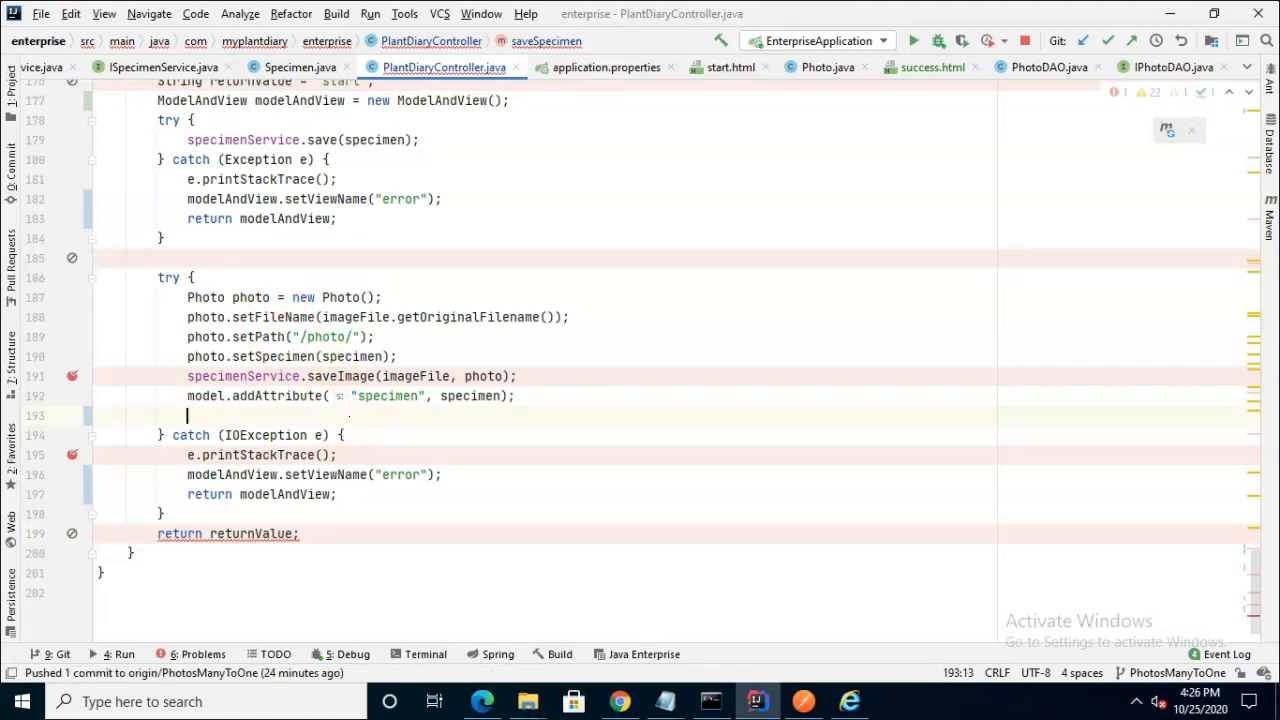
{"action": "type", "text": "modelandView.setViewName();"}
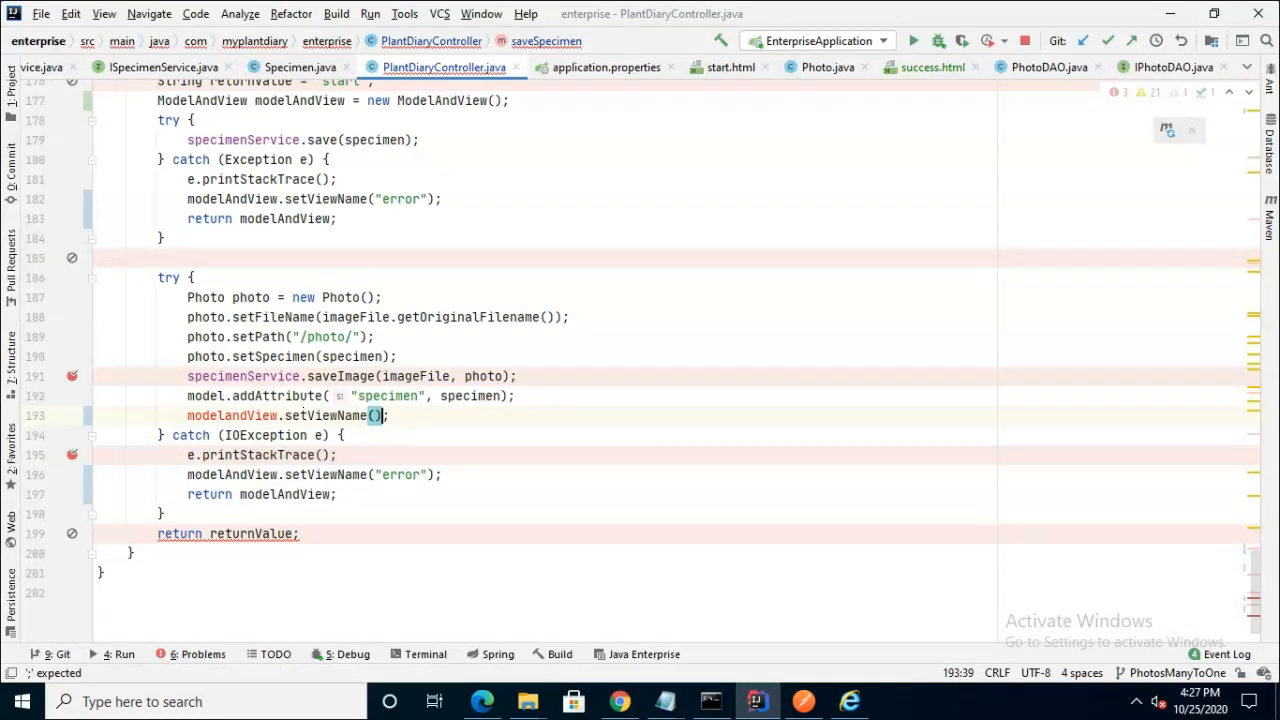
{"action": "type", "text": "success\""}
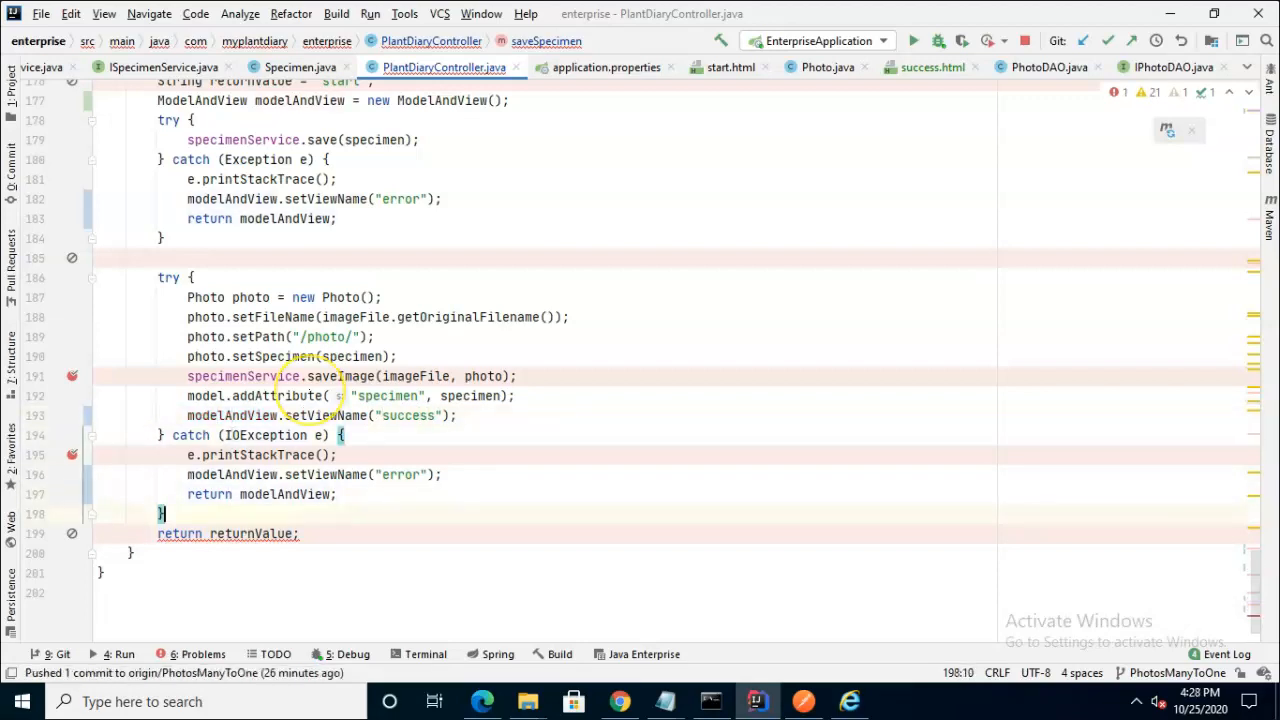
{"action": "mouse_move", "coordinate": [200, 204]}
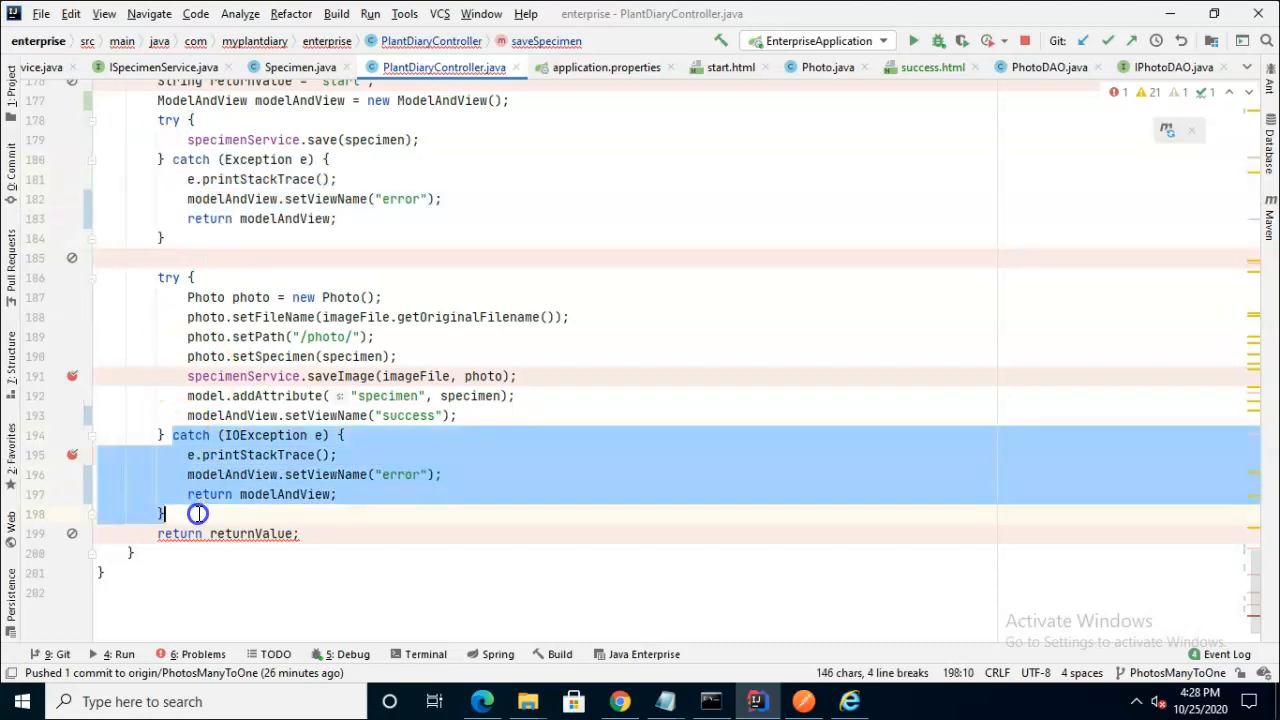
{"action": "left_click", "coordinate": [196, 512]}
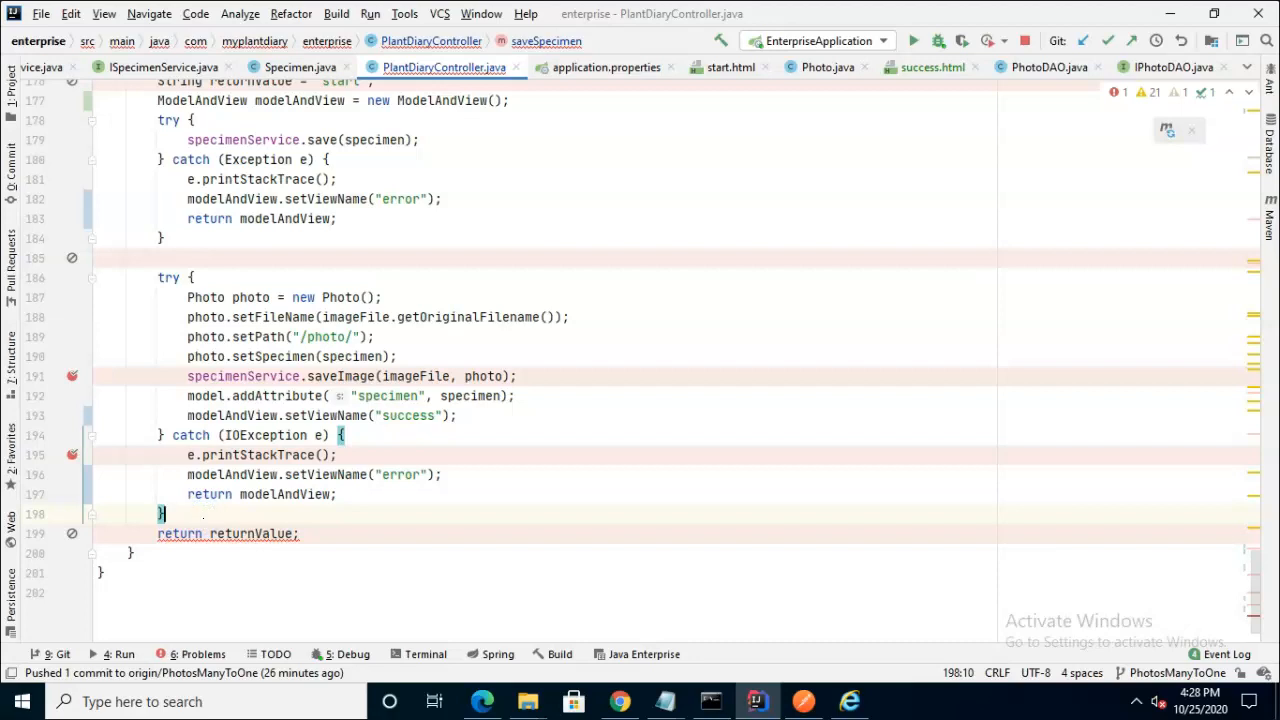
{"action": "key", "text": "Enter"}
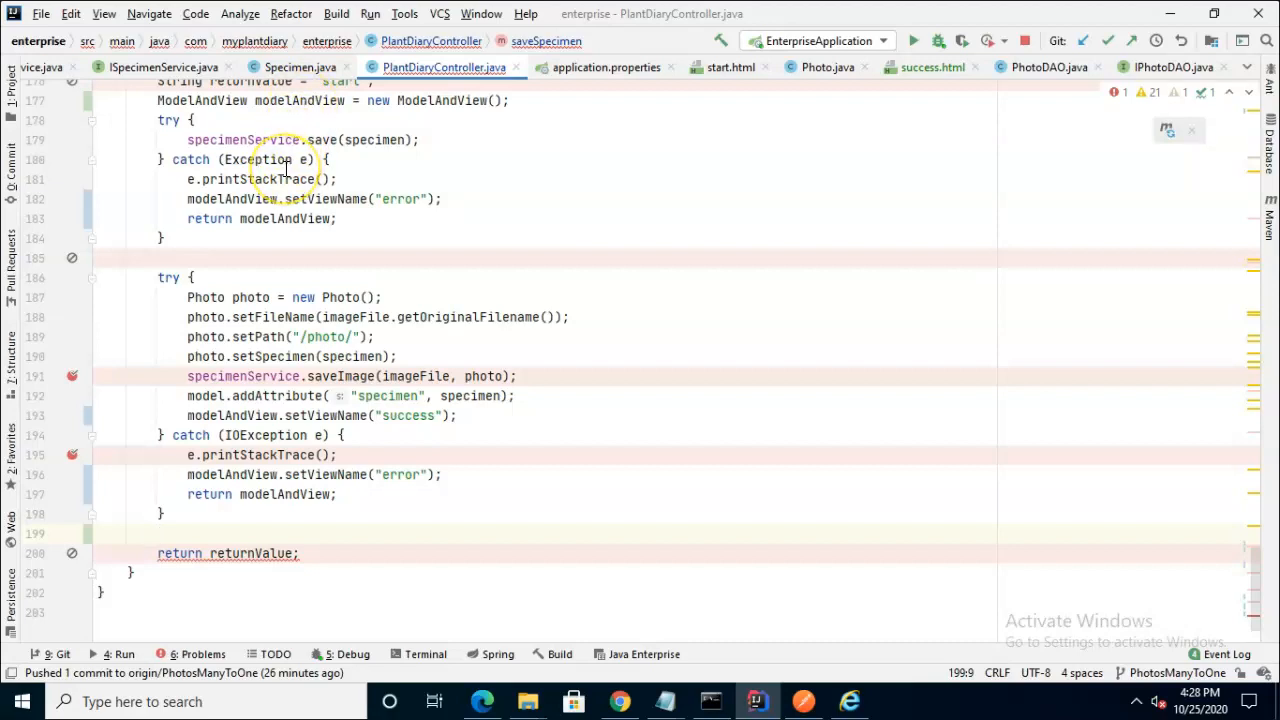
{"action": "type", "text": "modelAndView.add"}
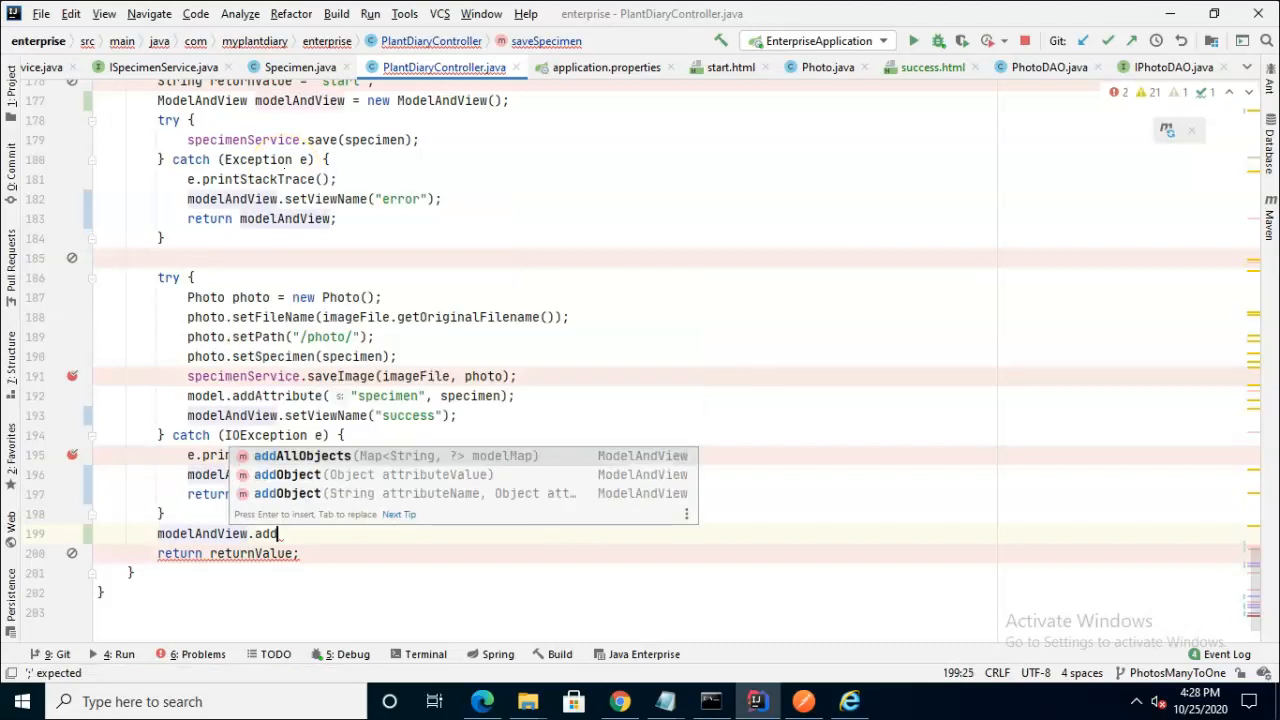
{"action": "type", "text": "Object(\"speicmen\", specimen);"}
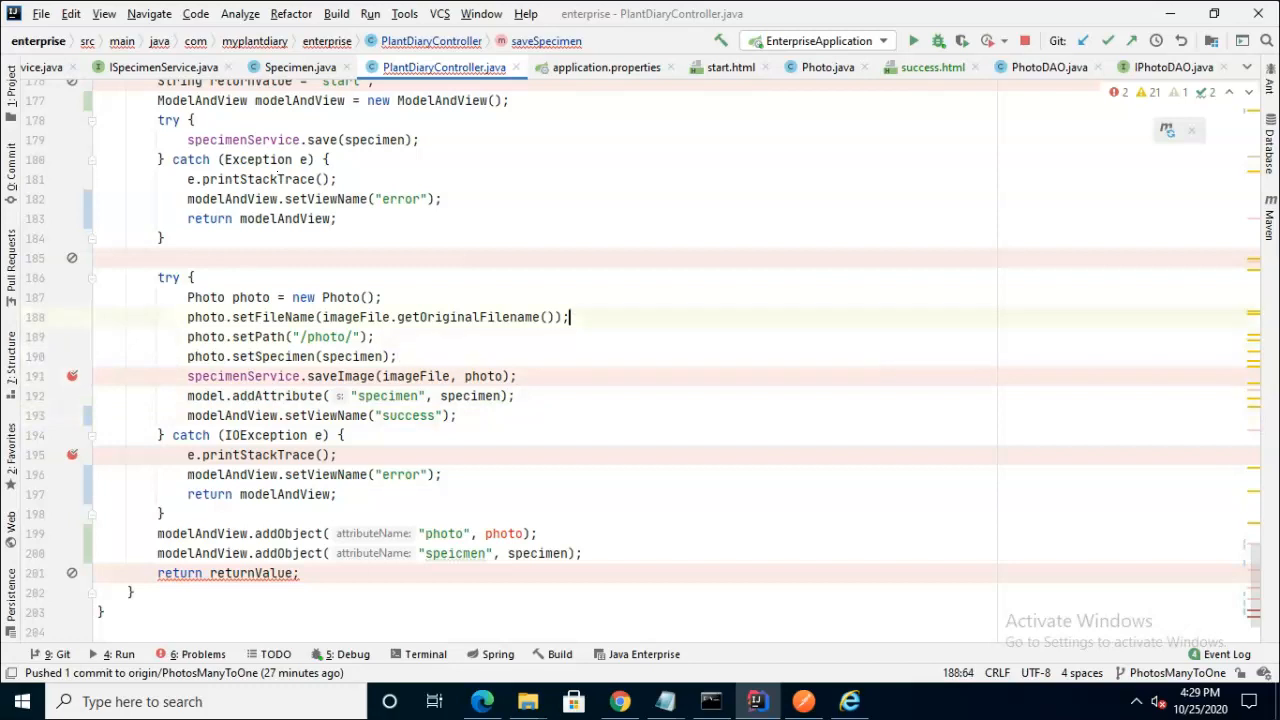
Move the Photo declaration above the try block and return modelAndView
{"action": "triple_click", "coordinate": [284, 296]}
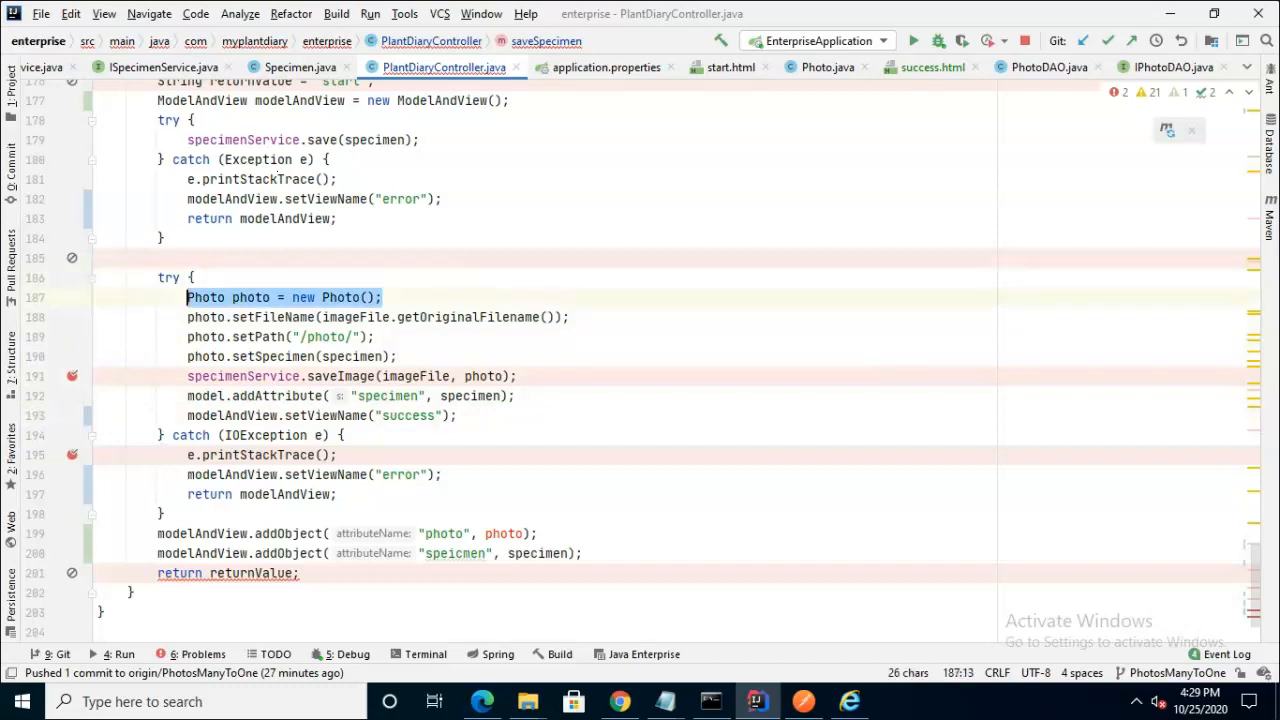
{"action": "key", "text": "Delete"}
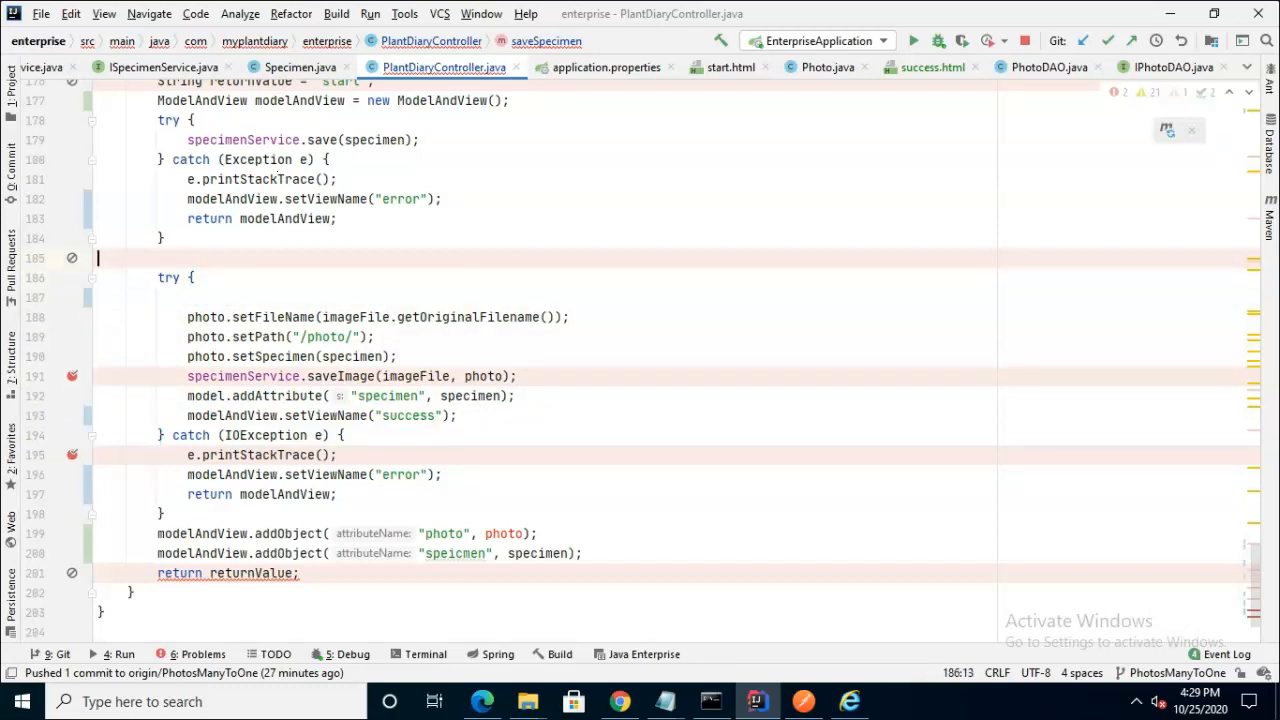
{"action": "type", "text": "Photo photo = new Photo();"}
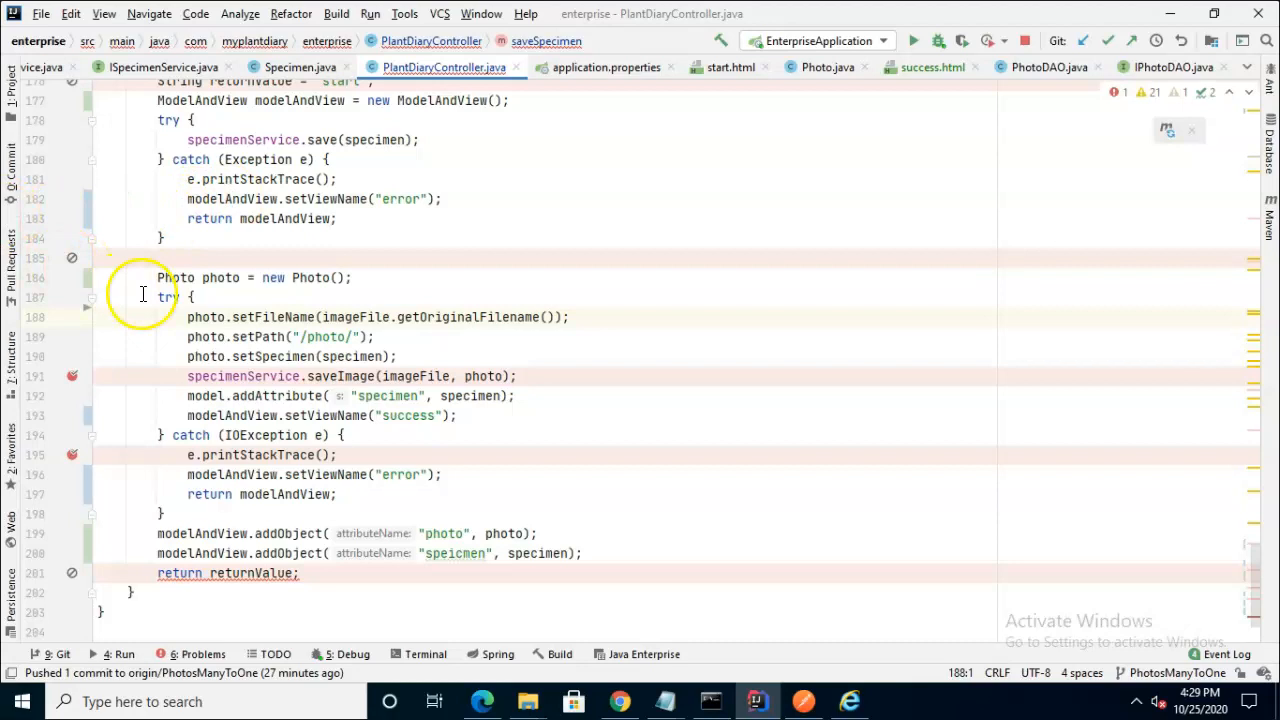
{"action": "left_click_drag", "start_coordinate": [156, 276], "coordinate": [196, 296]}
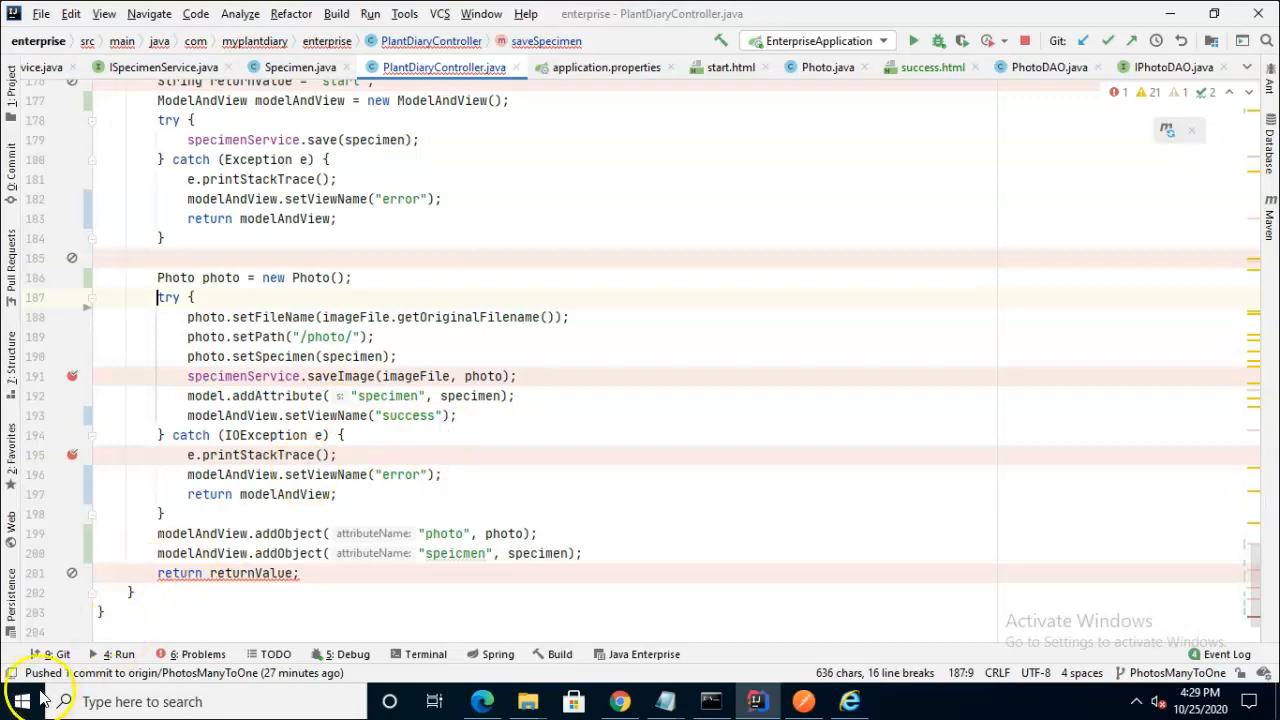
{"action": "left_click", "coordinate": [292, 572]}
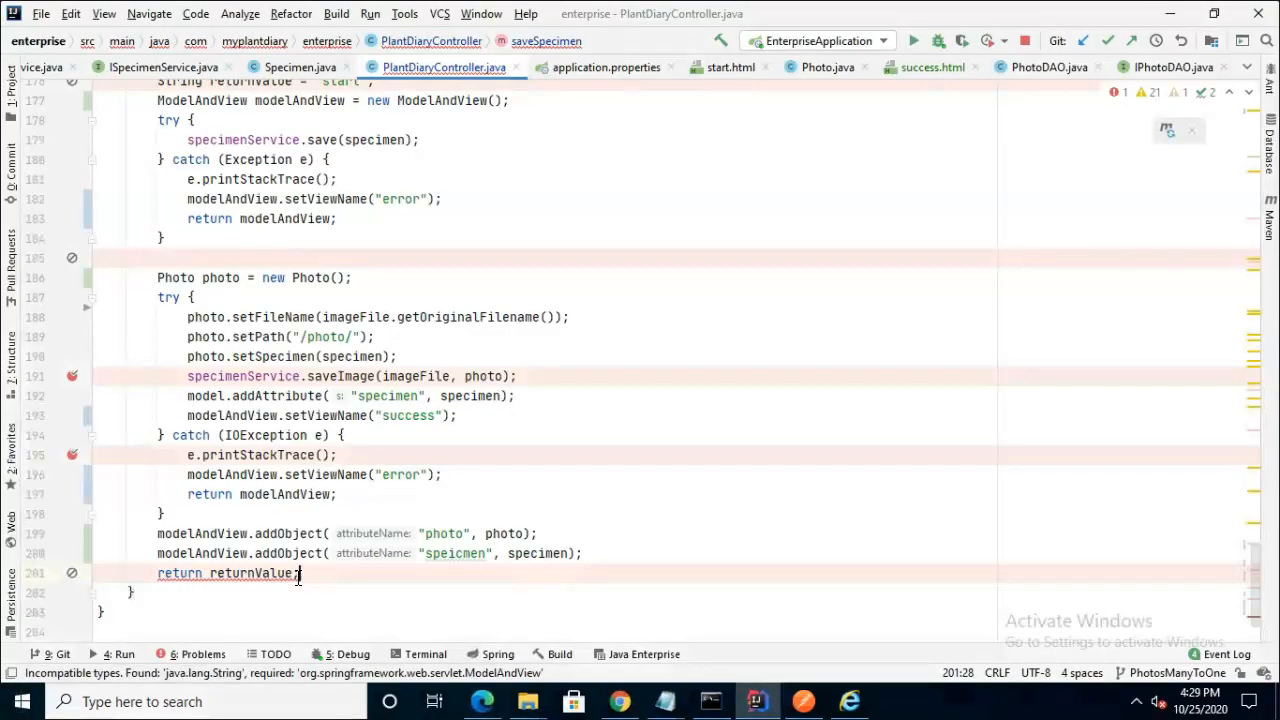
{"action": "type", "text": "modelAndView"}
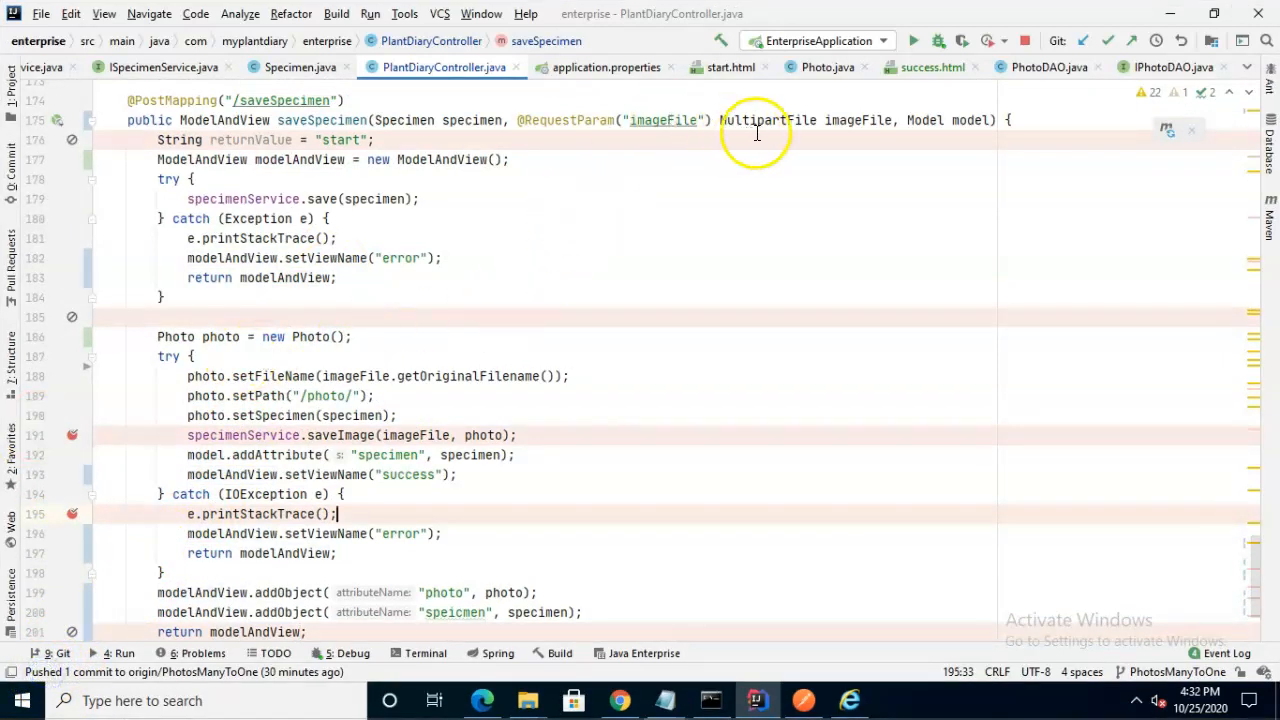
Set the success.html img th:src to ${'/photos/' + photo.fileName}
{"action": "left_click", "coordinate": [932, 68]}
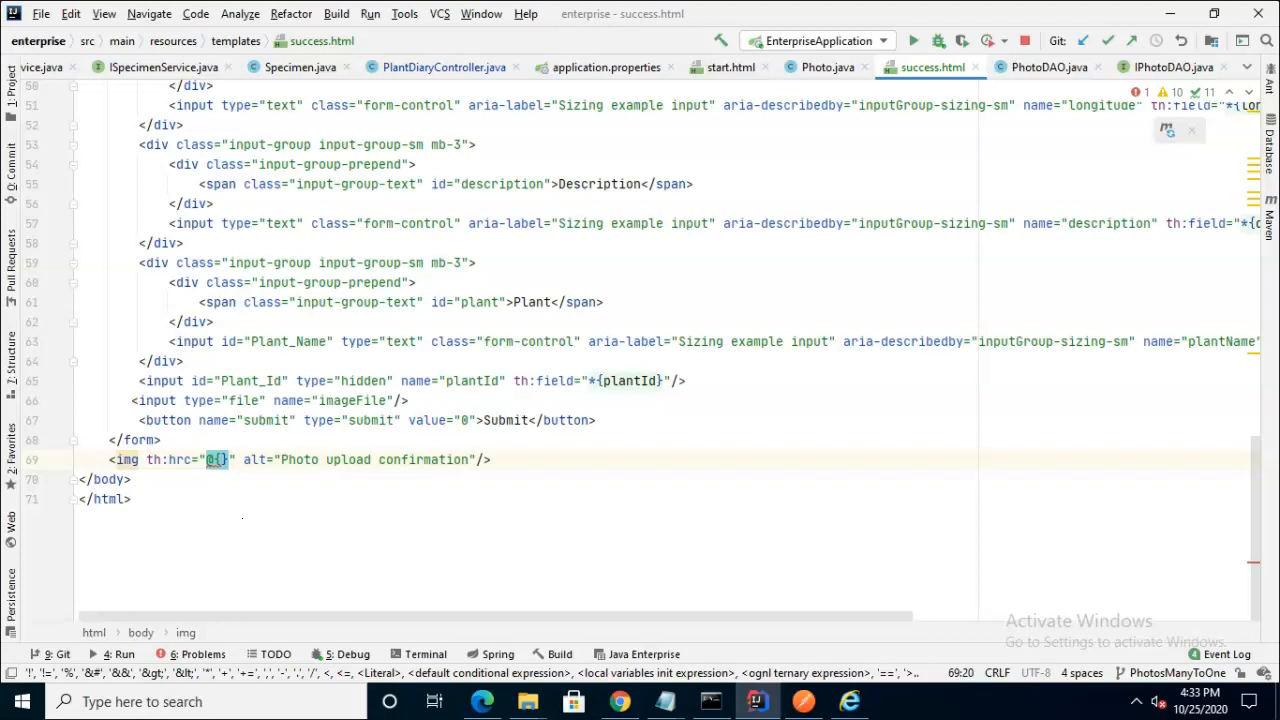
{"action": "type", "text": "${}"}
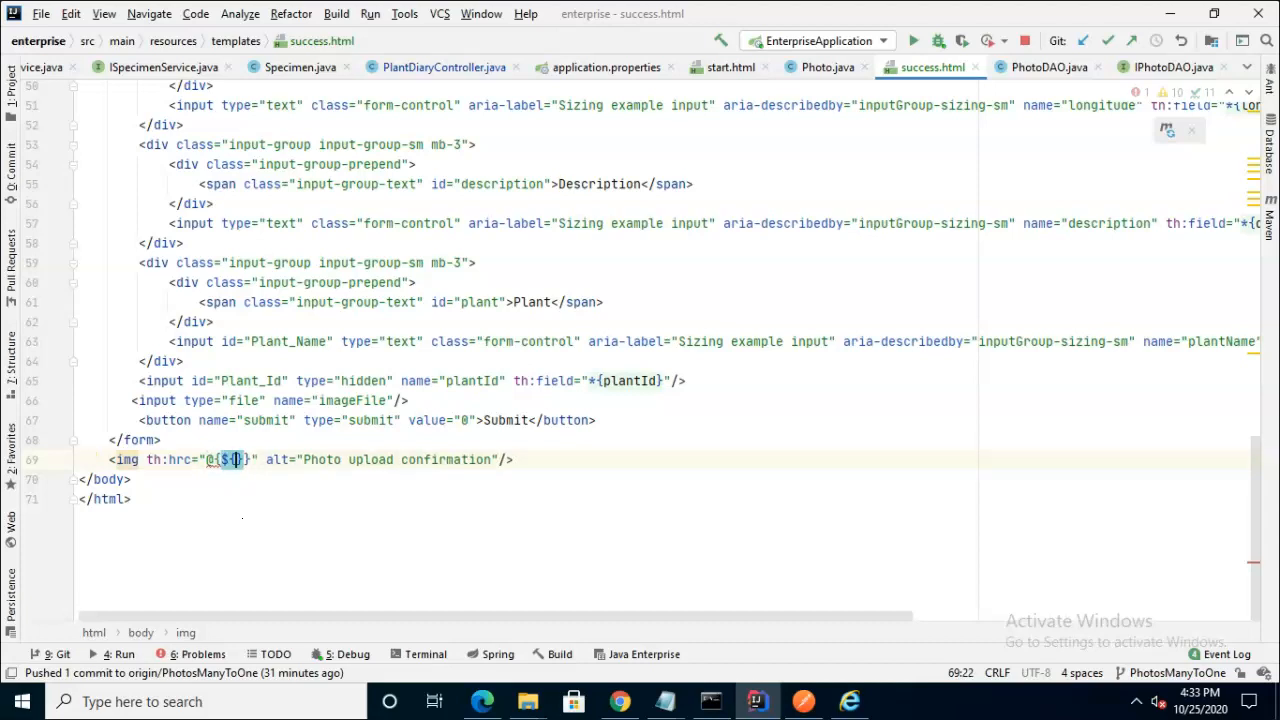
{"action": "type", "text": "'"}
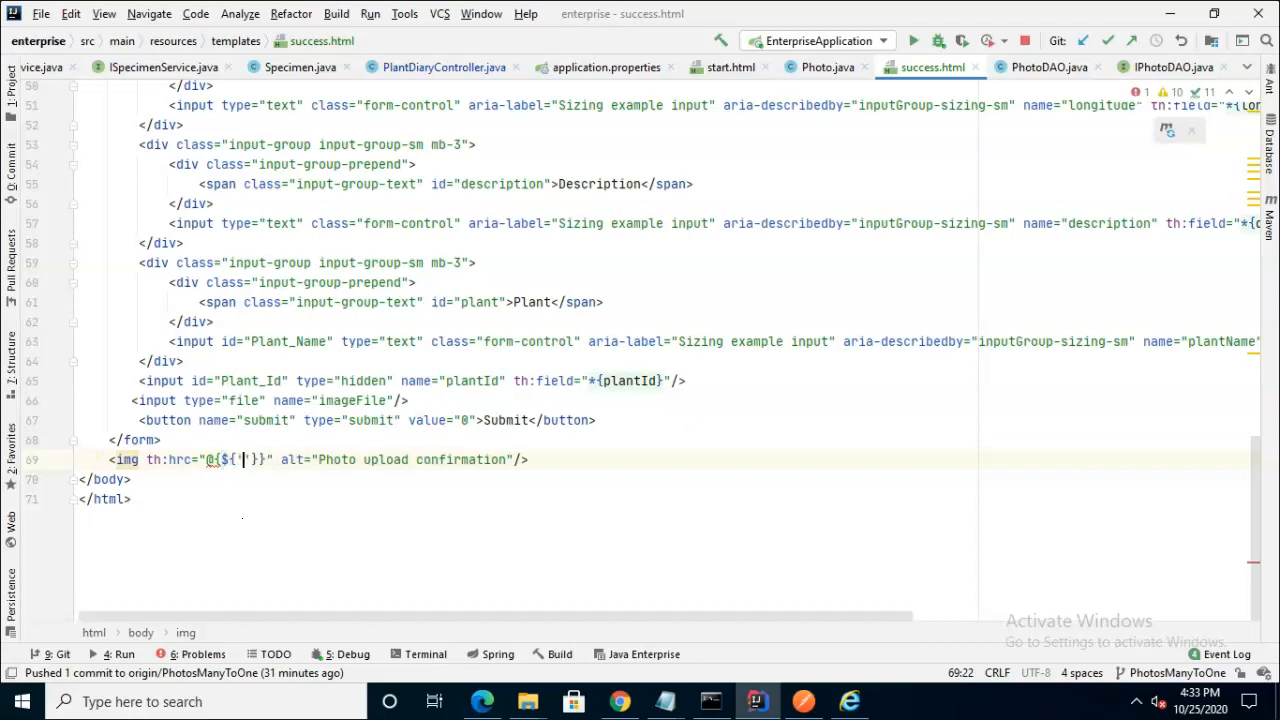
{"action": "type", "text": "/"}
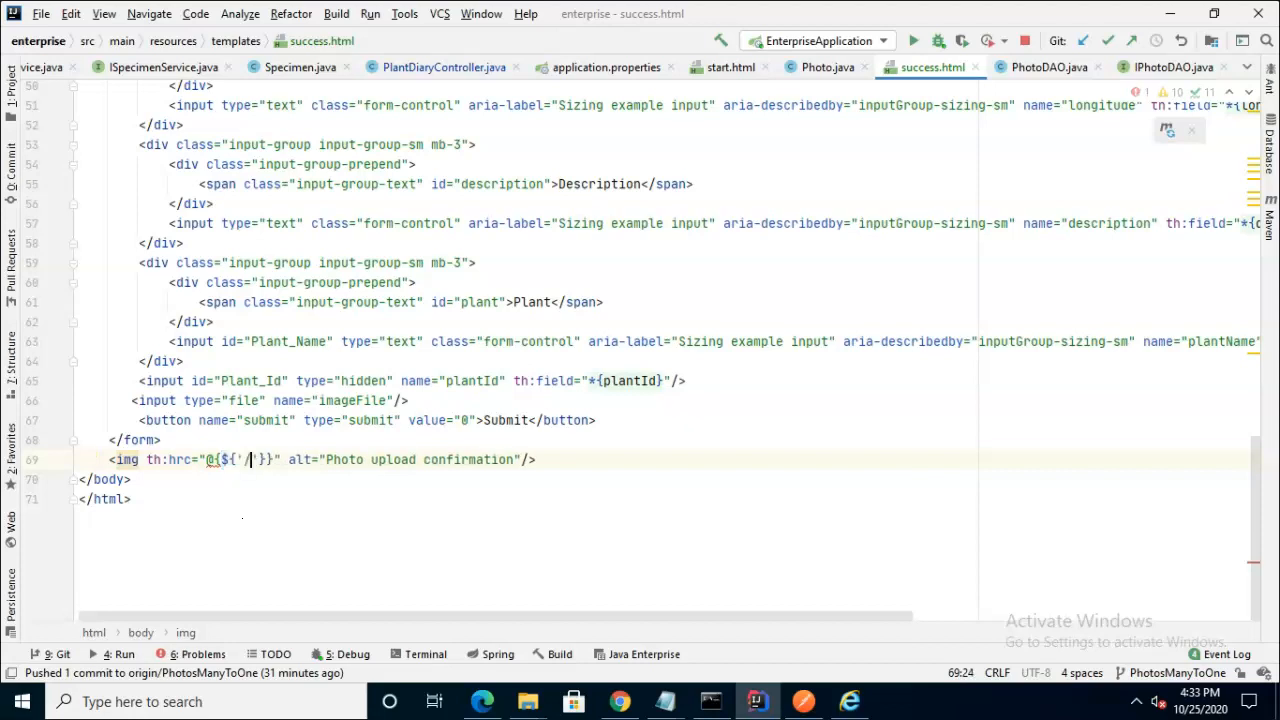
{"action": "type", "text": "photos"}
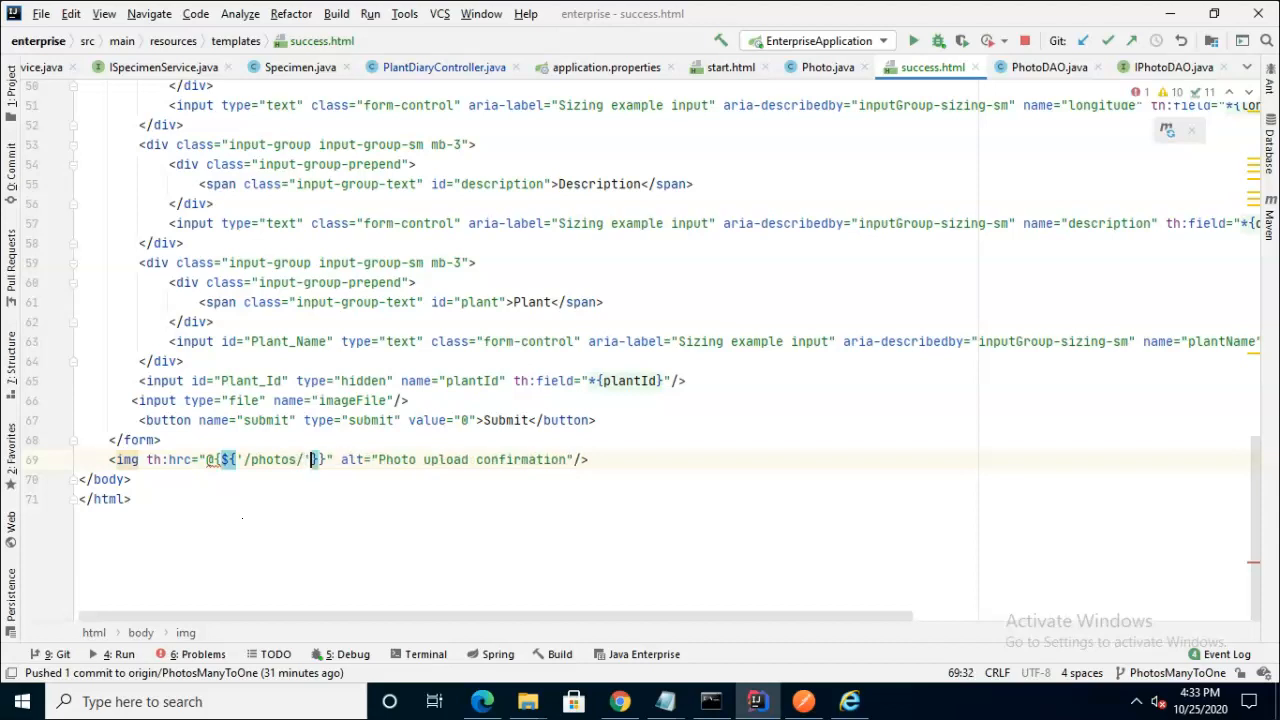
{"action": "type", "text": "+"}
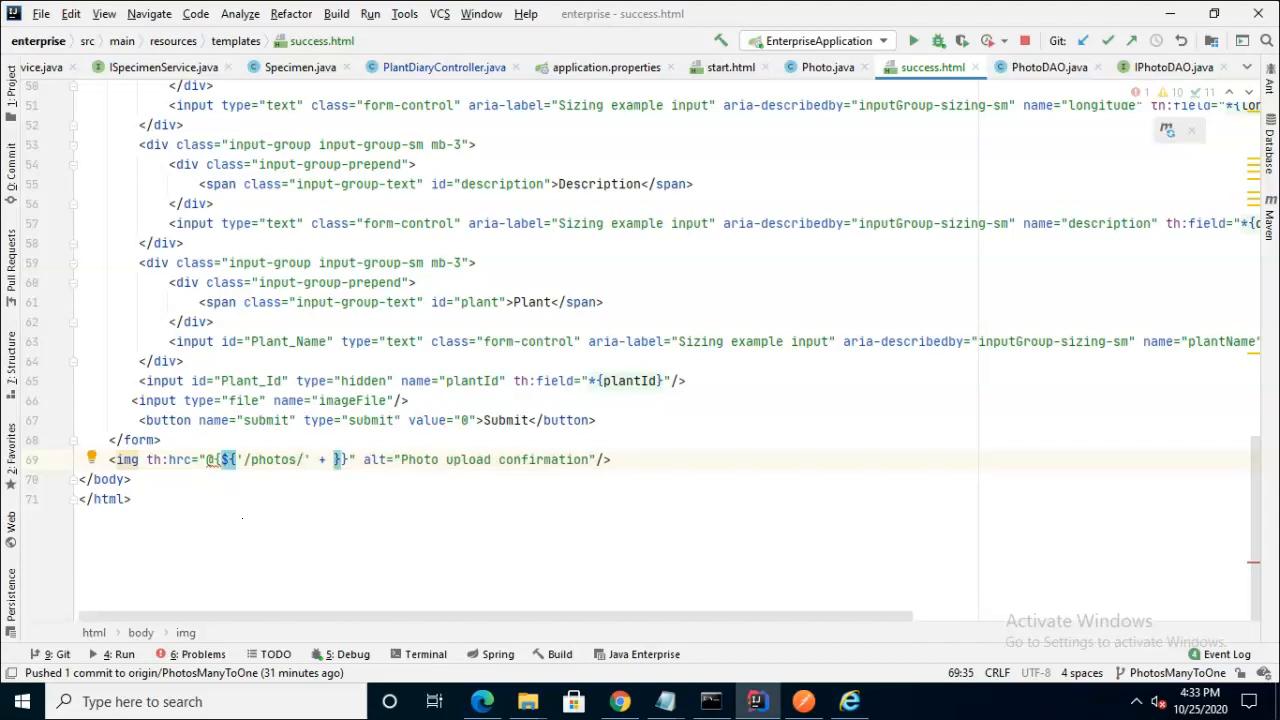
{"action": "type", "text": "photo.fi"}
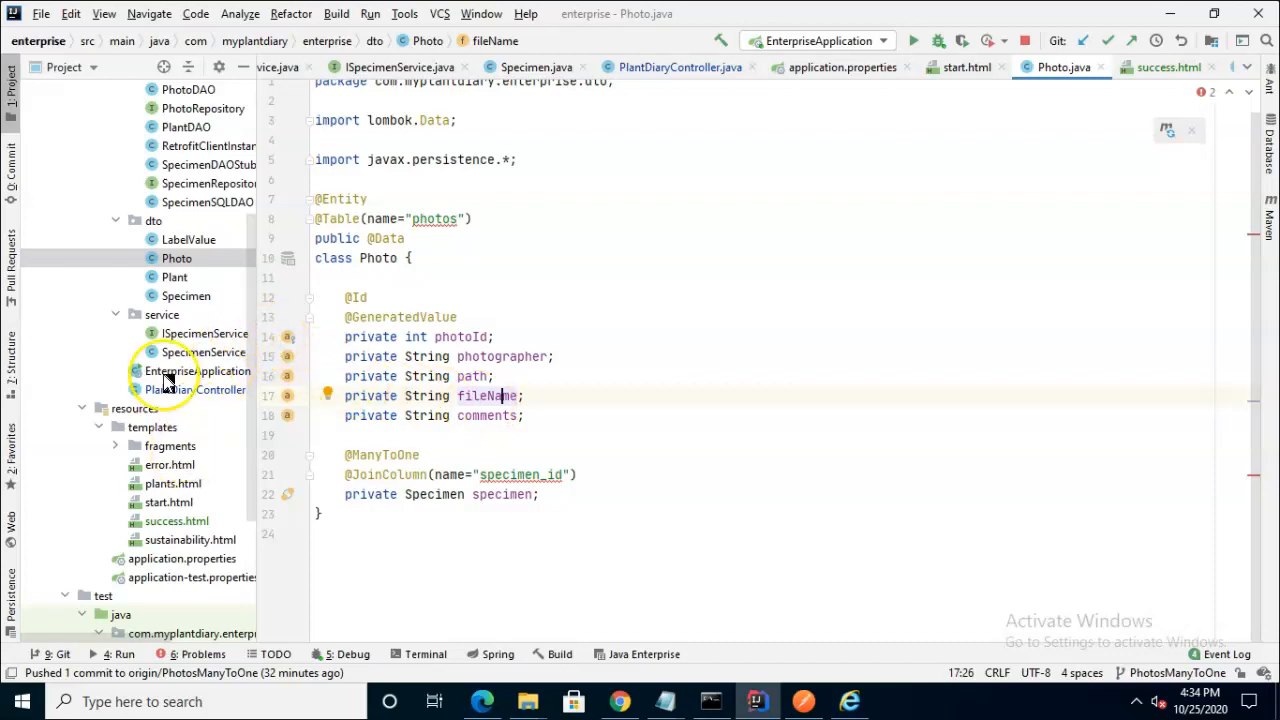
Inspect PhotoDAO.saveImage writing uploaded bytes into the "/photos/" folder
{"action": "double_click", "coordinate": [176, 520]}
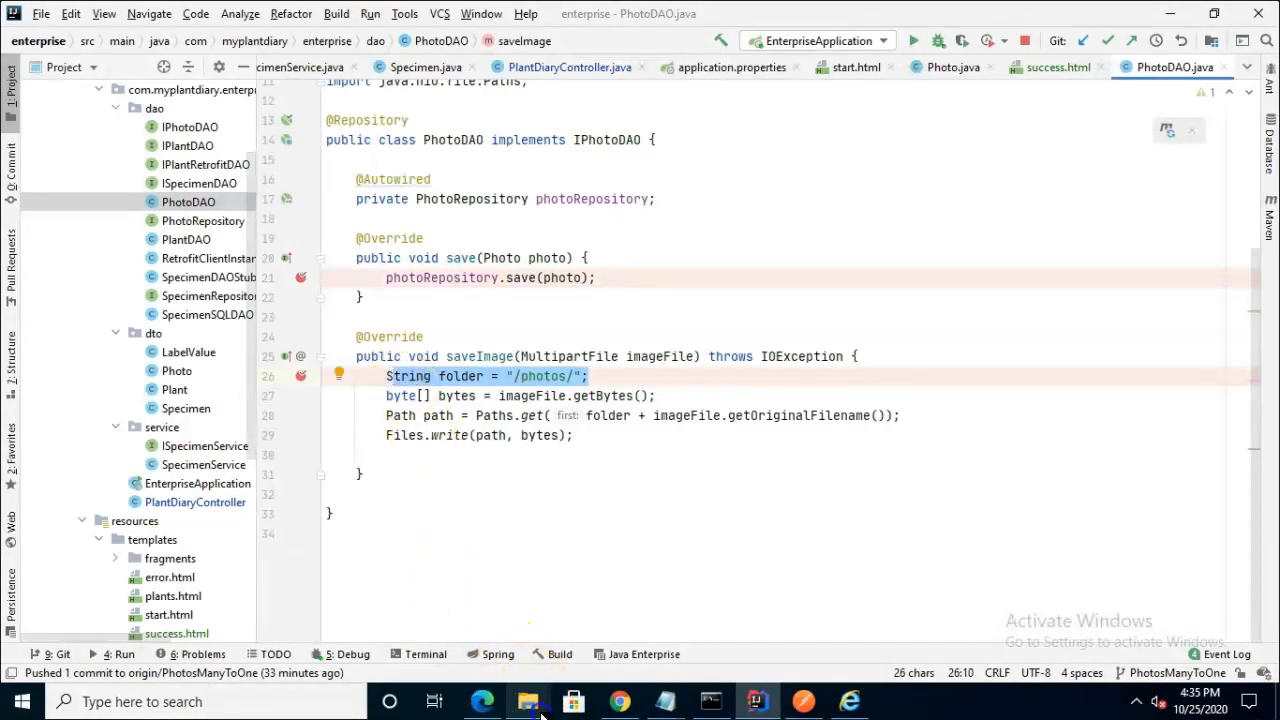
{"action": "left_click", "coordinate": [528, 702]}
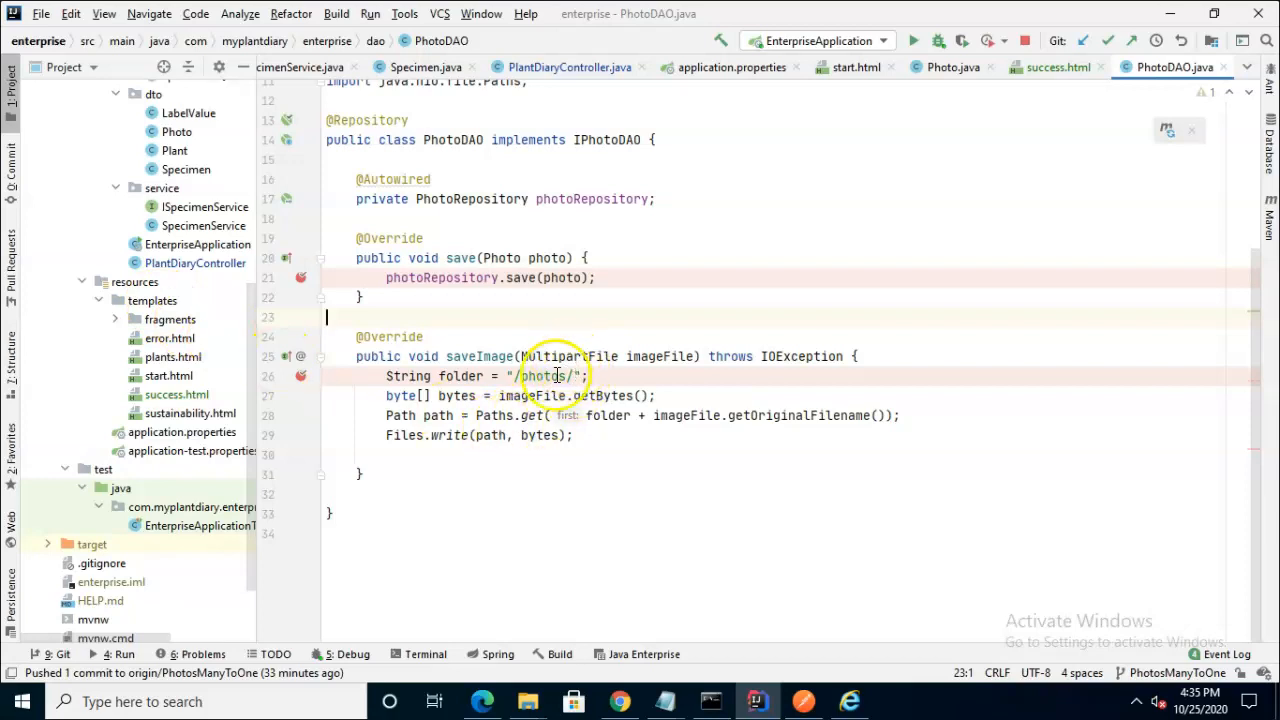
{"action": "mouse_move", "coordinate": [428, 444]}
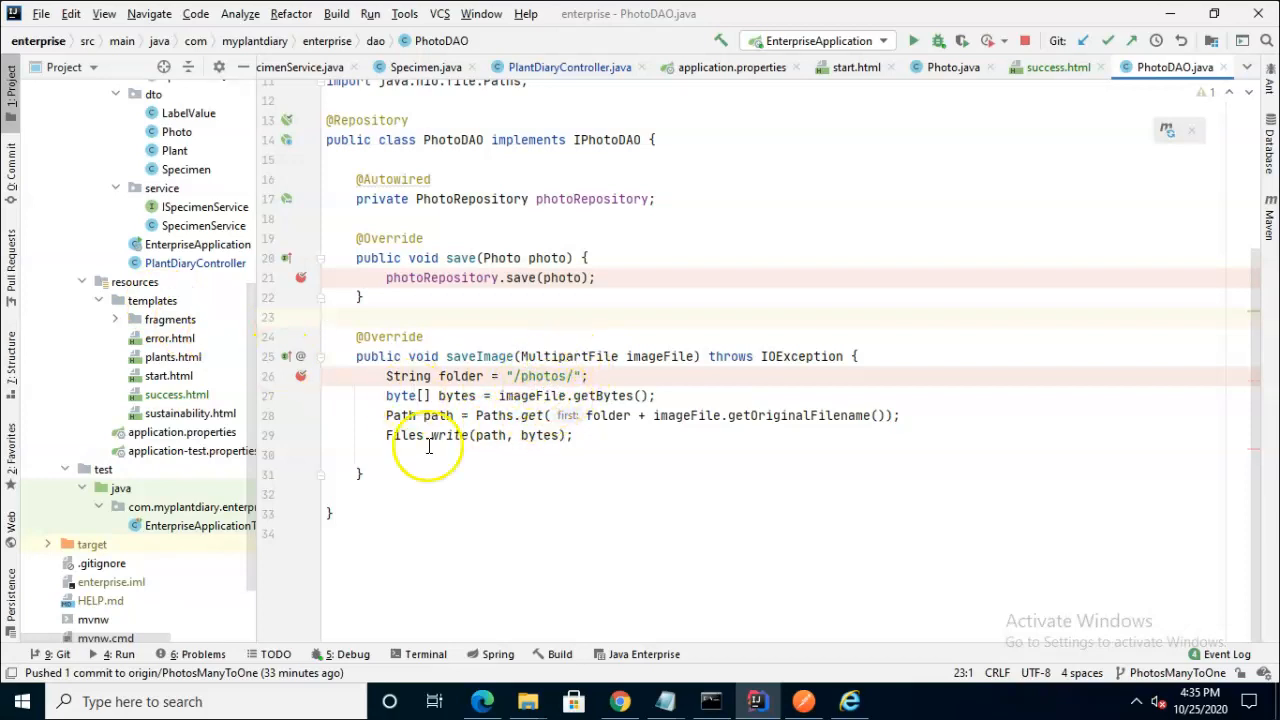
{"action": "mouse_move", "coordinate": [522, 384]}
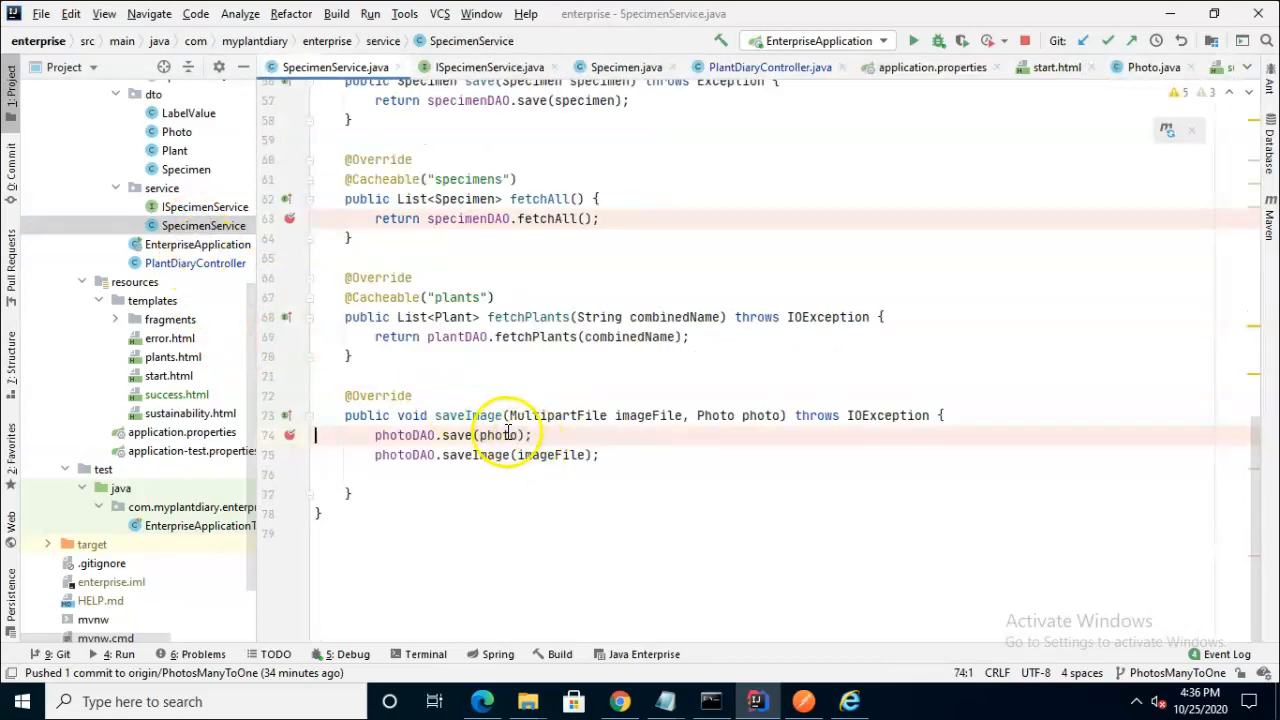
Pass photo as second argument to photoDAO.saveImage and check IPhotoDAO's signature
{"action": "left_click", "coordinate": [490, 436]}
{"action": "type", "text": ", "}
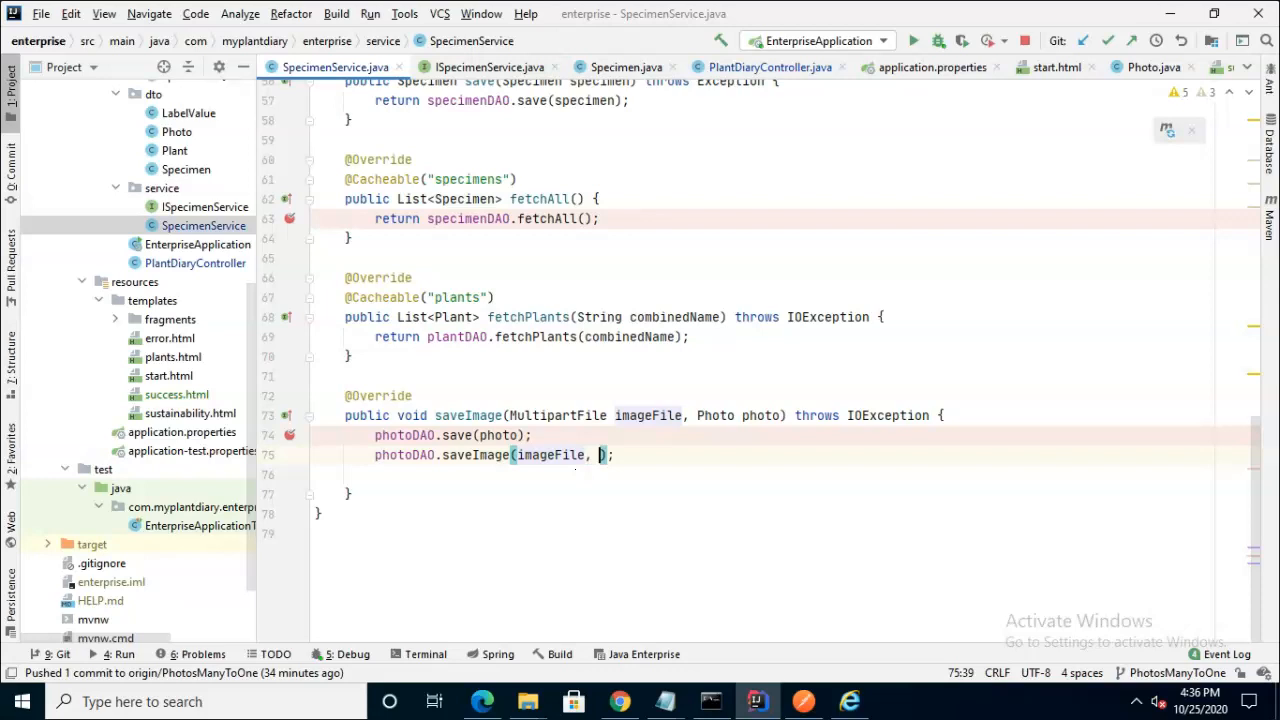
{"action": "type", "text": "photo"}
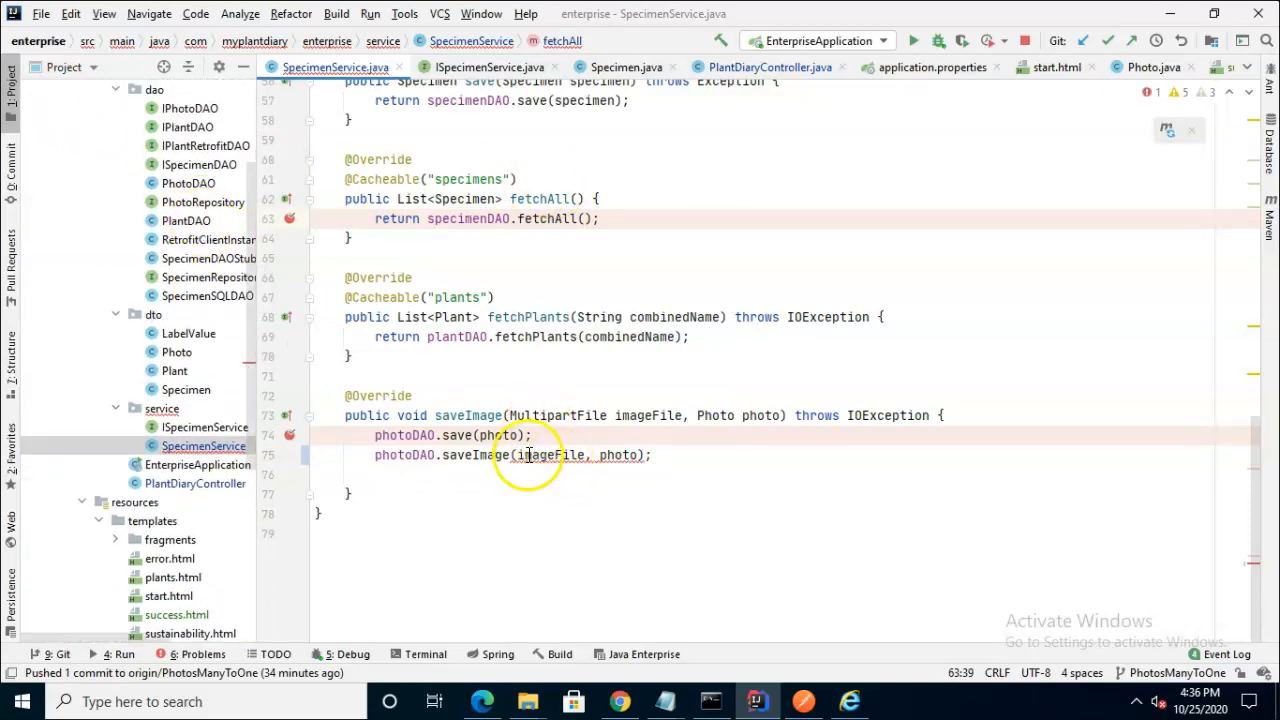
{"action": "left_click", "coordinate": [536, 454]}
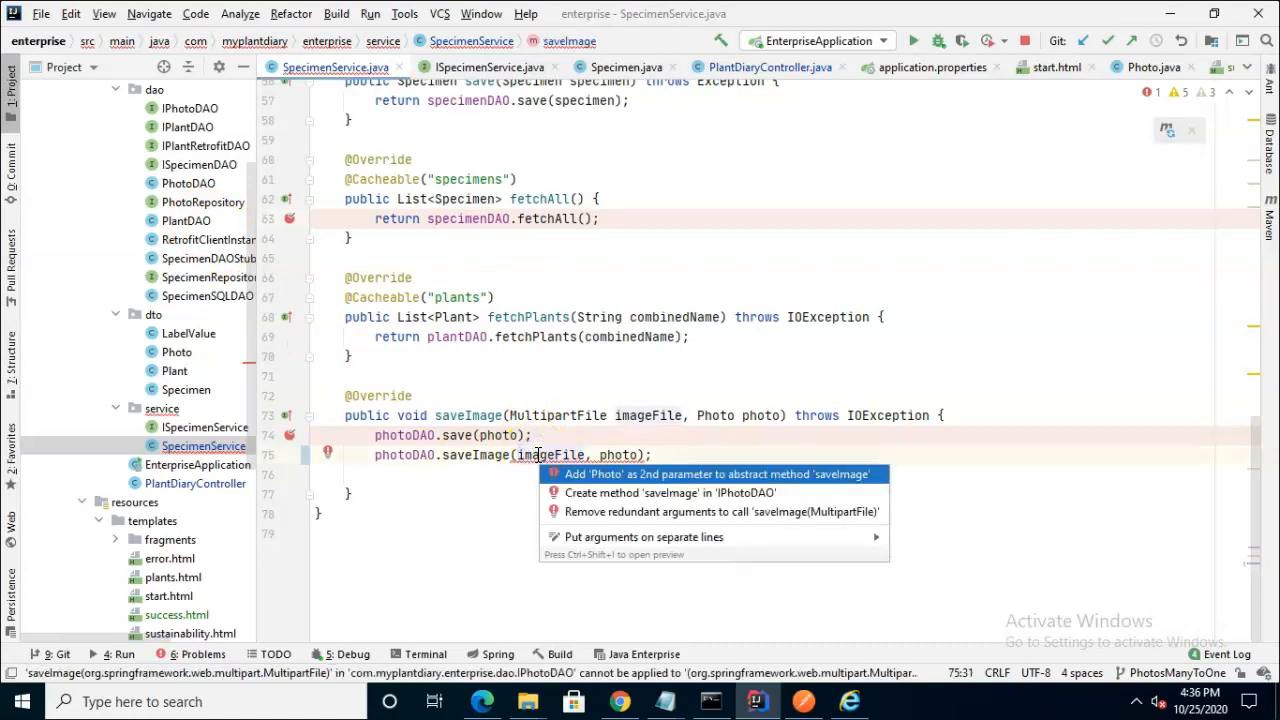
{"action": "mouse_move", "coordinate": [650, 482]}
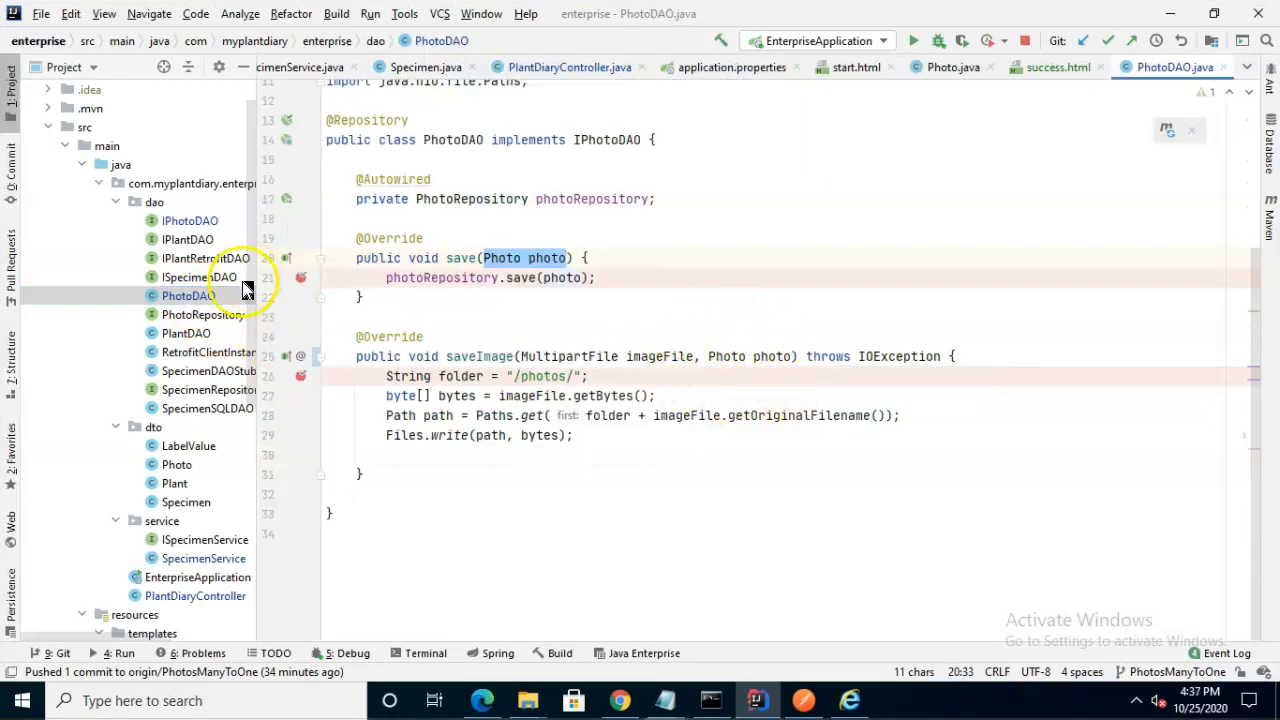
{"action": "left_click", "coordinate": [188, 220]}
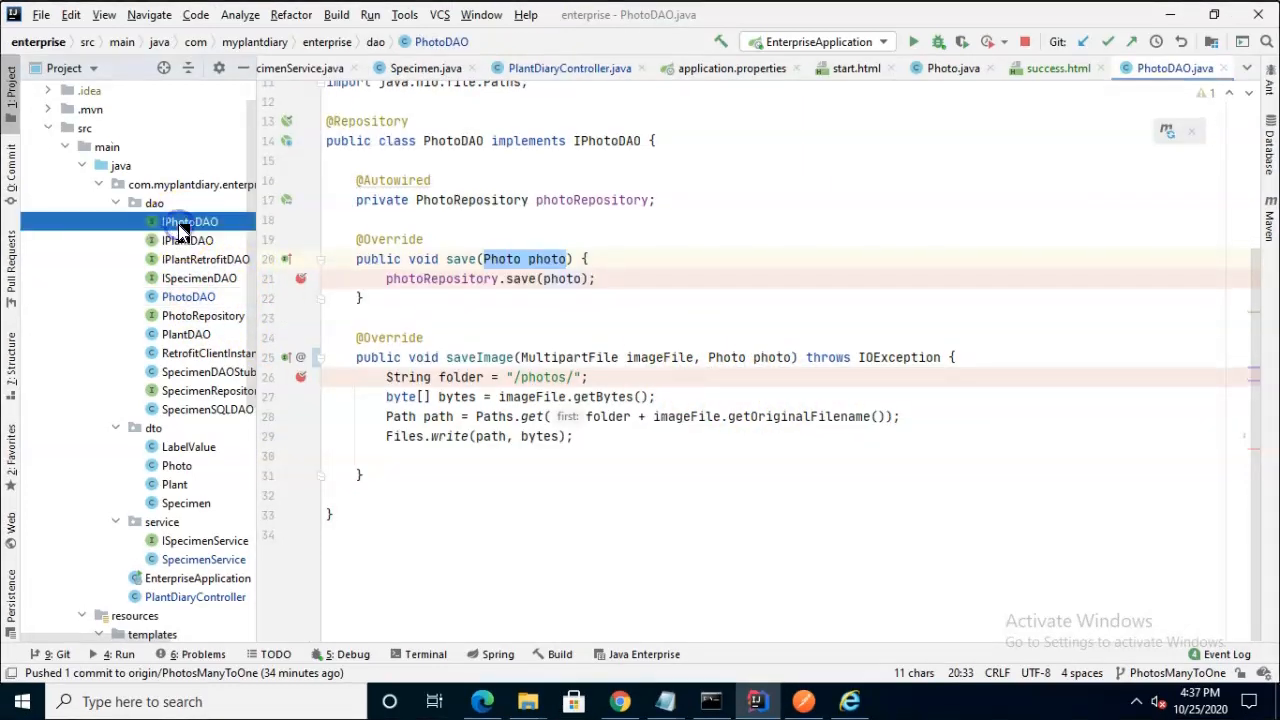
{"action": "double_click", "coordinate": [190, 220]}
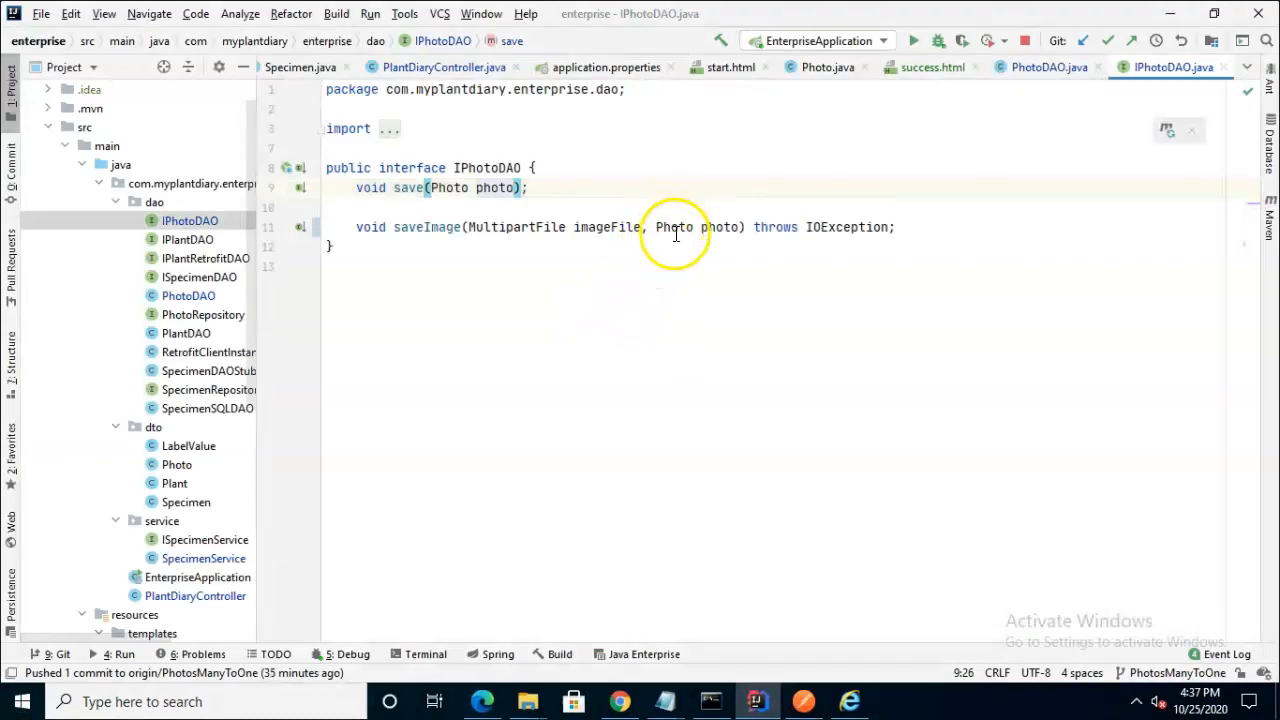
{"action": "mouse_move", "coordinate": [676, 228]}
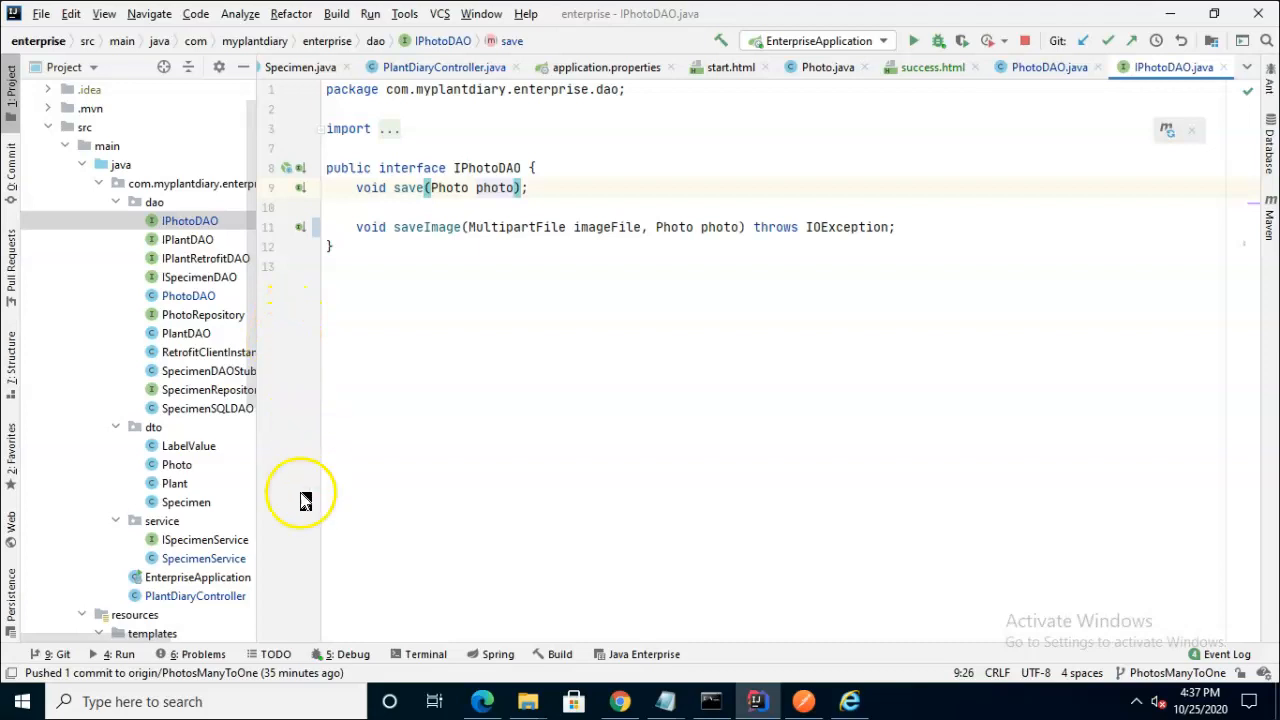
{"action": "left_click", "coordinate": [204, 558]}
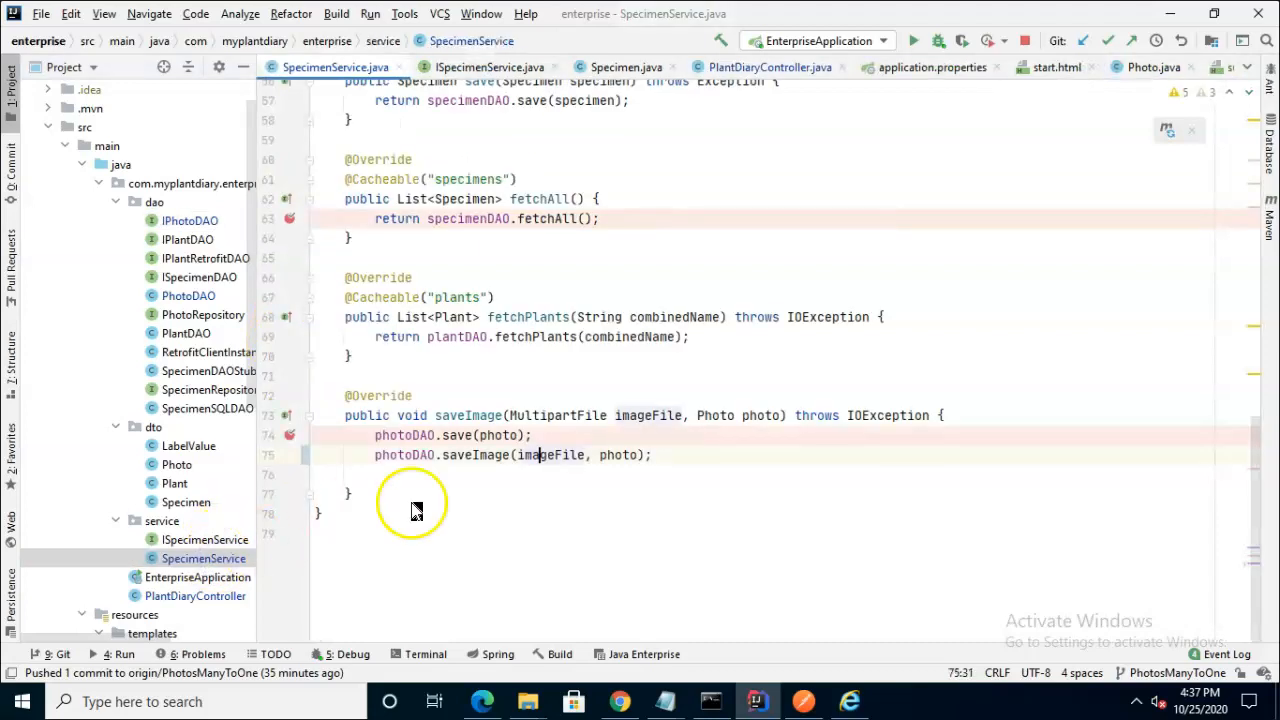
{"action": "mouse_move", "coordinate": [430, 436]}
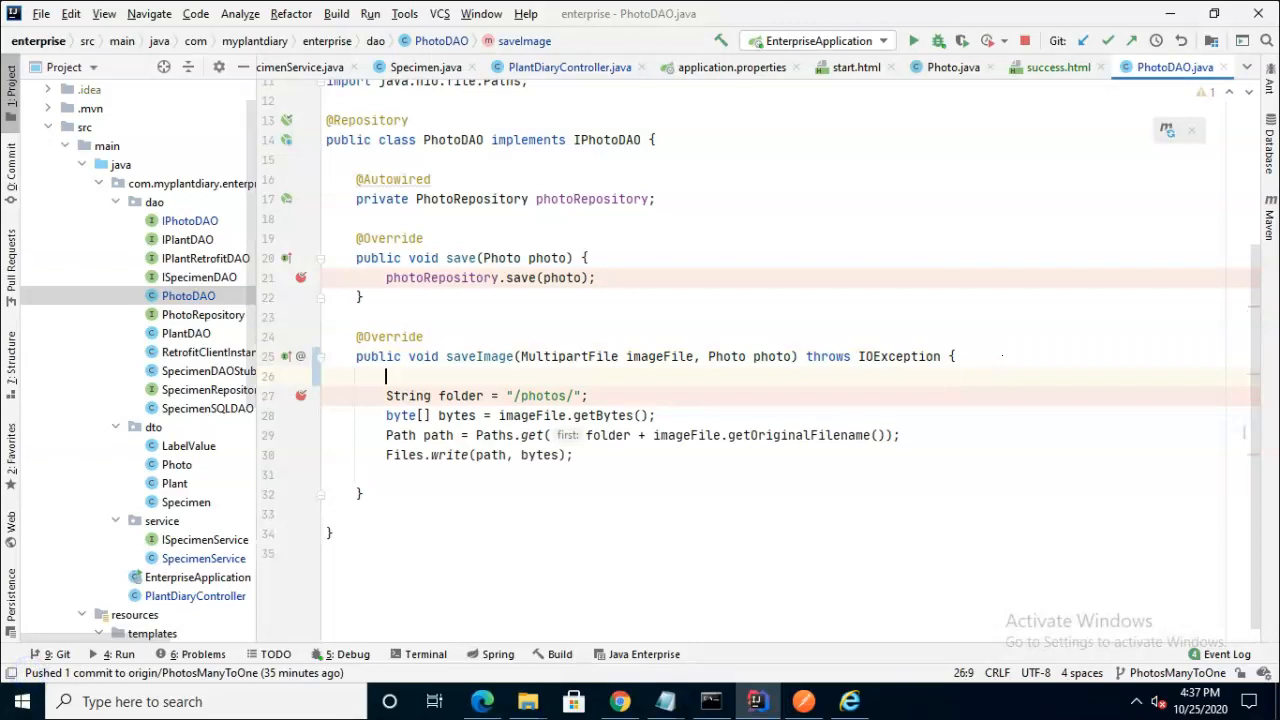
Declare currentPath from Paths.get(".") and absolutePath from currentPath.toAbsolutePath()
{"action": "type", "text": "Paths.get("}
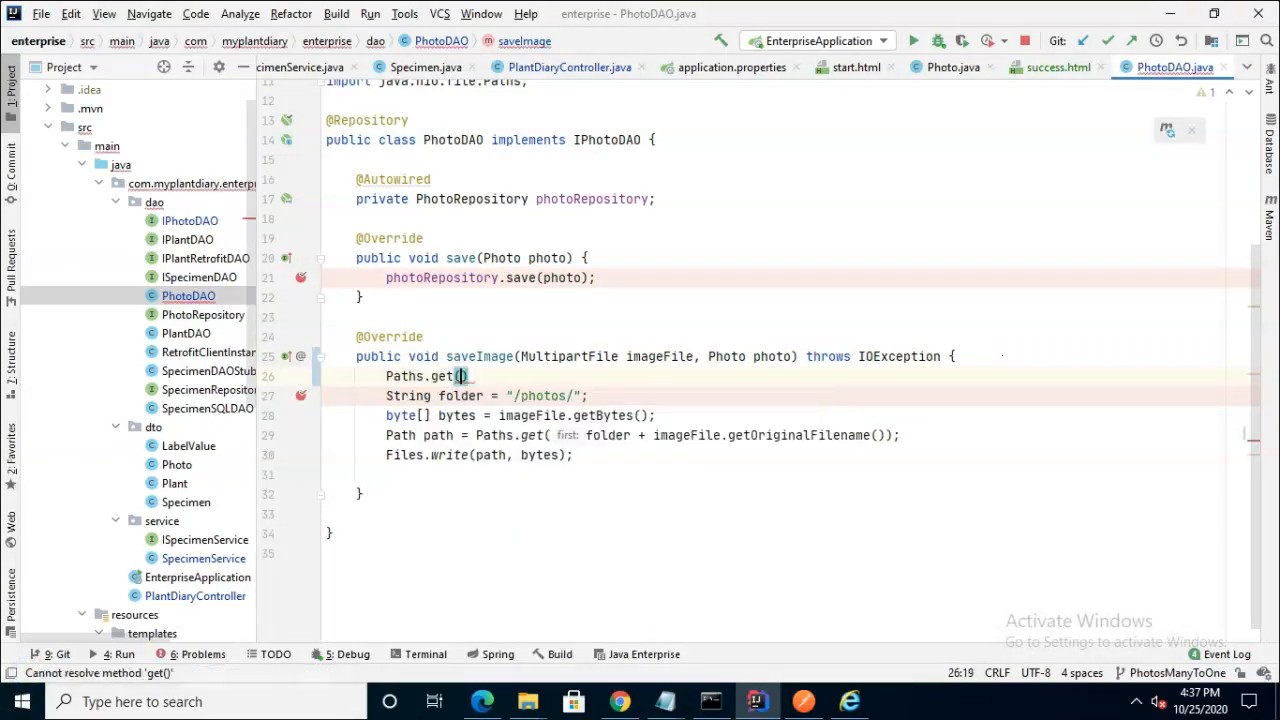
{"action": "type", "text": "\".\""}
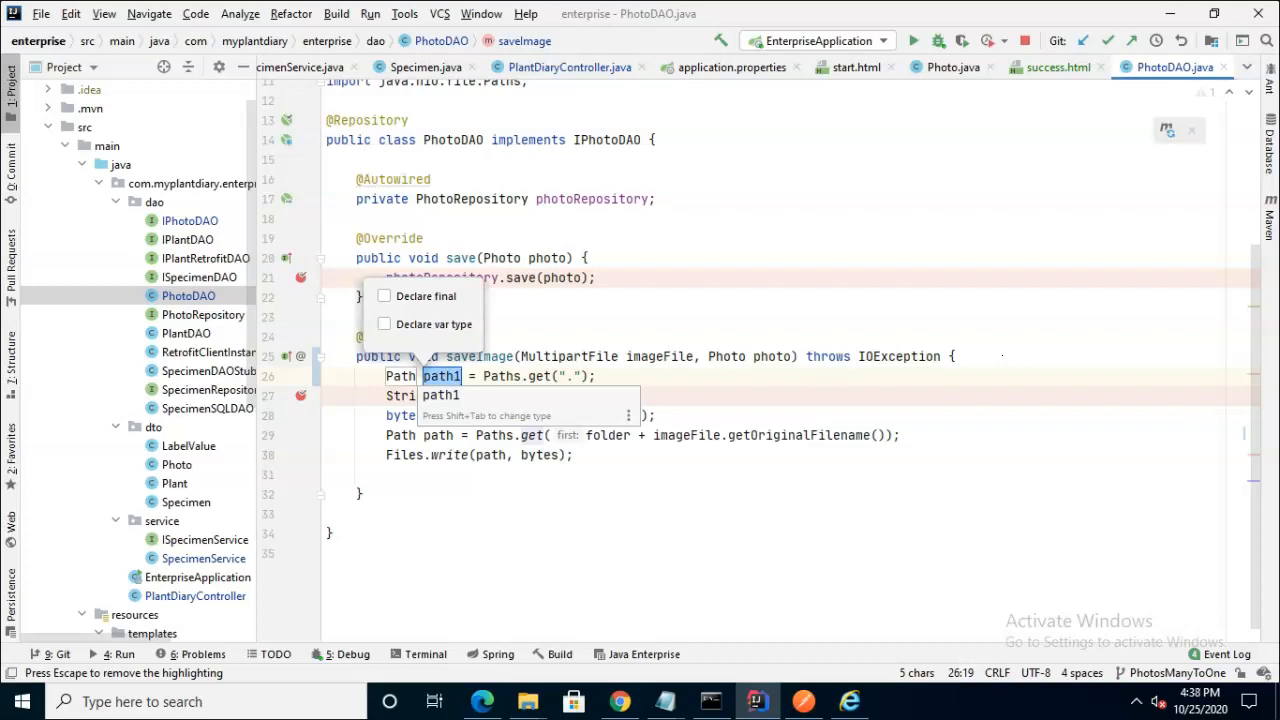
{"action": "type", "text": "currentP"}
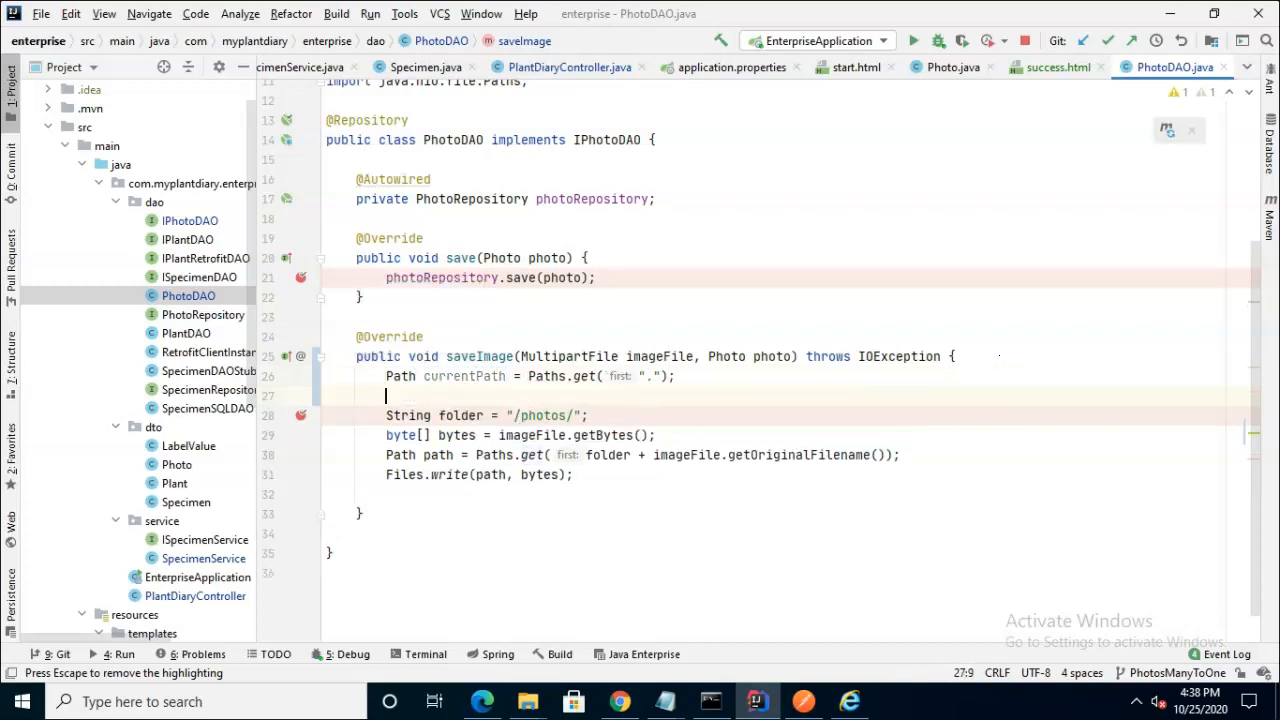
{"action": "type", "text": "ca"}
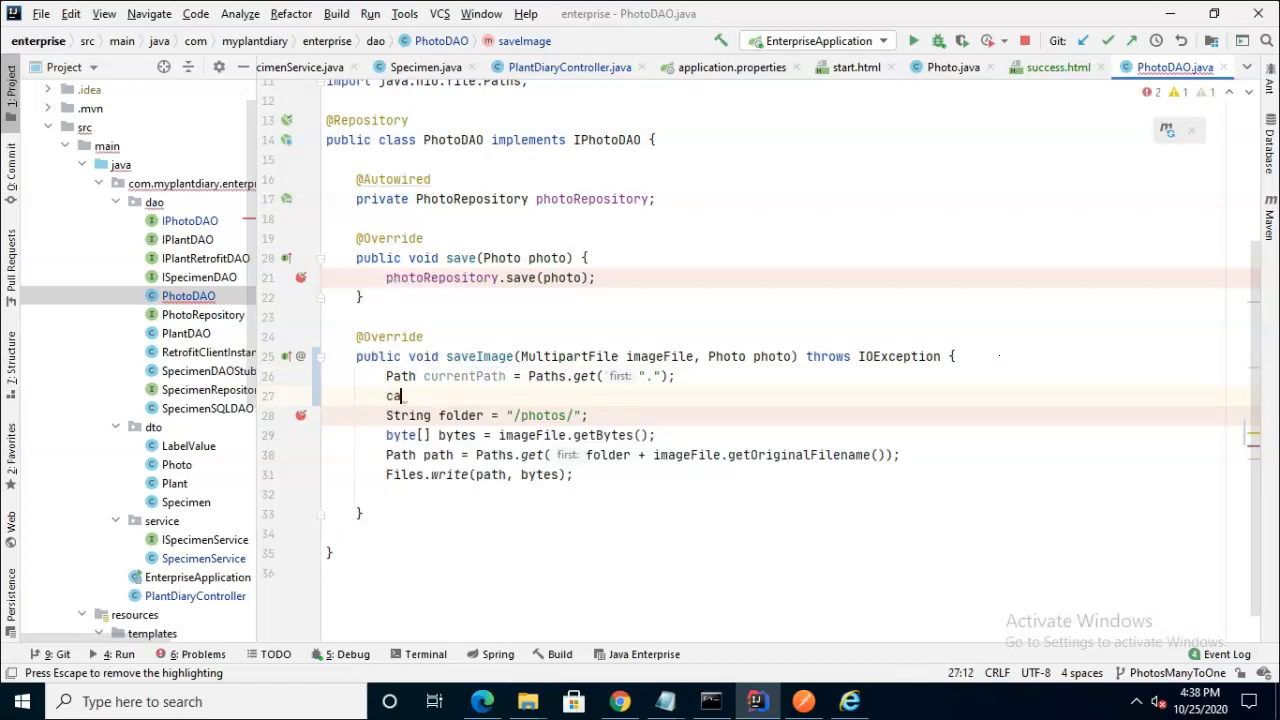
{"action": "type", "text": "urrentPath."}
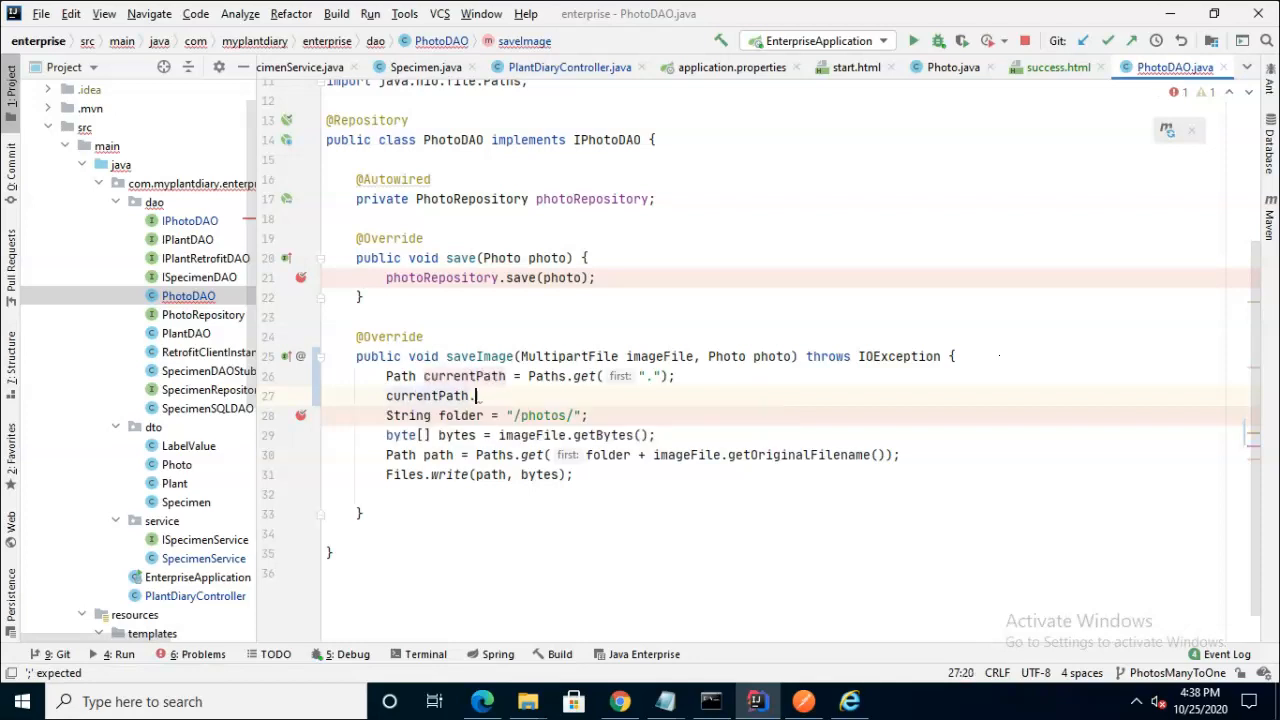
{"action": "type", "text": "toAbsolutePath();"}
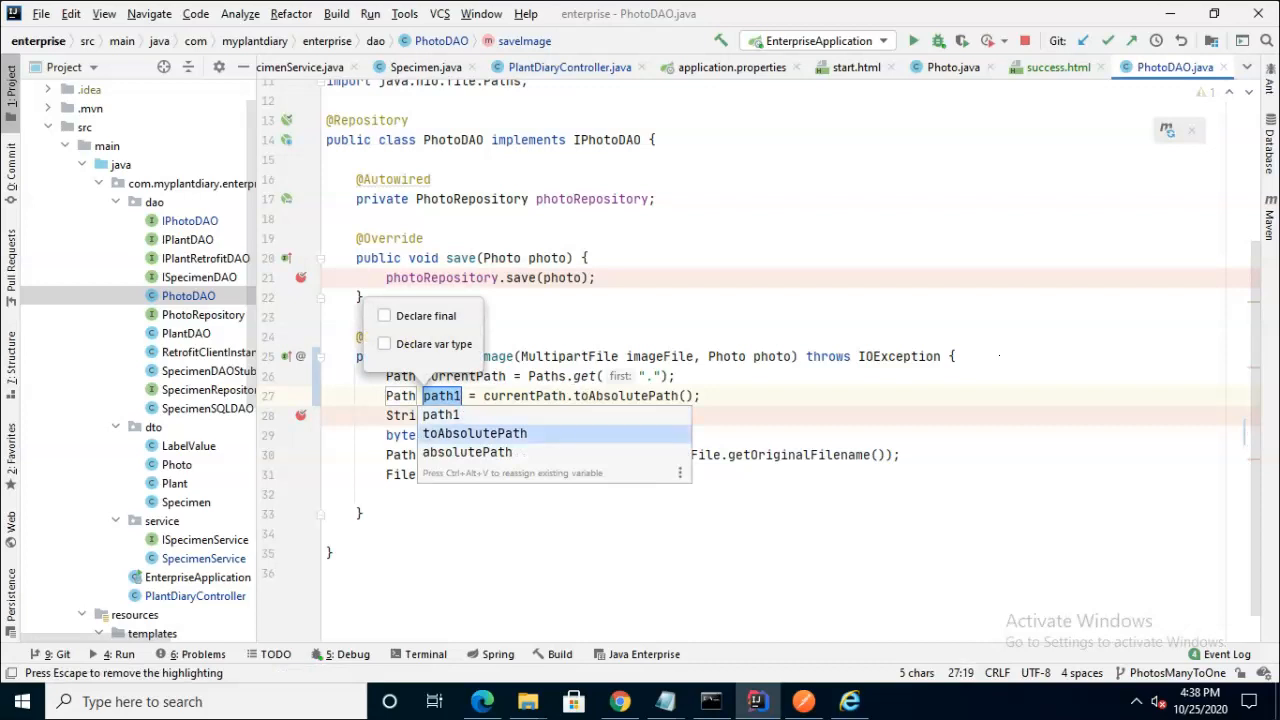
{"action": "left_click", "coordinate": [466, 452]}
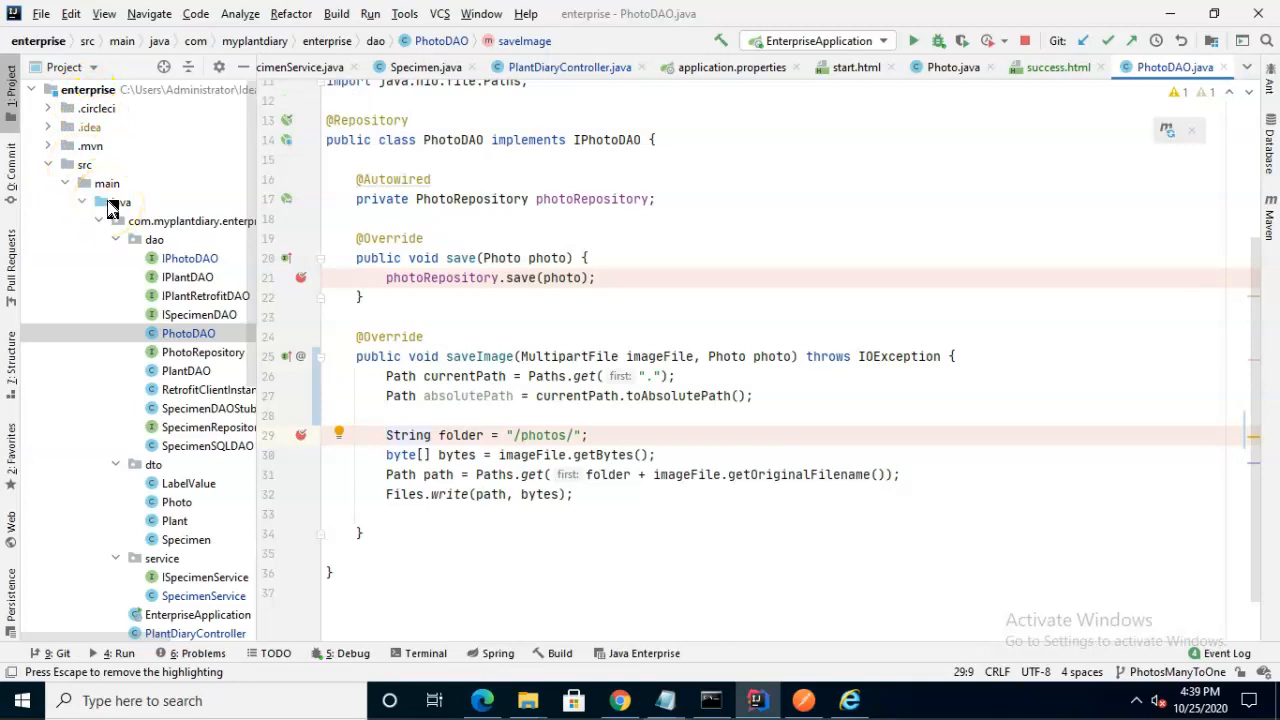
Set photo path to absolutePath + "/src/main/resources/static/photos/" and build the file from photo.getPath()
{"action": "scroll", "scroll_direction": "down", "scroll_amount": 3}
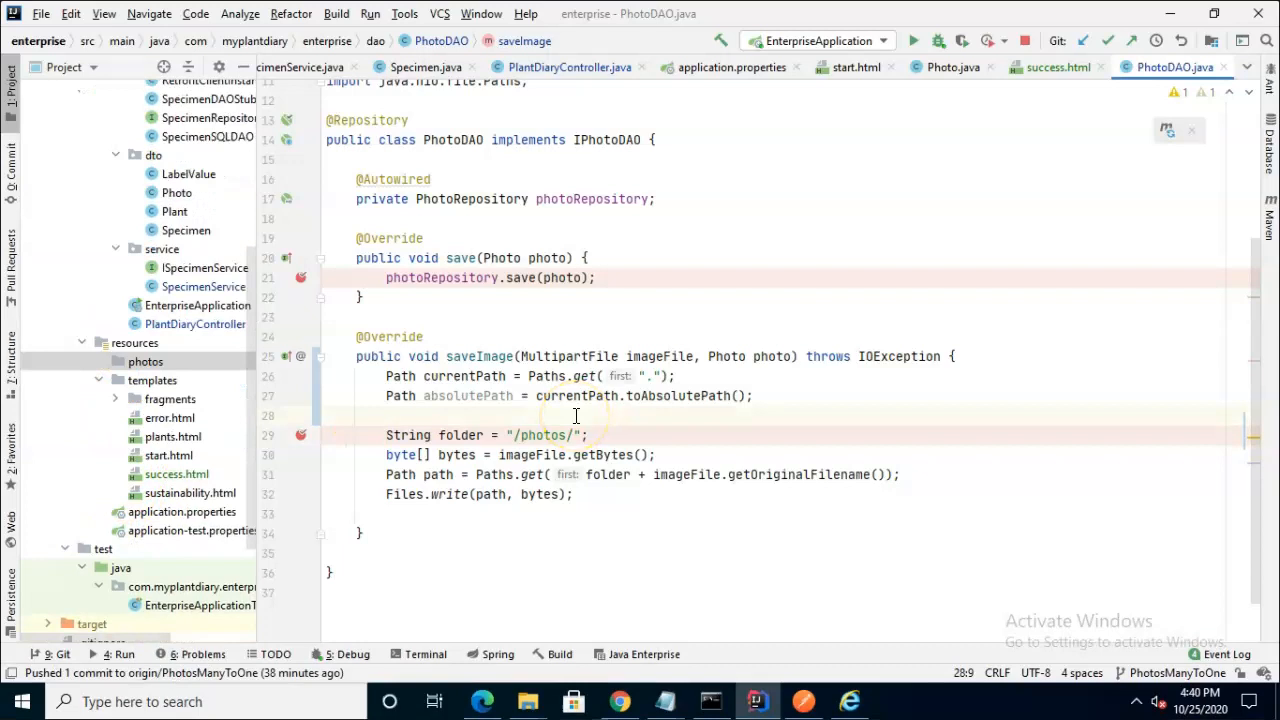
{"action": "type", "text": "photo.setPath("}
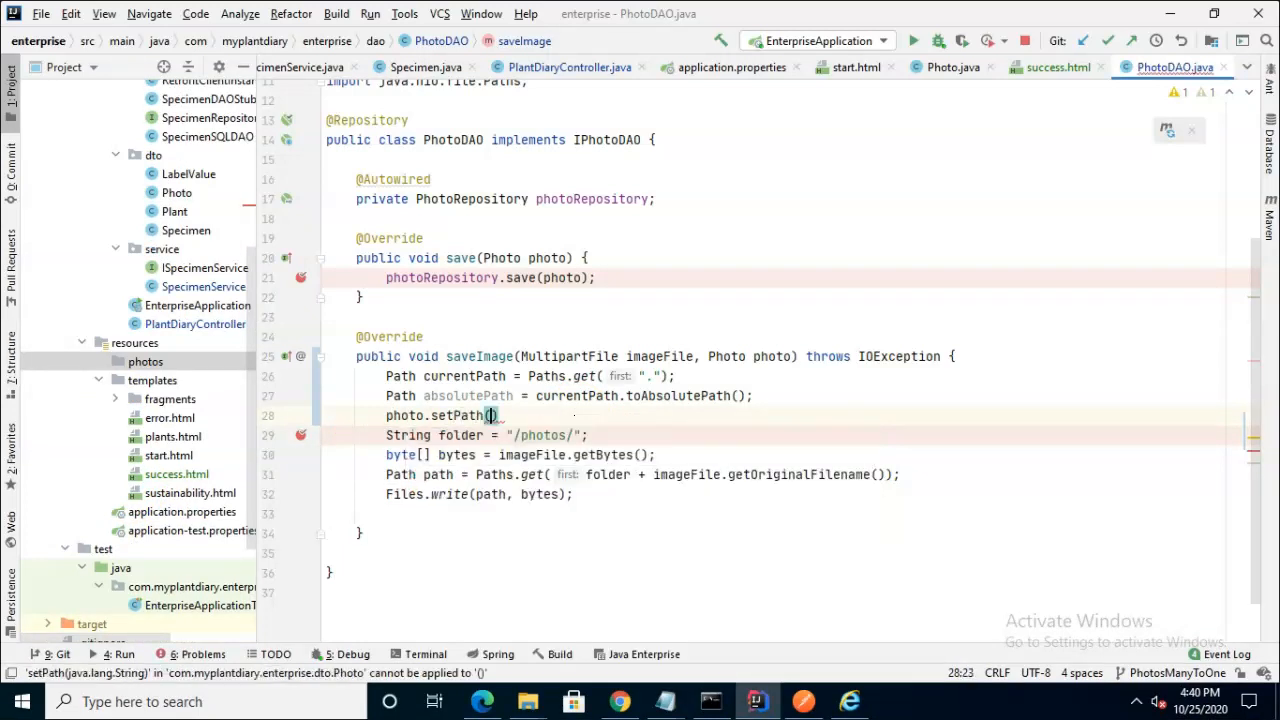
{"action": "type", "text": "absolutePath + \""}
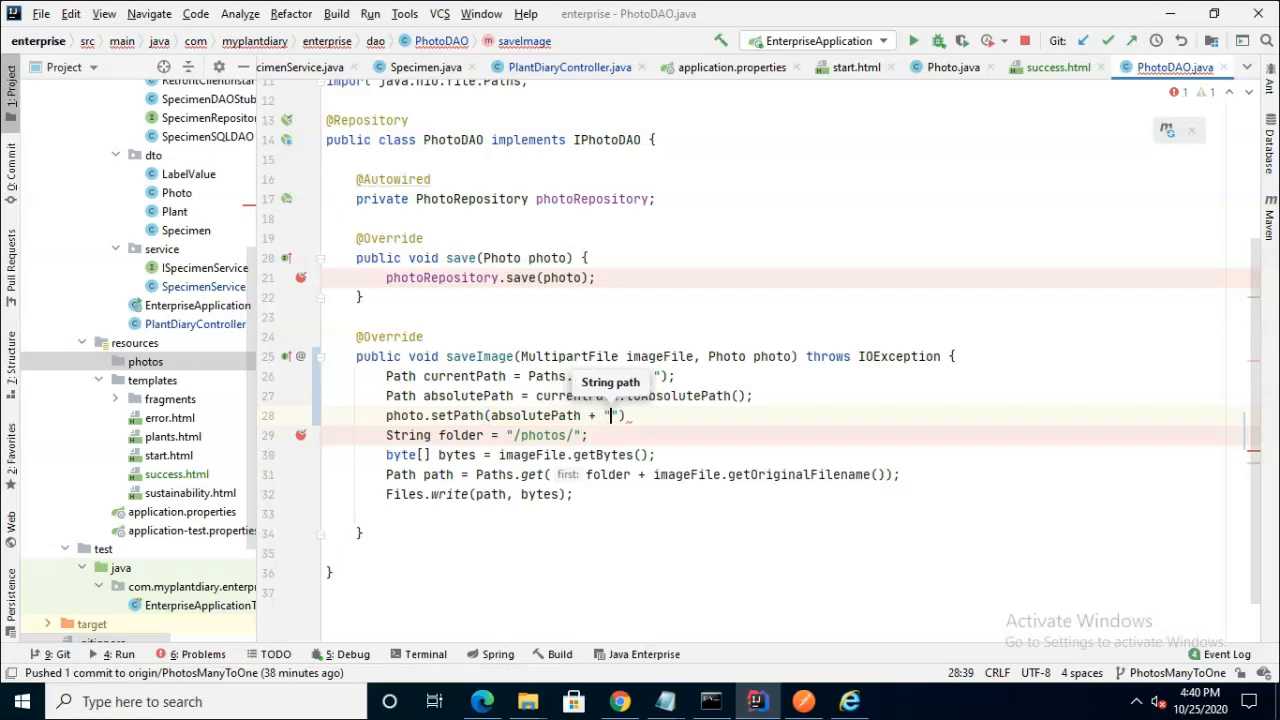
{"action": "type", "text": "sr"}
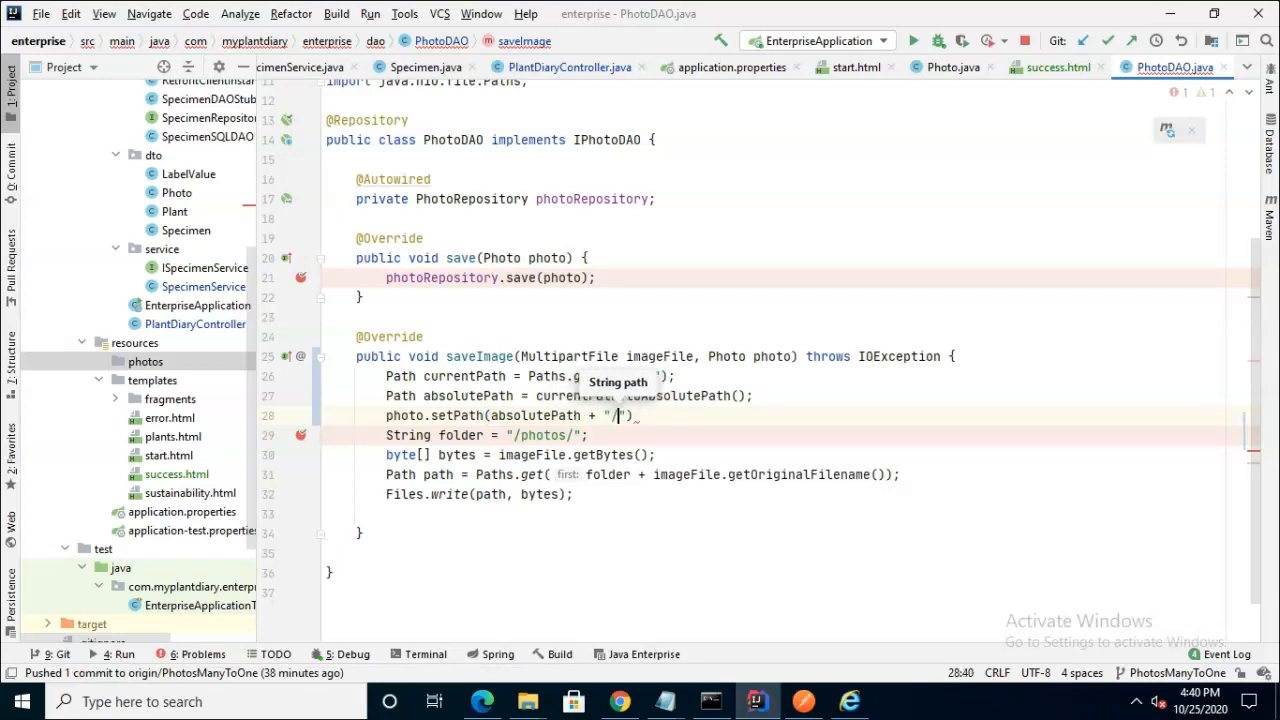
{"action": "type", "text": "/src/main/resources/static/photos"}
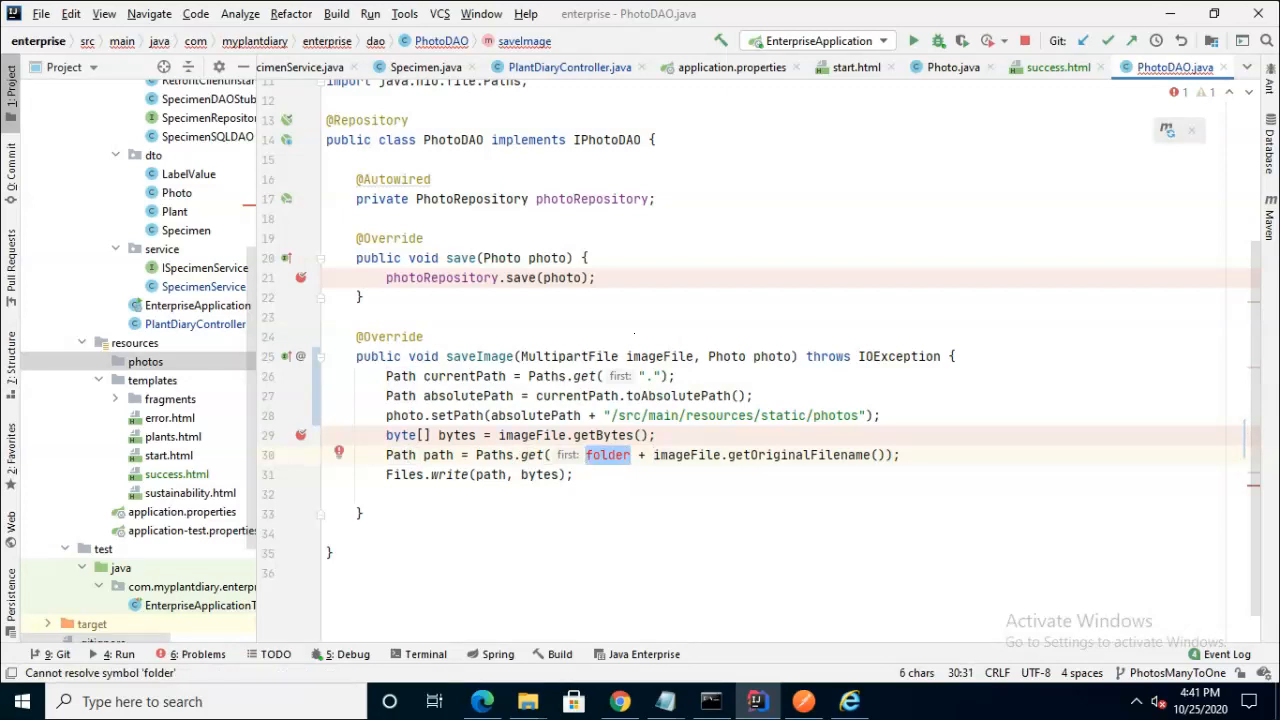
{"action": "type", "text": "photo.getPath("}
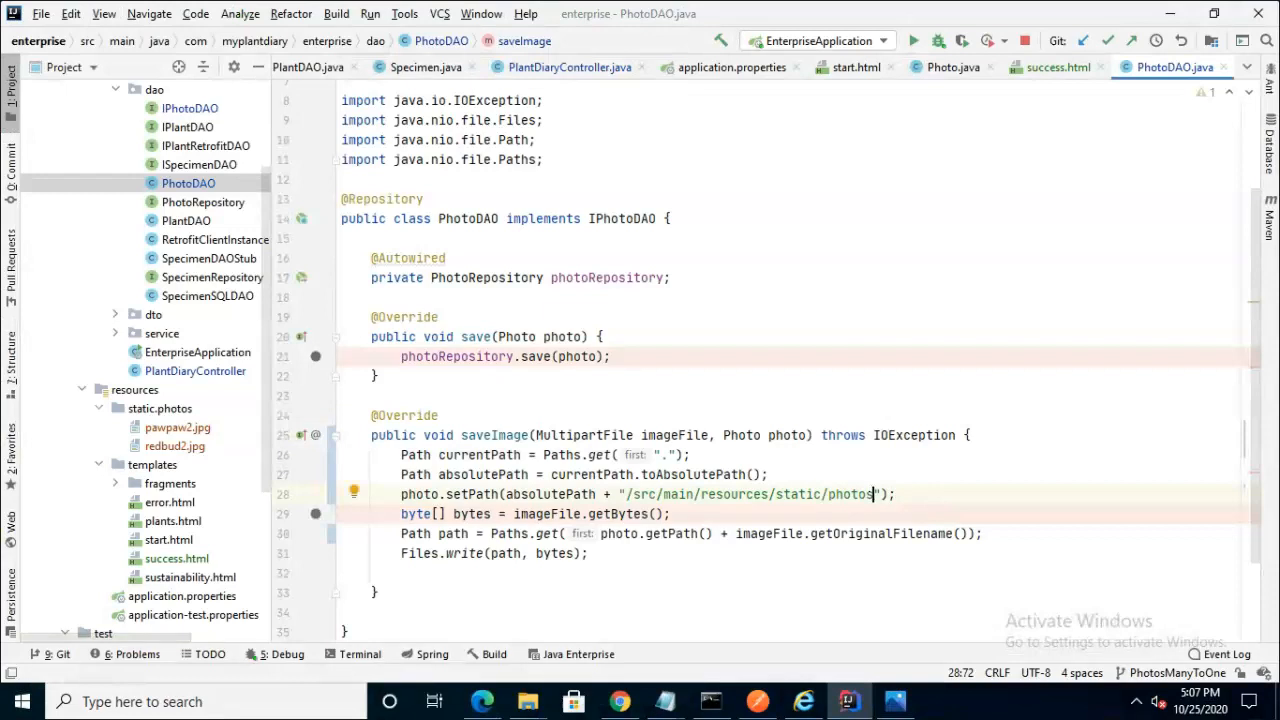
{"action": "type", "text": "/"}
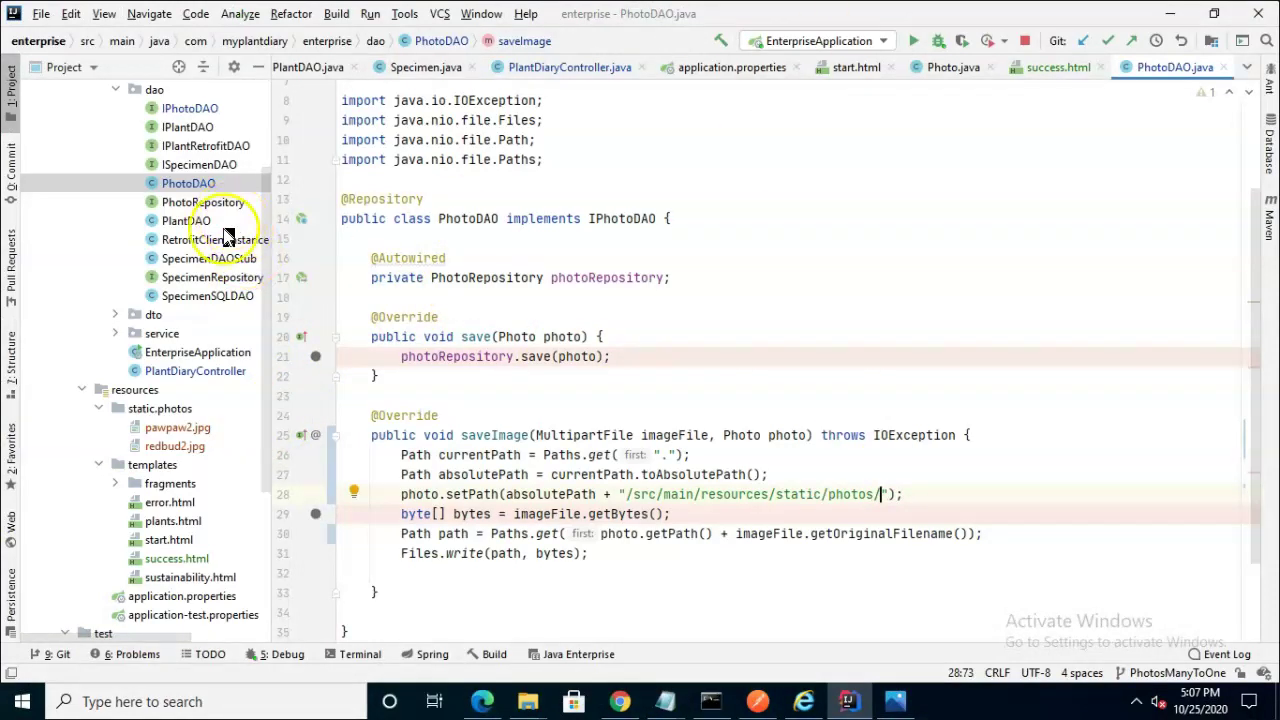
Review the saveSpecimen photo-saving block in PlantDiaryController and the success.html template
{"action": "left_click", "coordinate": [196, 370]}
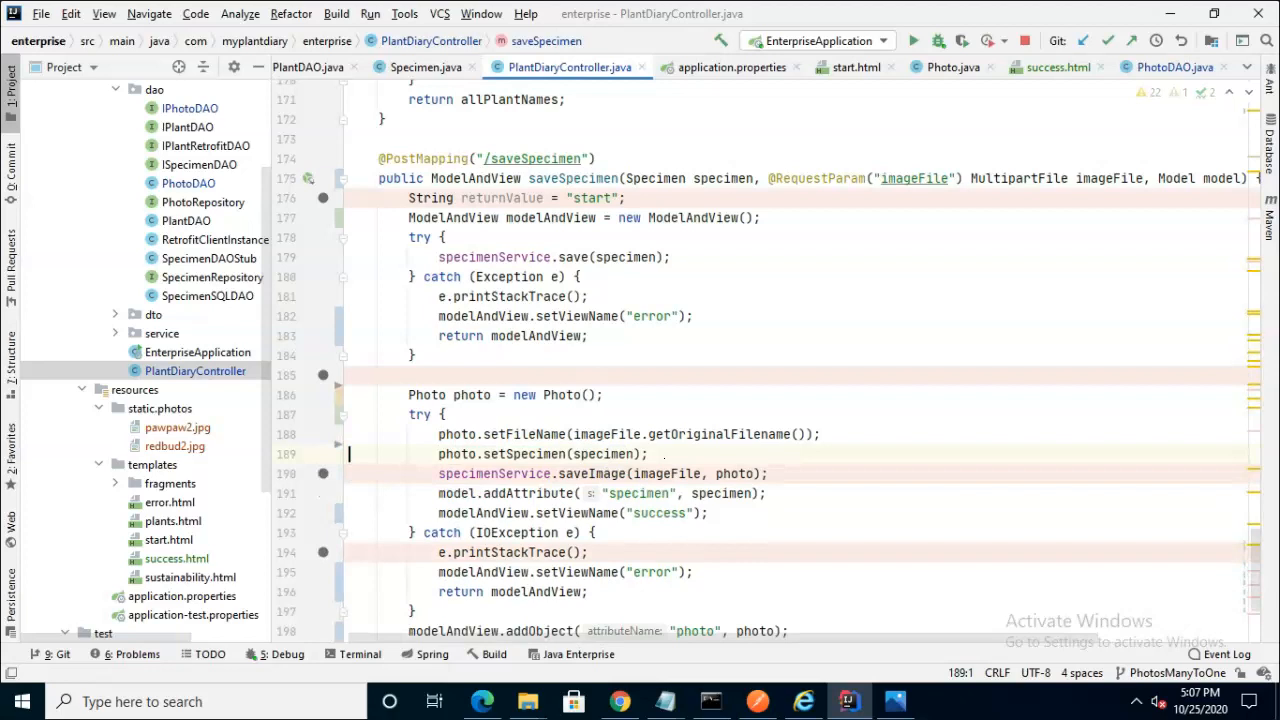
{"action": "mouse_move", "coordinate": [208, 596]}
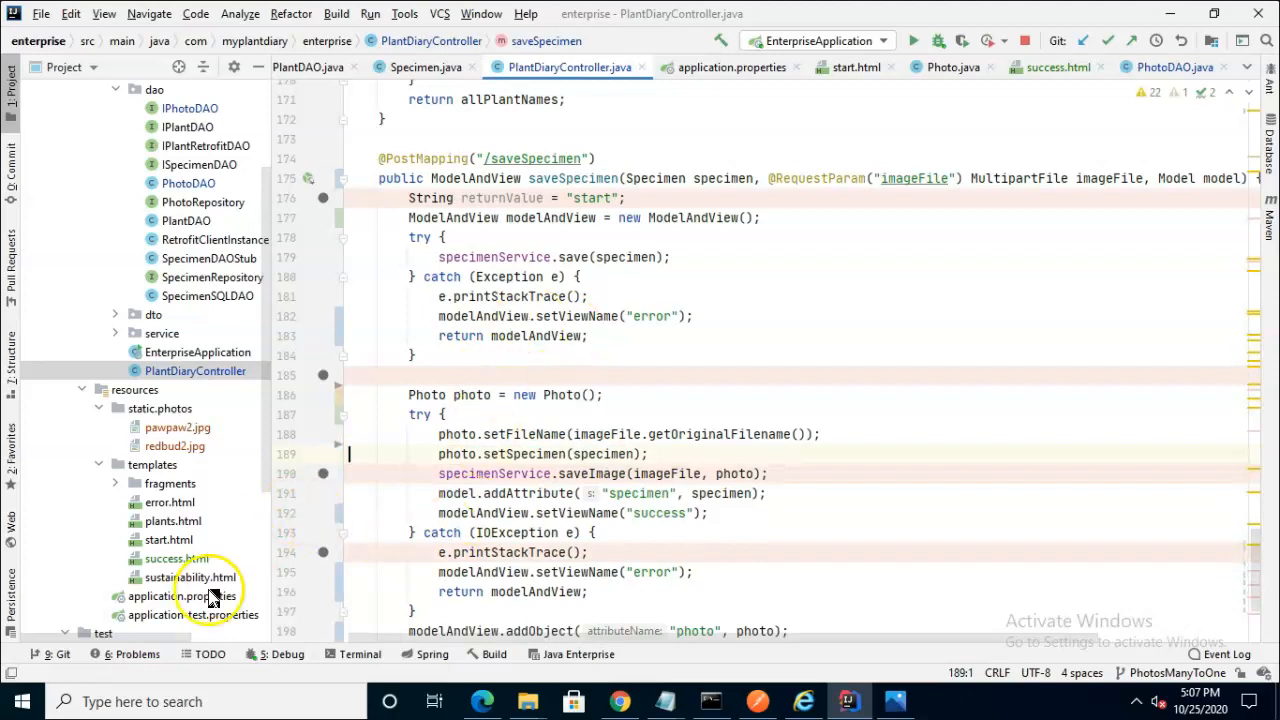
{"action": "double_click", "coordinate": [176, 558]}
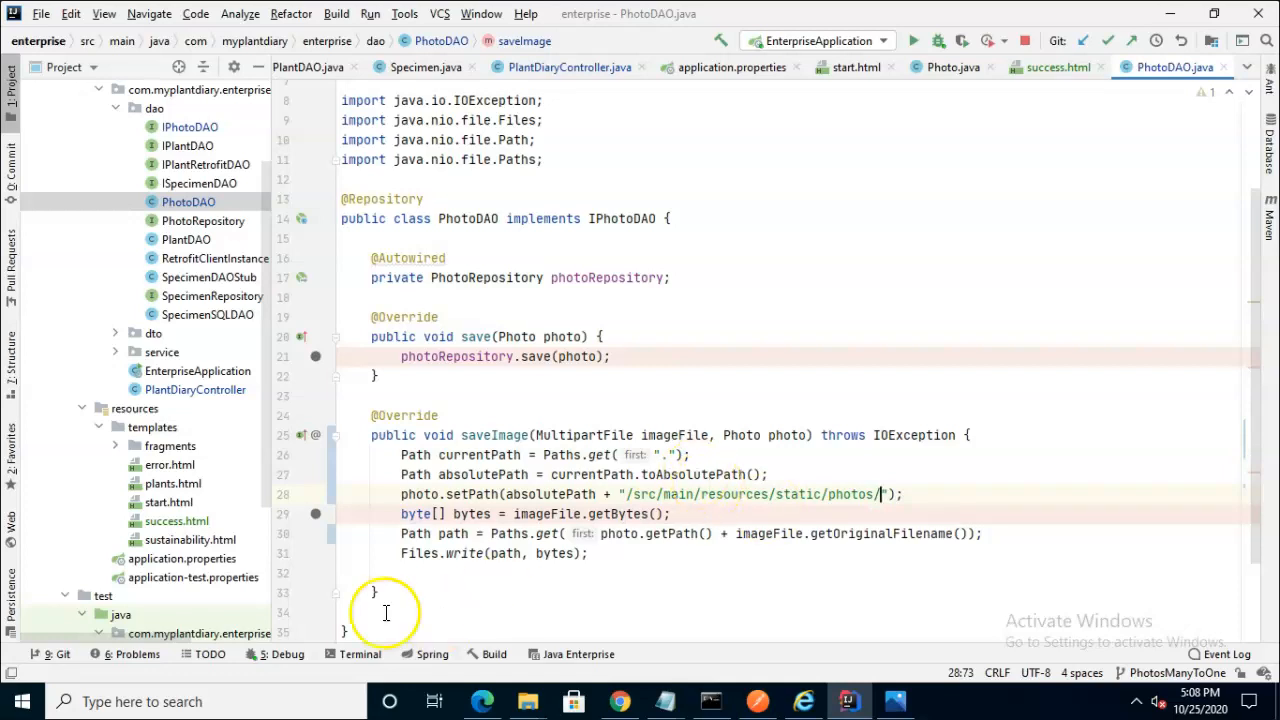
Create a new static/photos directory under resources via New > Directory
{"action": "right_click", "coordinate": [120, 408]}
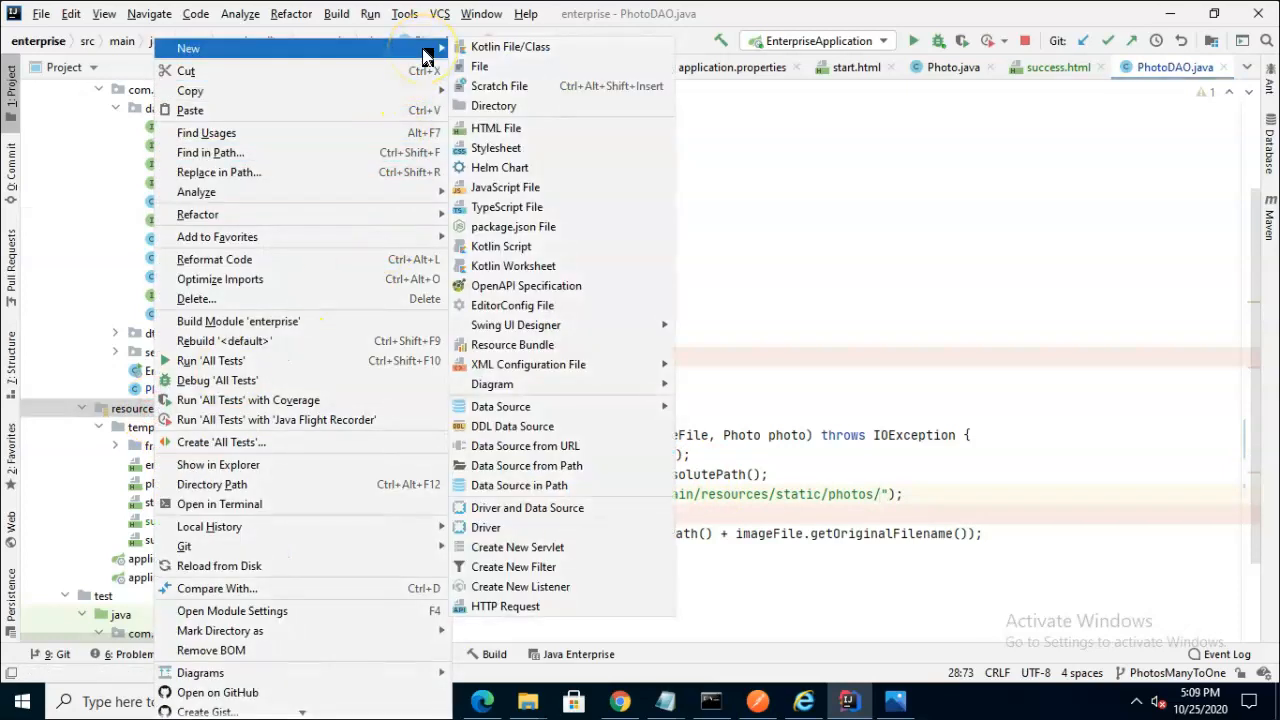
{"action": "left_click", "coordinate": [492, 104]}
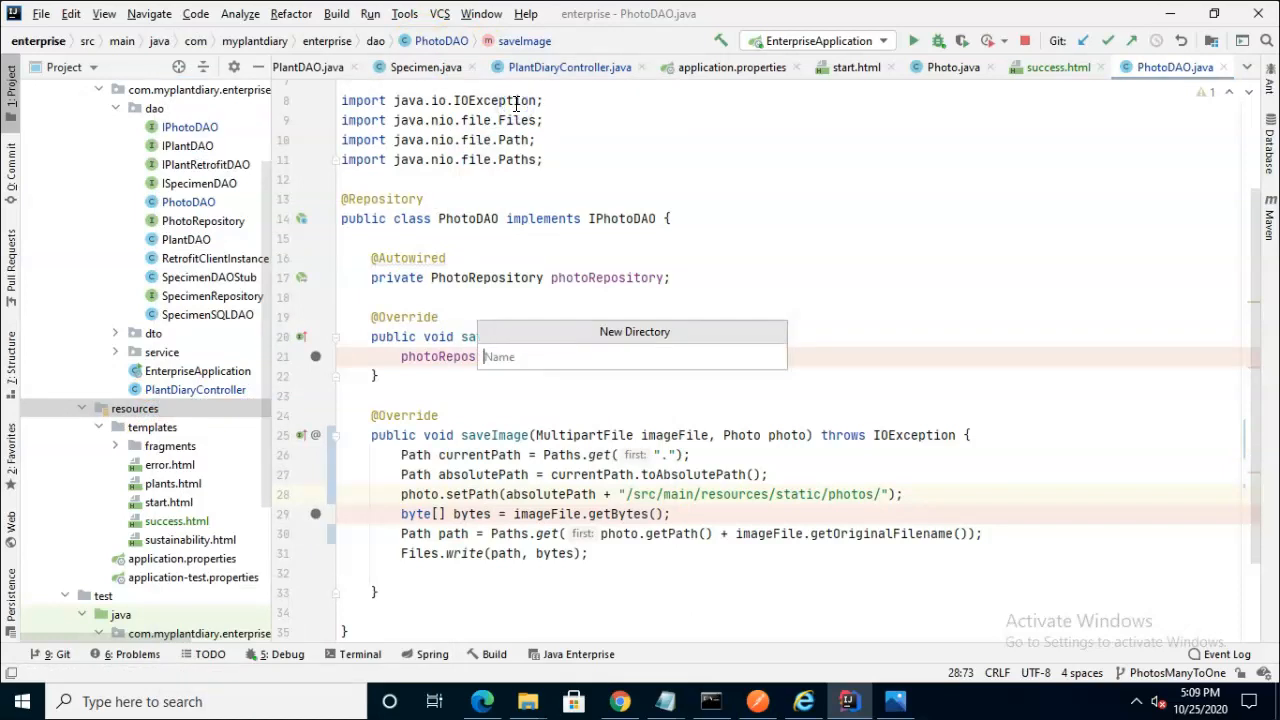
{"action": "type", "text": "stati"}
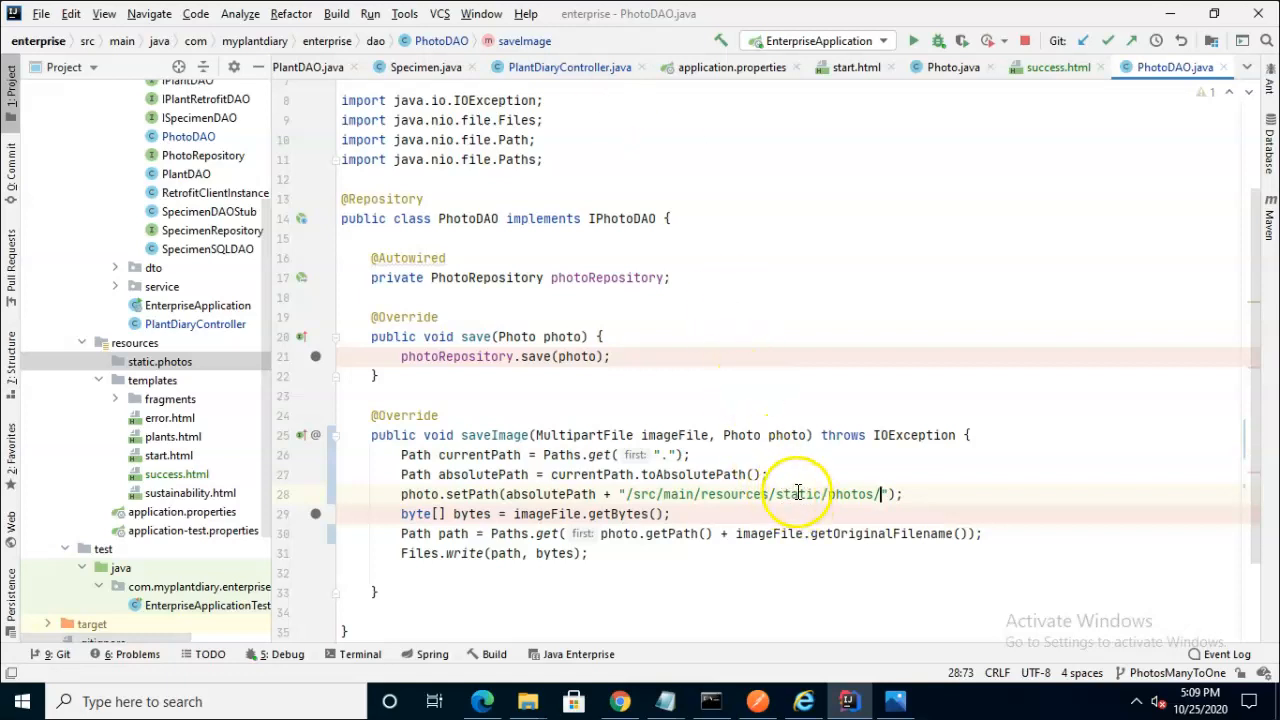
{"action": "mouse_move", "coordinate": [440, 472]}
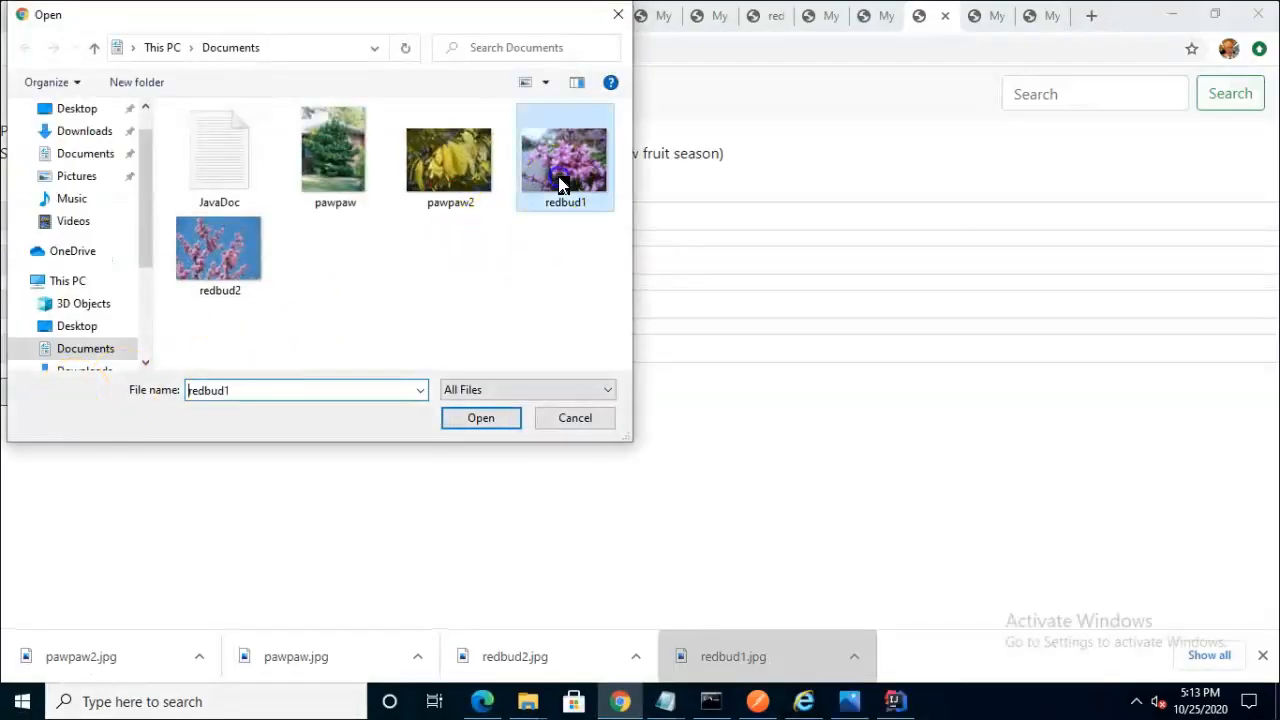
Submit the specimen form with redbud1.jpg and choose redbud1.jpg again for another upload
{"action": "left_click", "coordinate": [480, 418]}
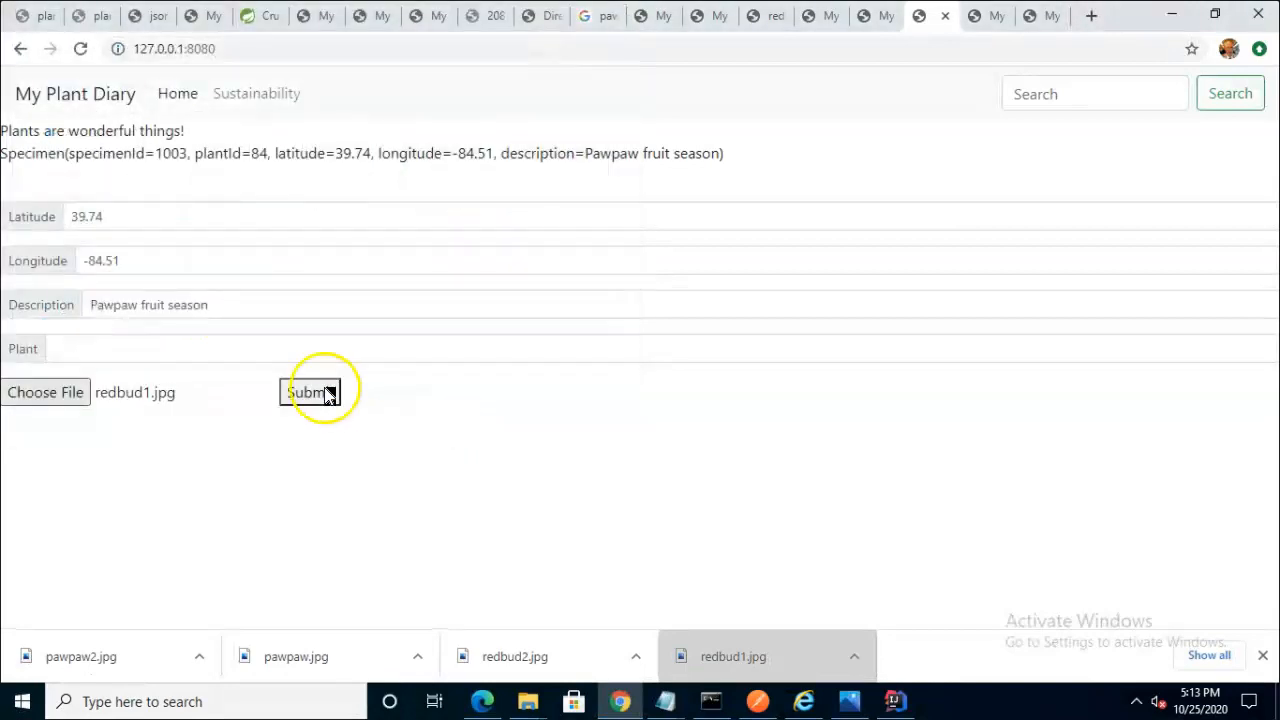
{"action": "left_click", "coordinate": [310, 392]}
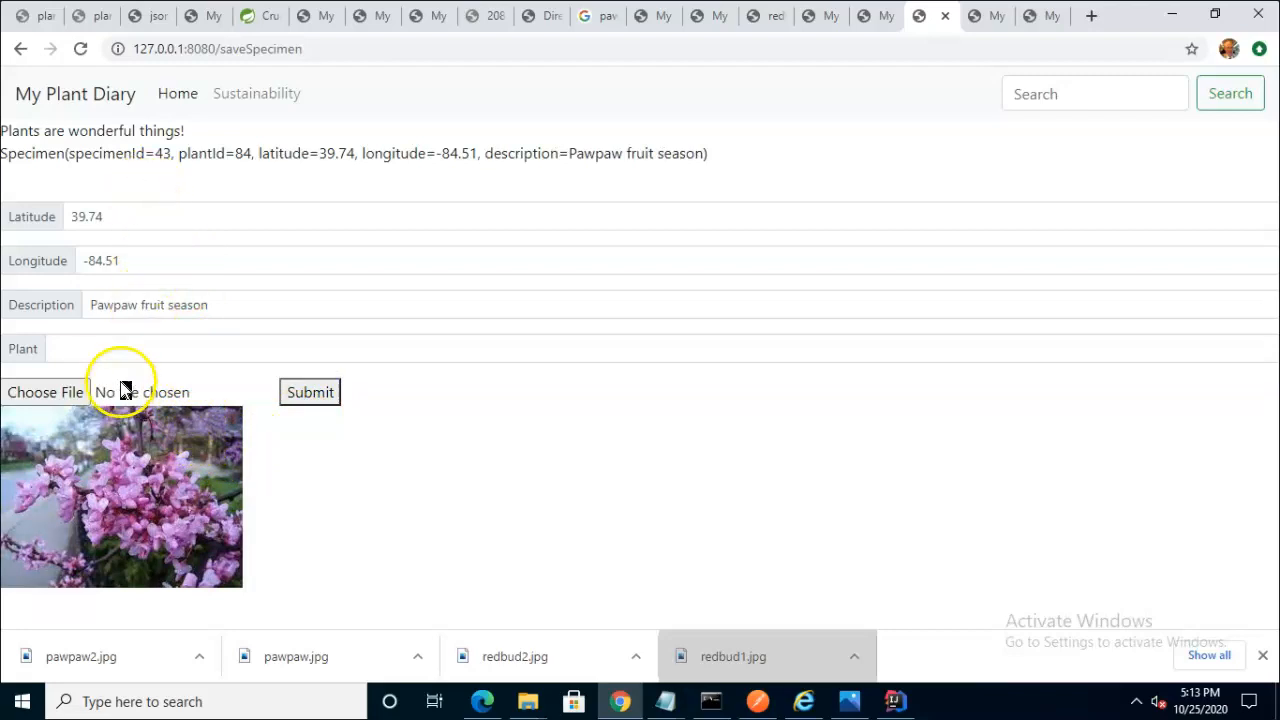
{"action": "mouse_move", "coordinate": [140, 450]}
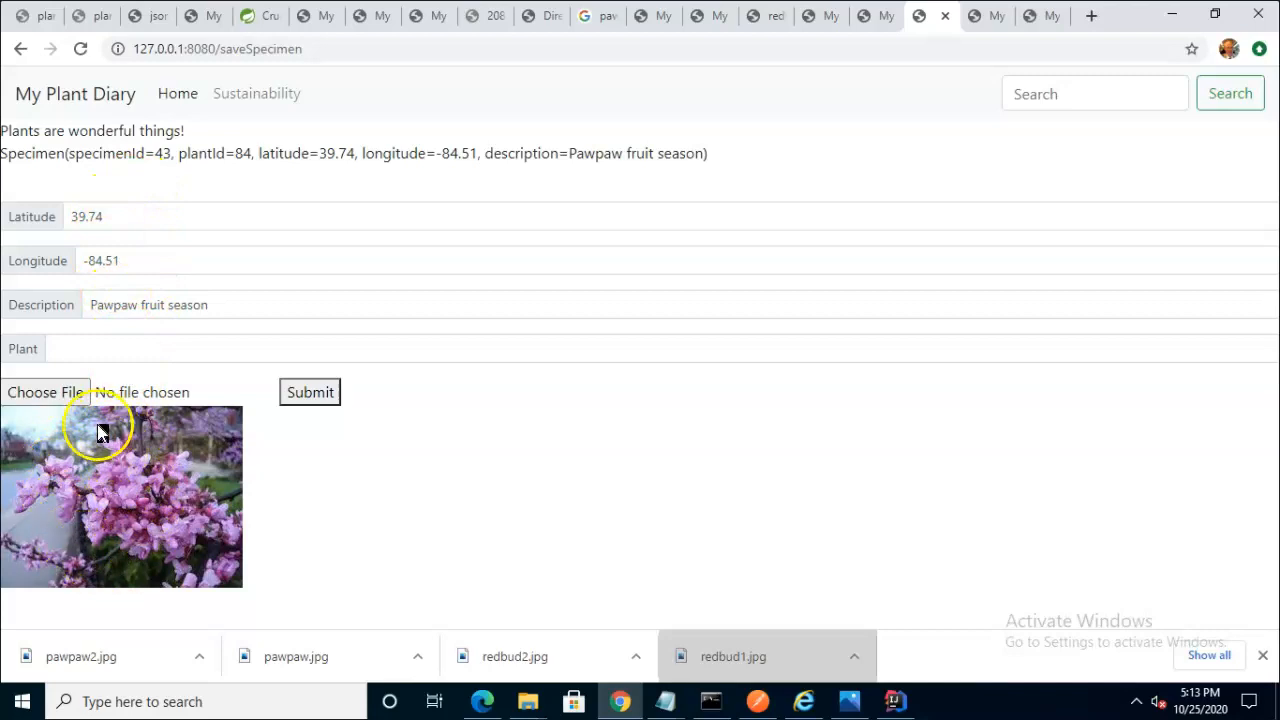
{"action": "mouse_move", "coordinate": [60, 490]}
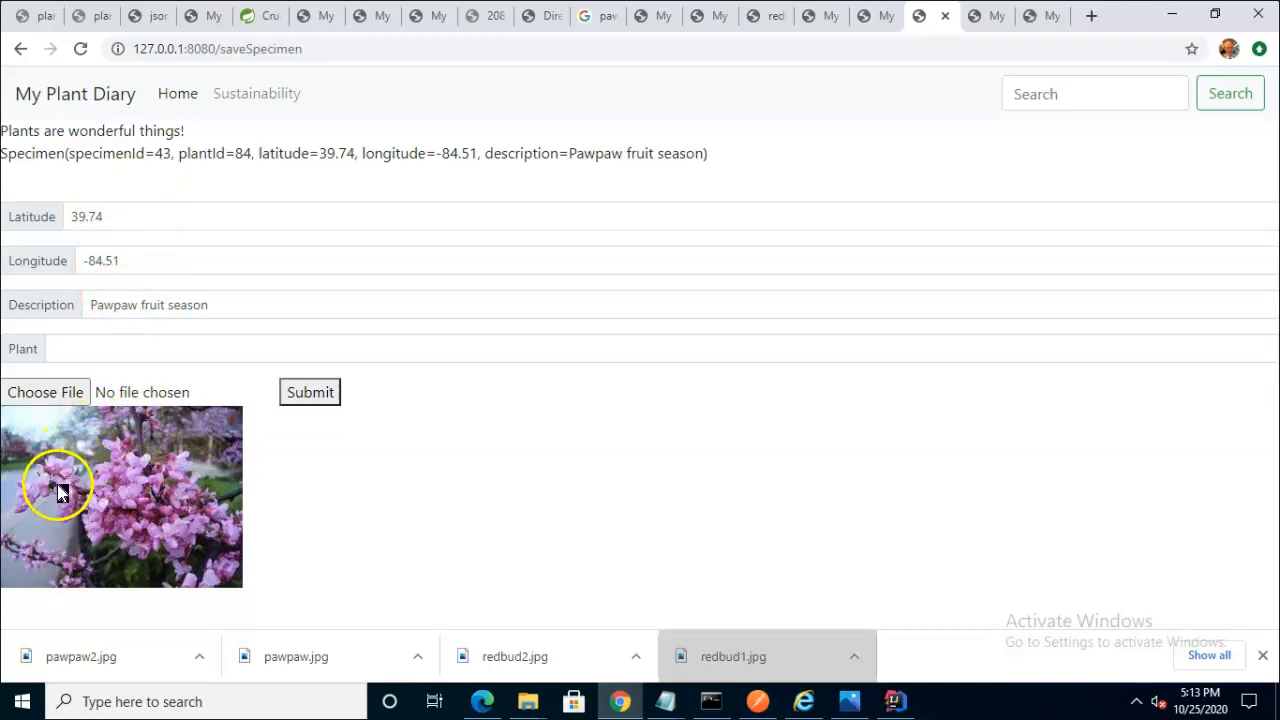
{"action": "mouse_move", "coordinate": [44, 690]}
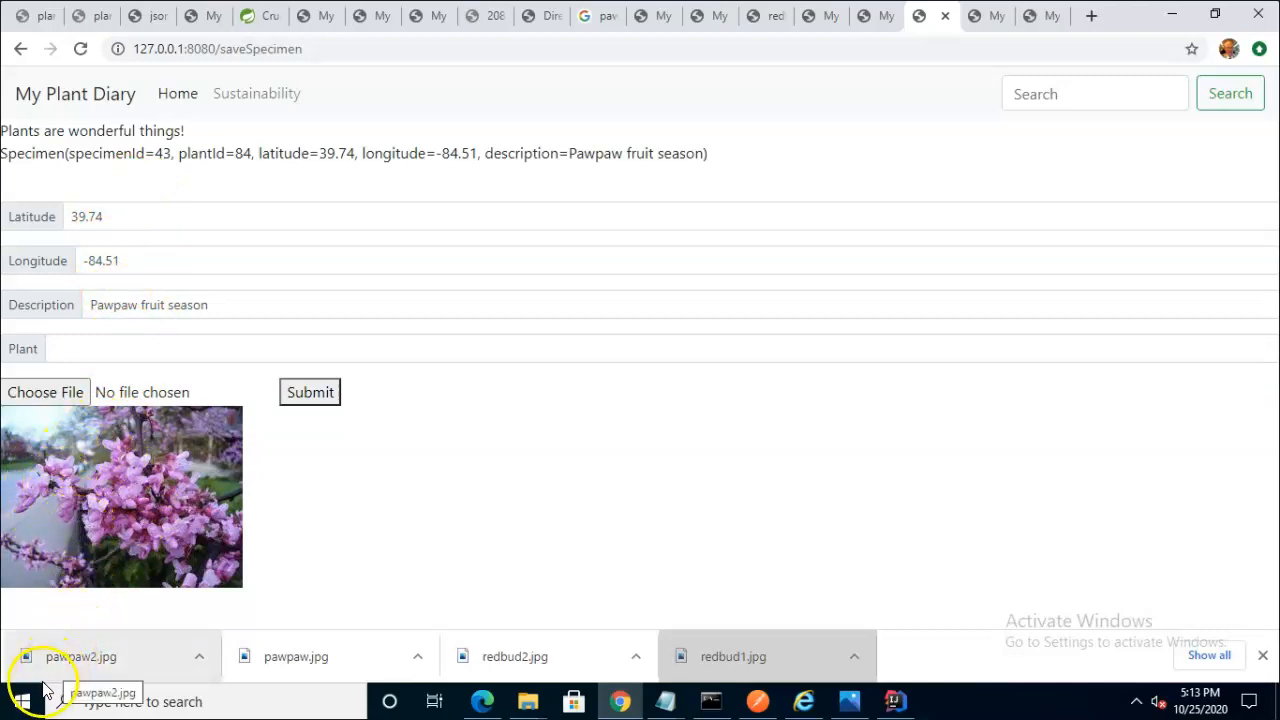
{"action": "left_click", "coordinate": [46, 392]}
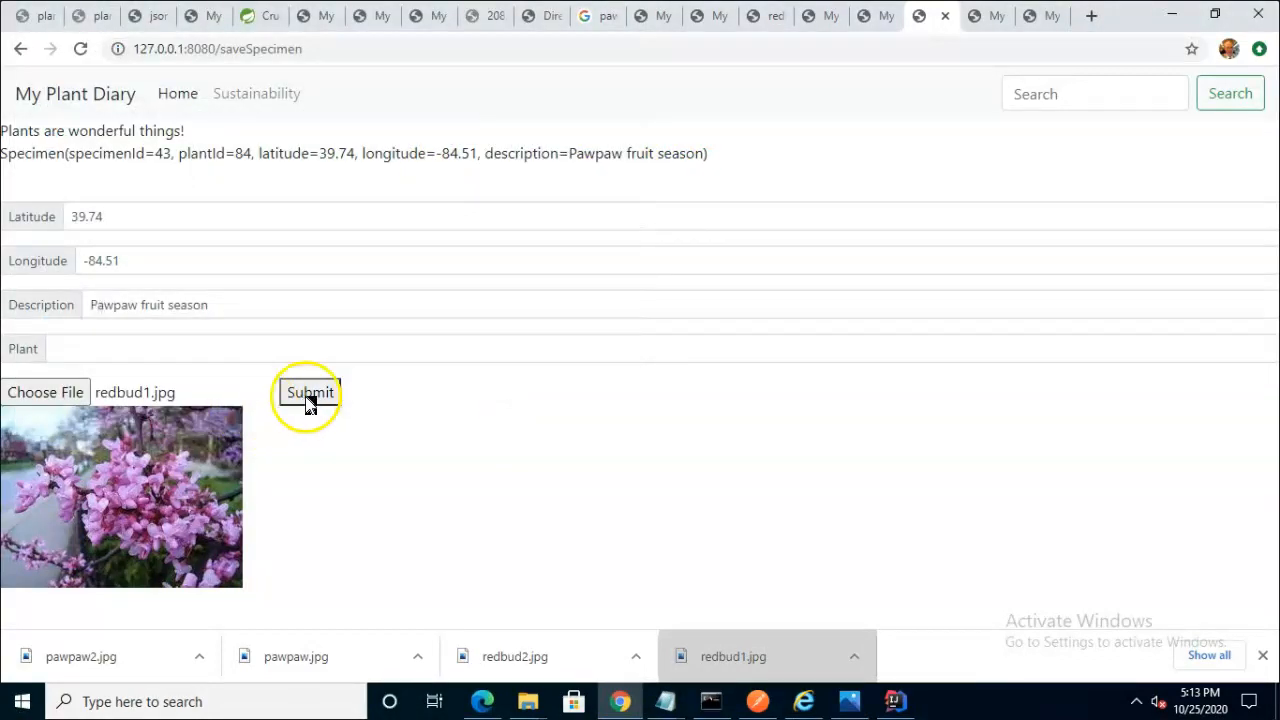
Resubmit the form and step from saveSpecimen into PhotoDAO.saveImage up to the Paths.get line
{"action": "left_click", "coordinate": [896, 702]}
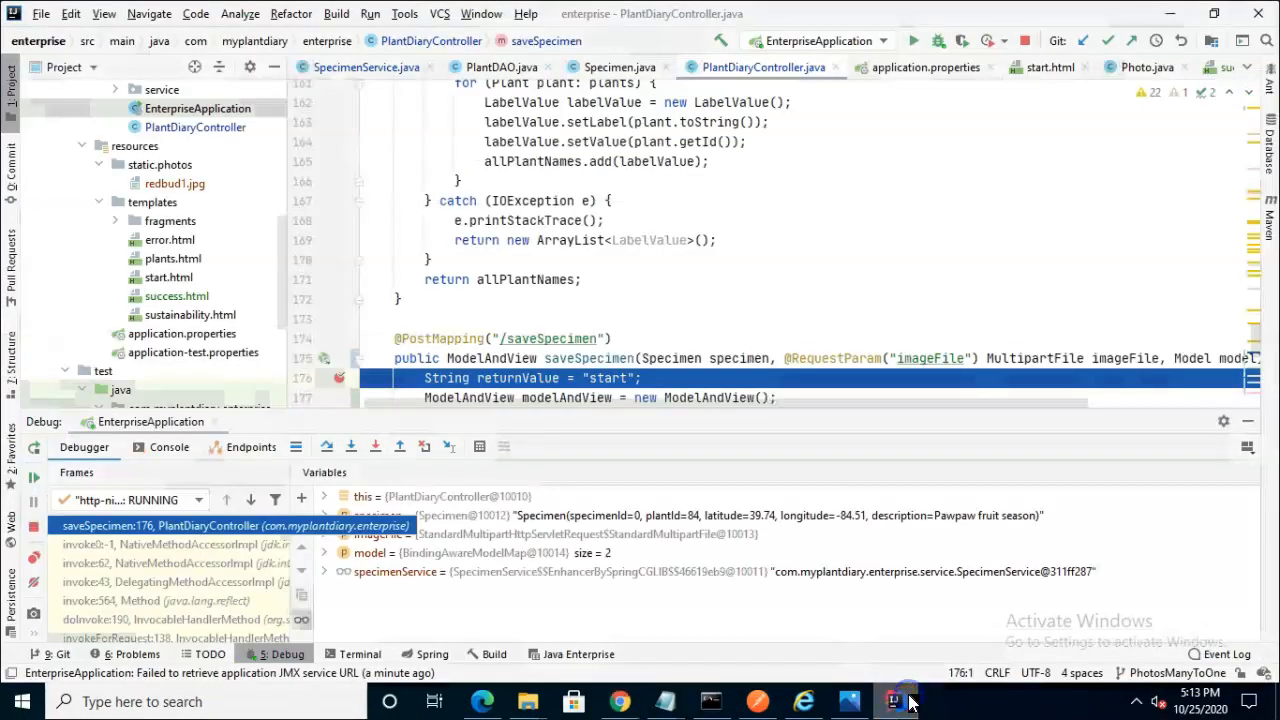
{"action": "scroll", "scroll_direction": "down", "scroll_amount": 3}
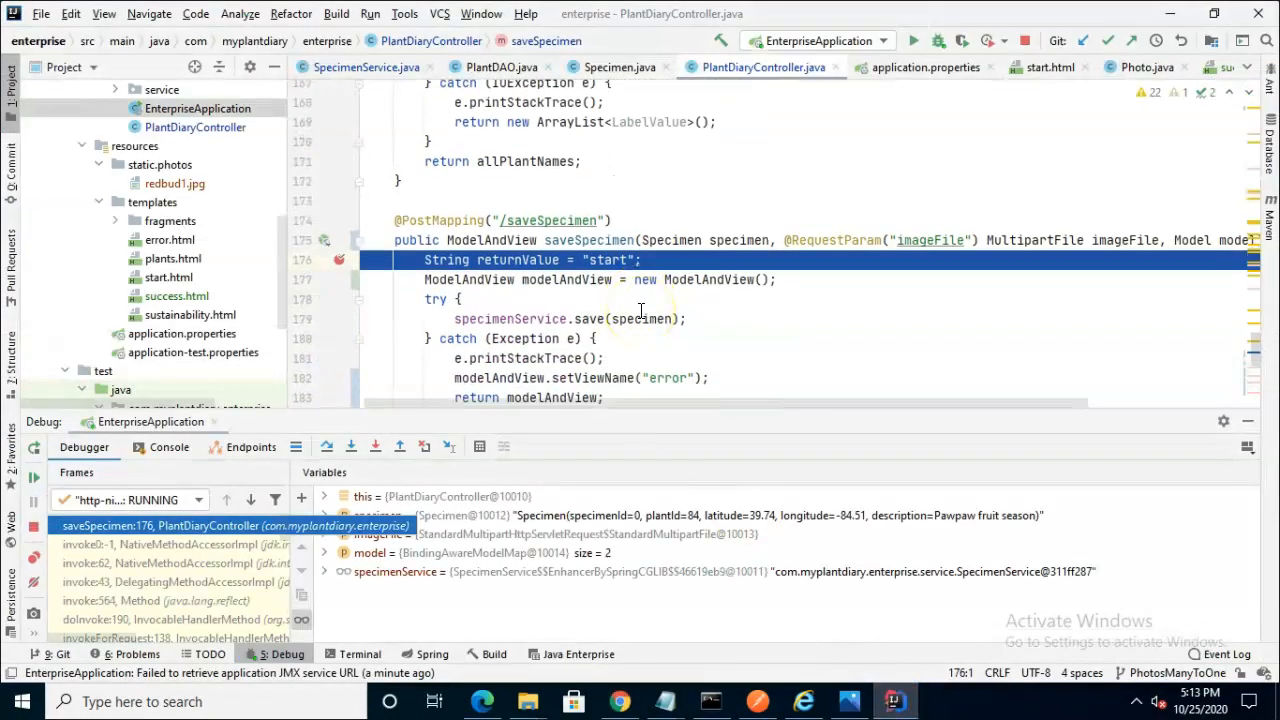
{"action": "scroll", "scroll_direction": "down", "scroll_amount": 3}
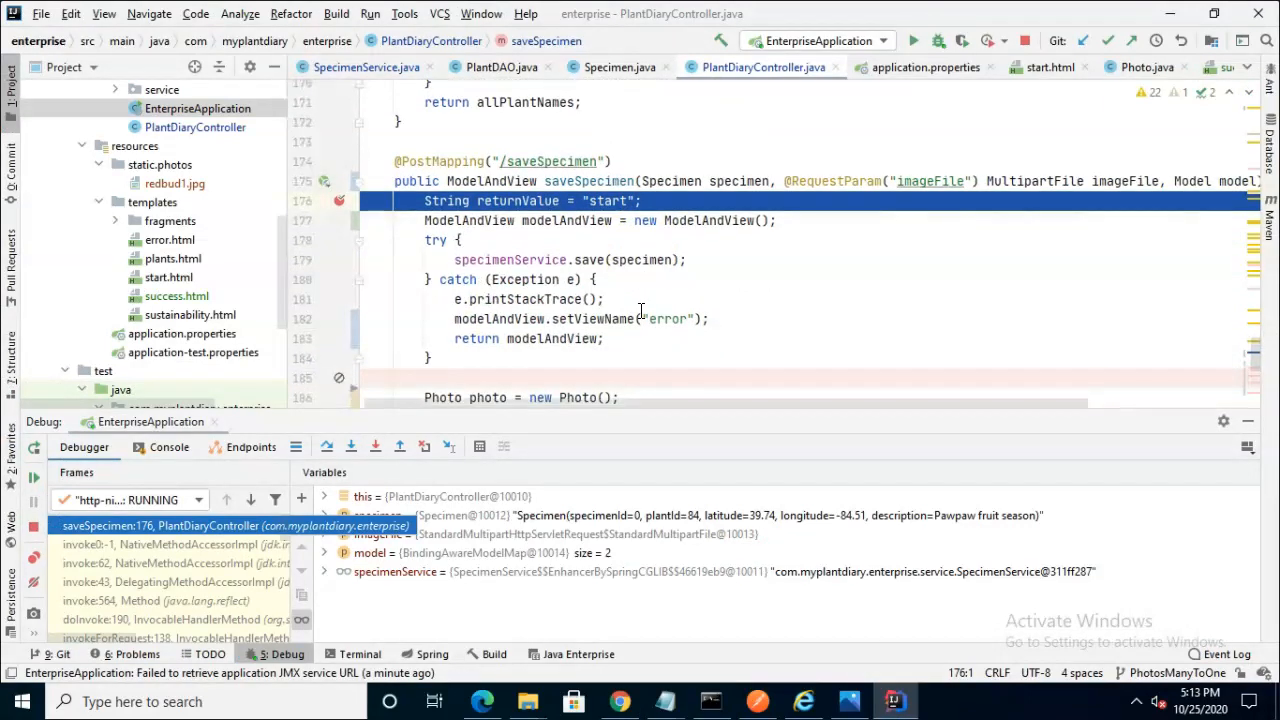
{"action": "key", "text": "F8"}
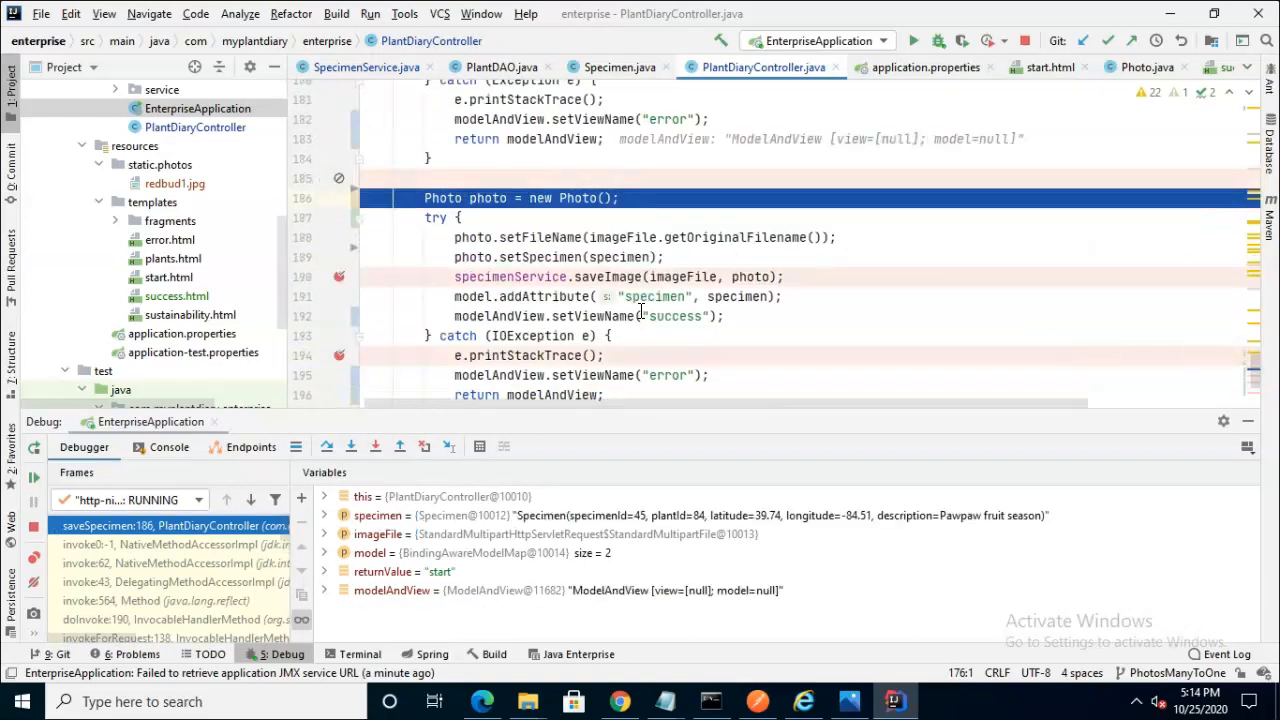
{"action": "key", "text": "F8"}
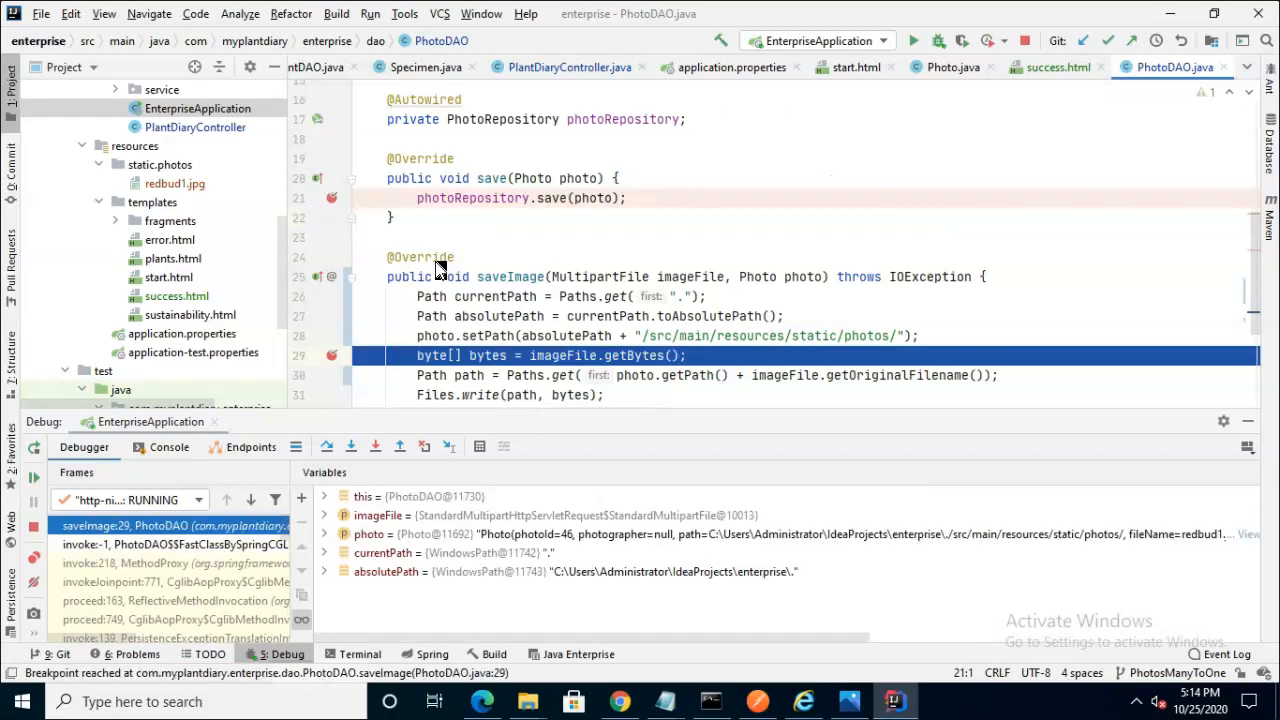
{"action": "mouse_move", "coordinate": [1018, 302]}
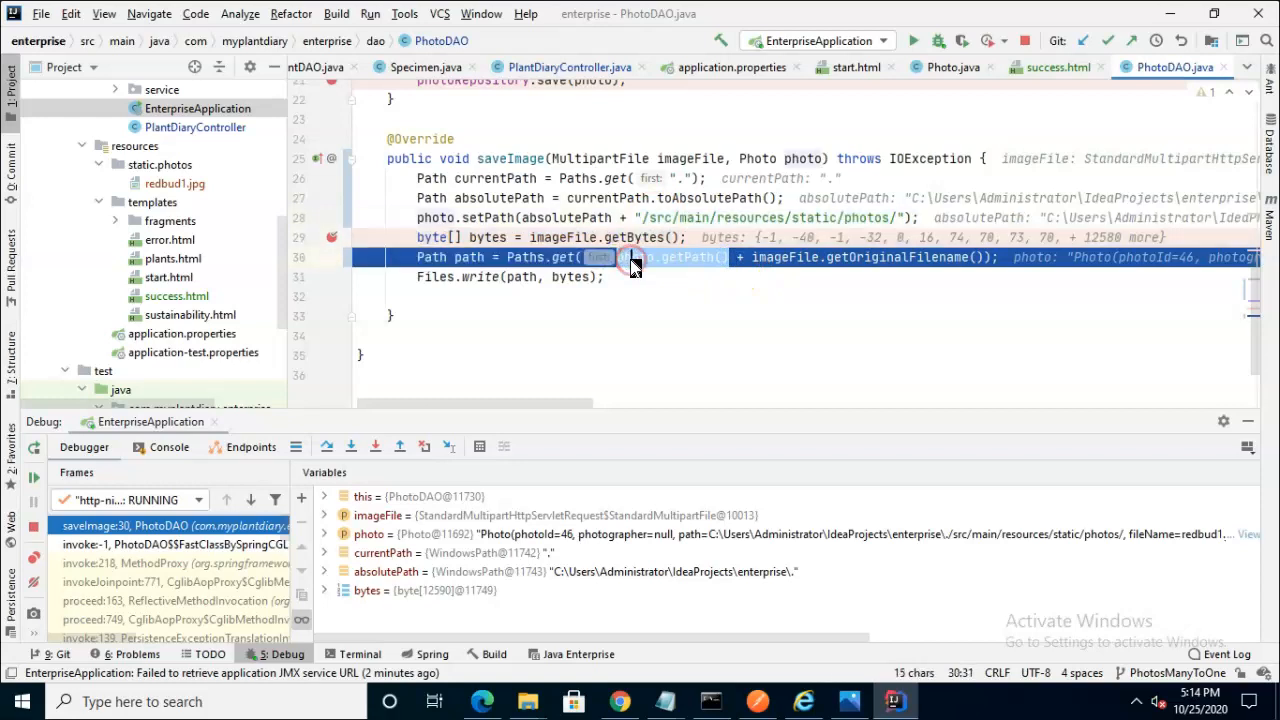
Evaluate photo.getPath() to confirm the static/photos path, resume, and return to the plant diary page
{"action": "right_click", "coordinate": [630, 256]}
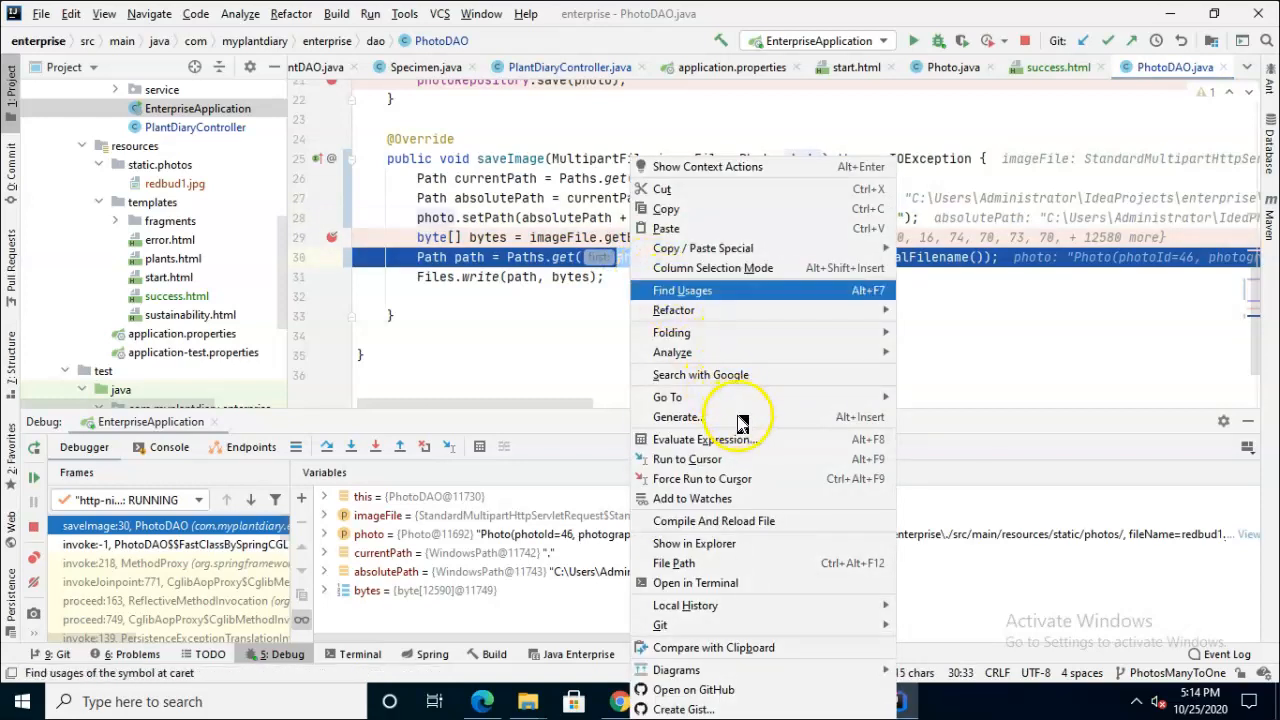
{"action": "left_click", "coordinate": [690, 438]}
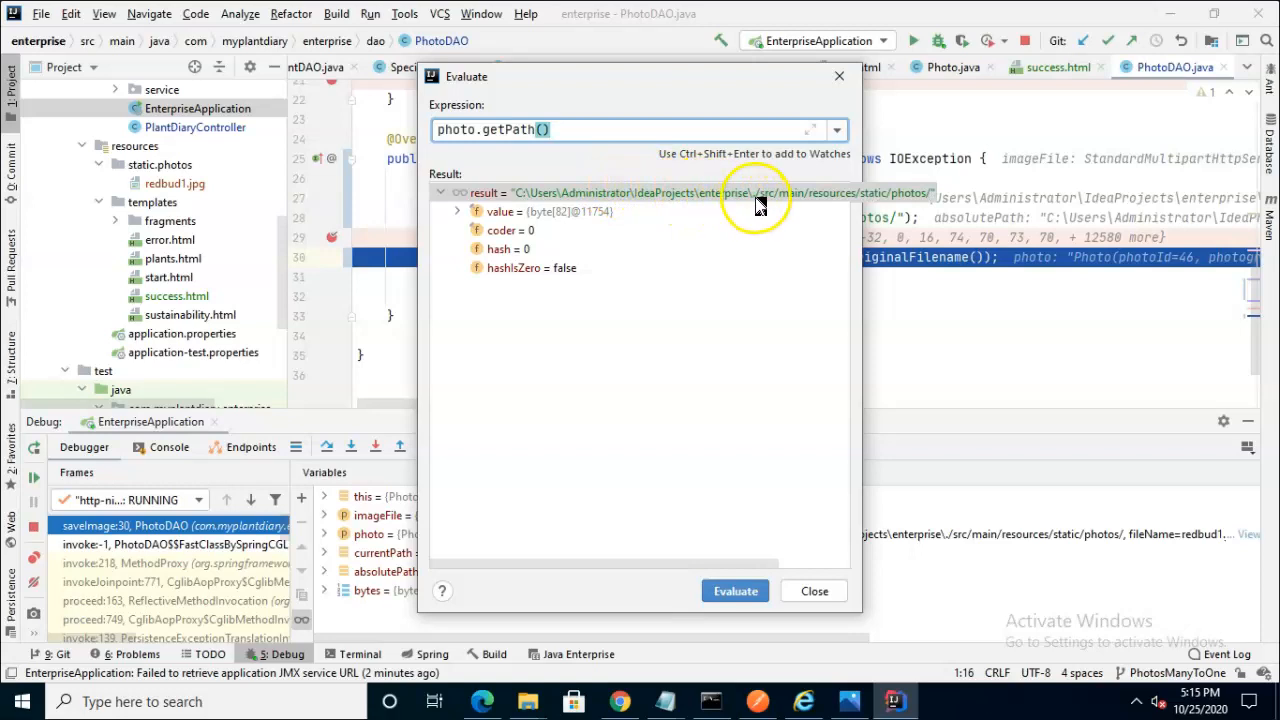
{"action": "mouse_move", "coordinate": [758, 204]}
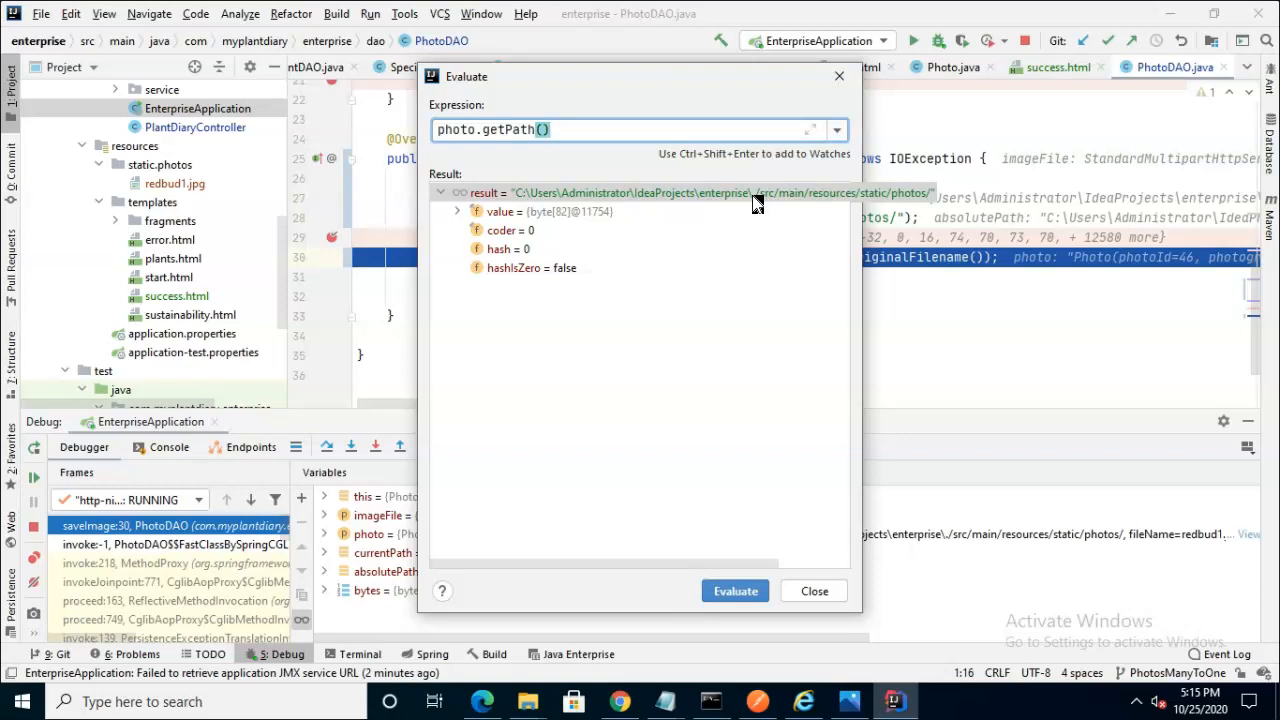
{"action": "mouse_move", "coordinate": [162, 164]}
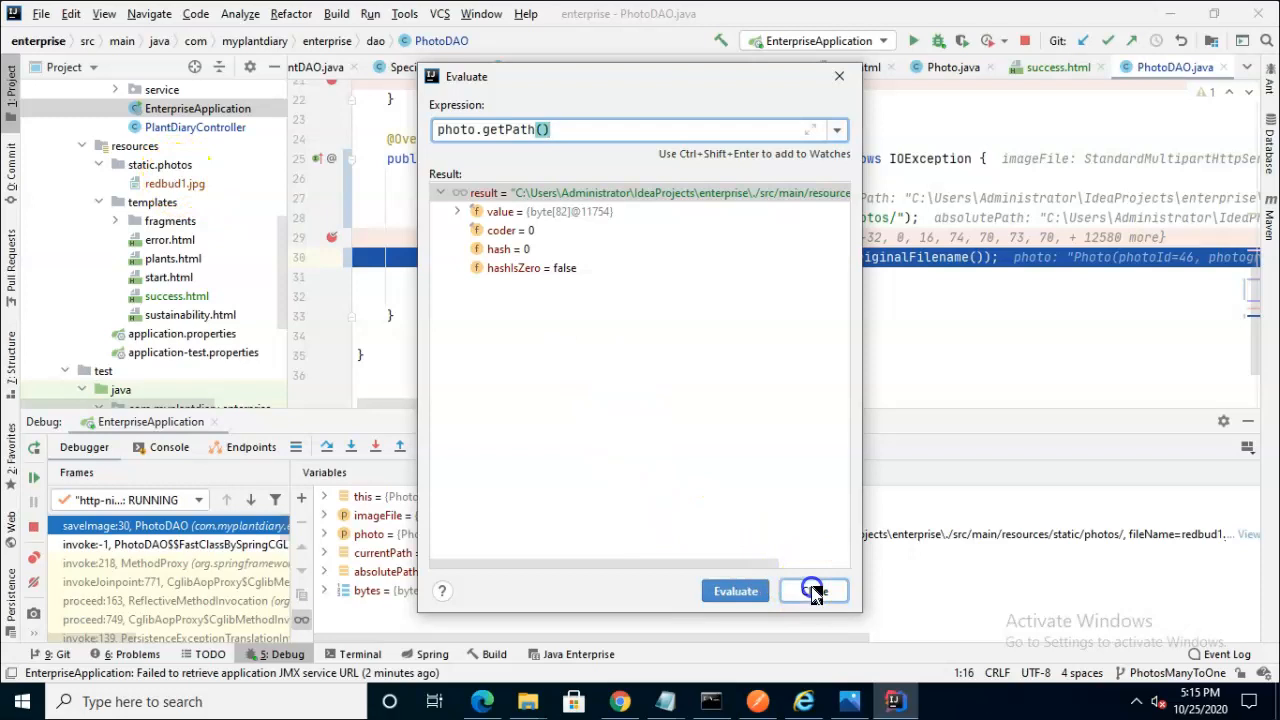
{"action": "left_click", "coordinate": [812, 590]}
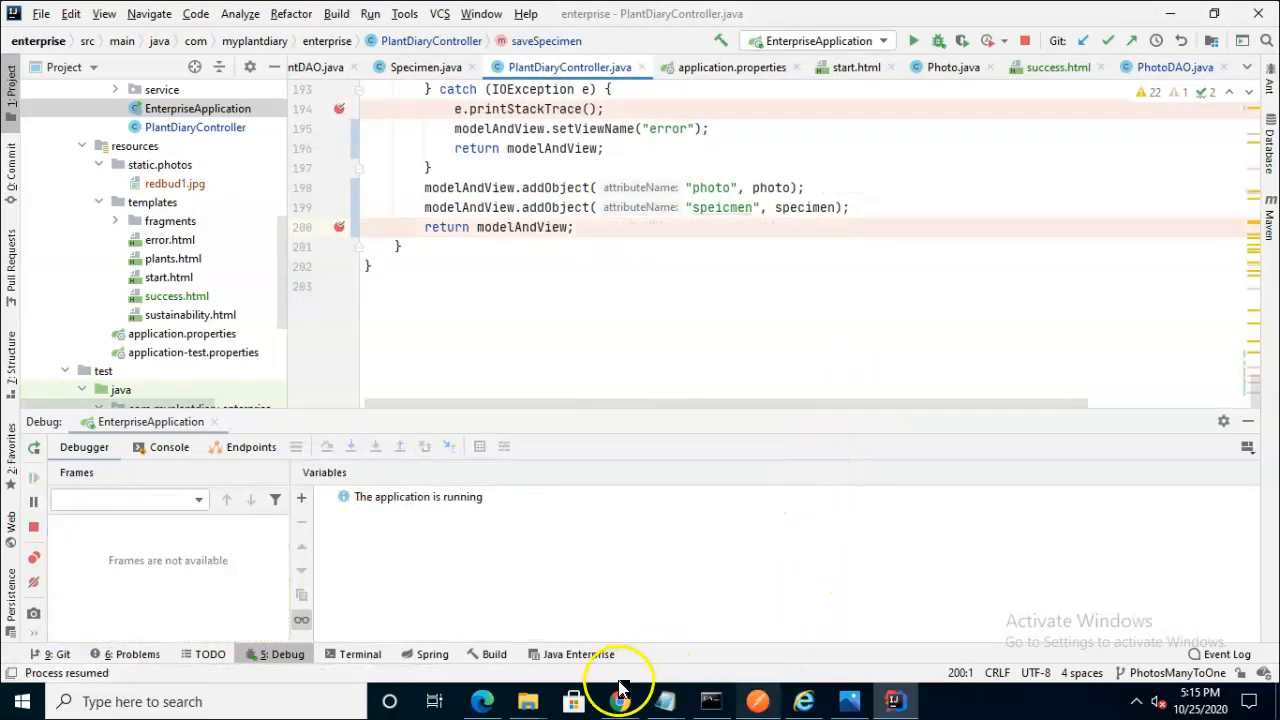
{"action": "left_click", "coordinate": [622, 700]}
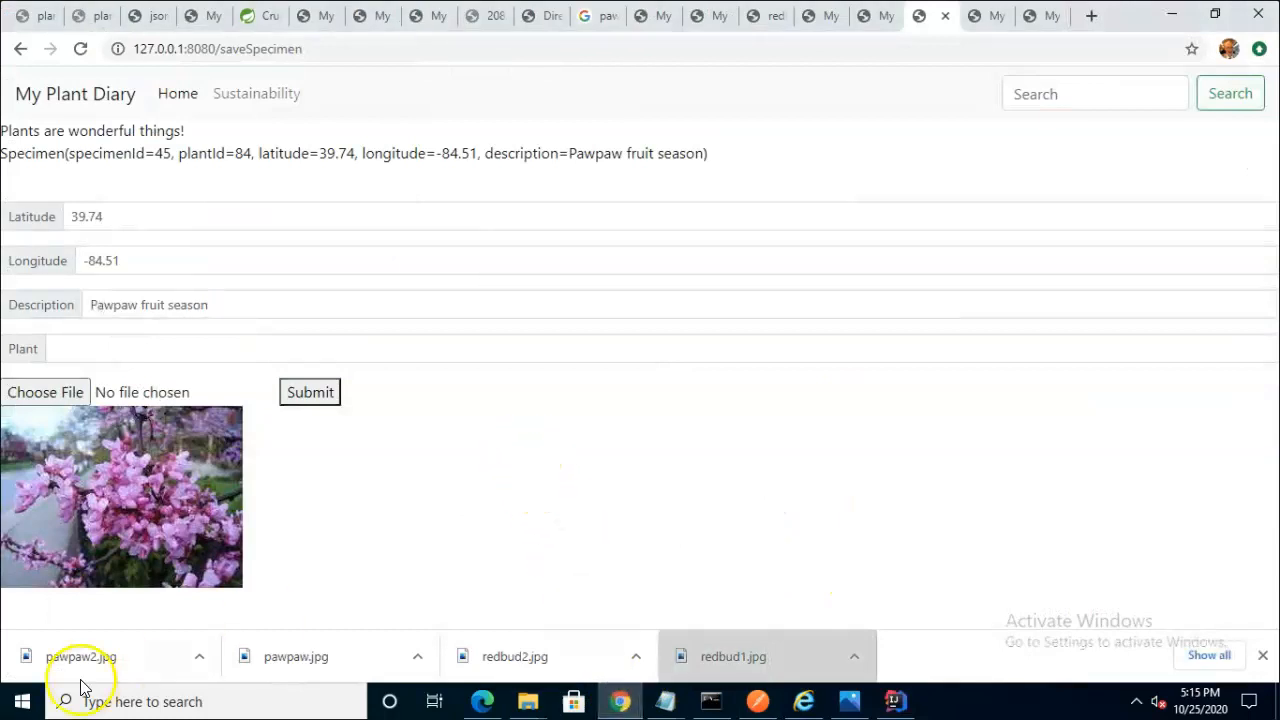